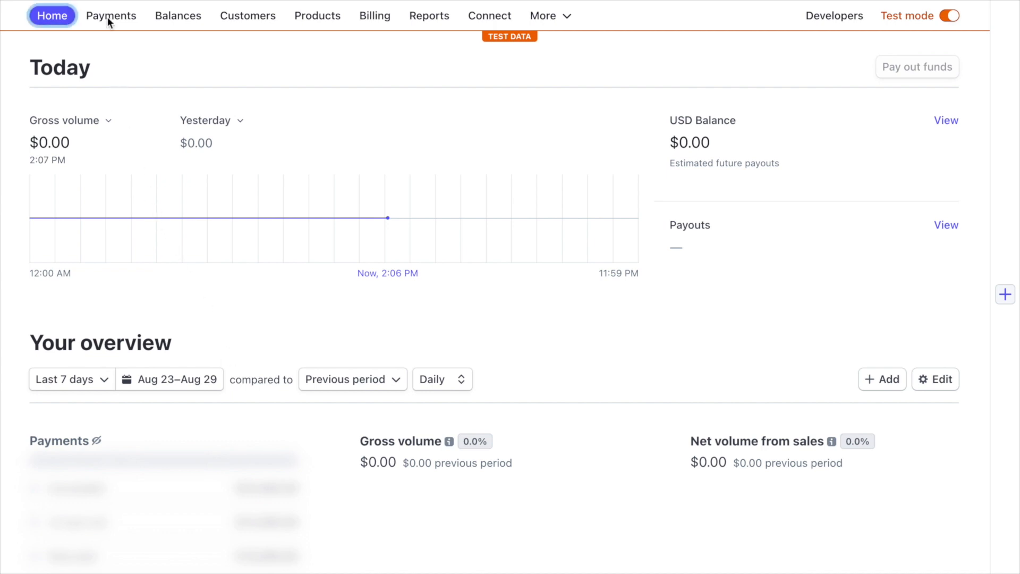
- Navigate to the Payment links page from the Payments overview
{"action": "left_click", "coordinate": [110, 15]}
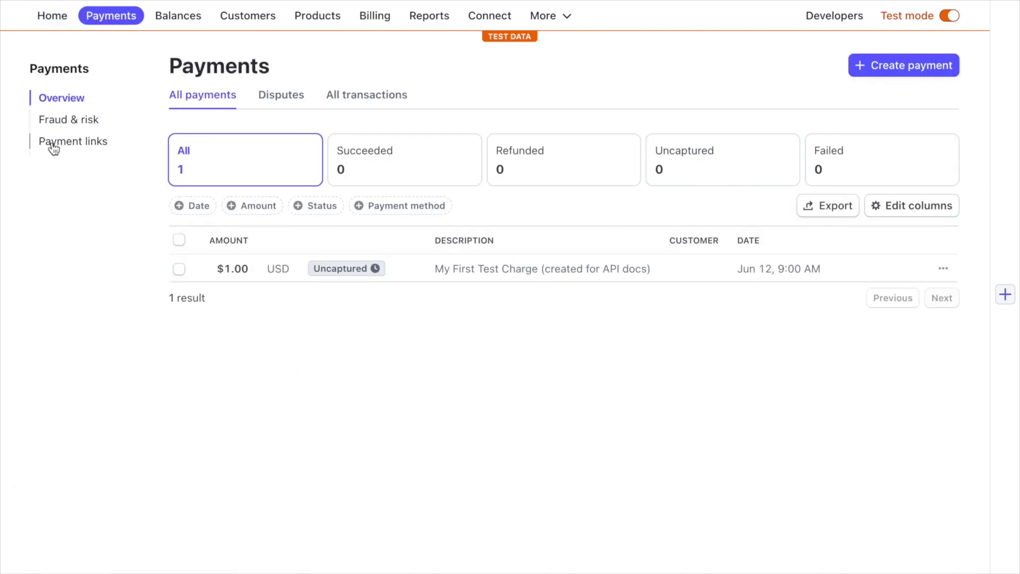
{"action": "left_click", "coordinate": [74, 141]}
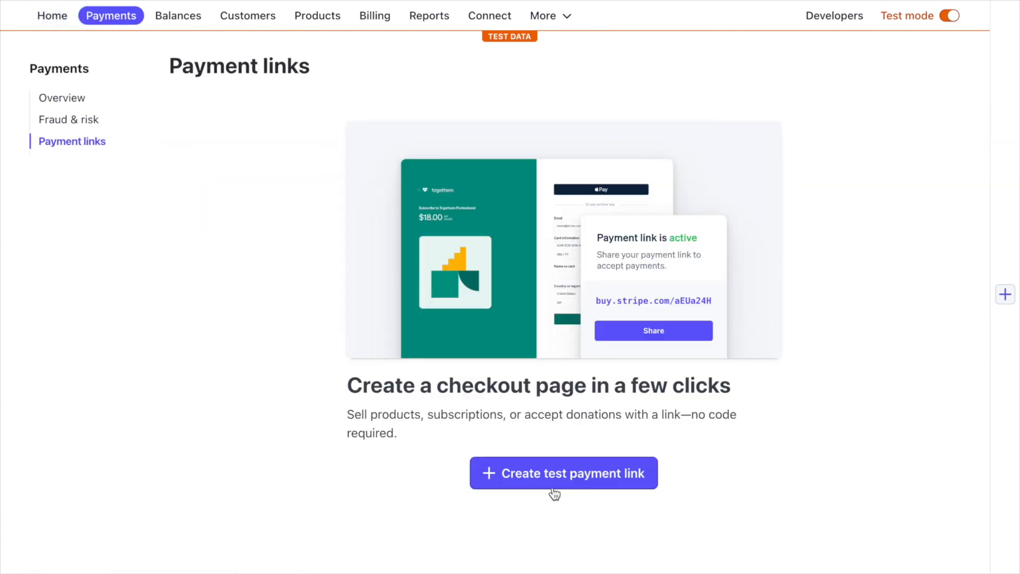
{"action": "mouse_move", "coordinate": [544, 541]}
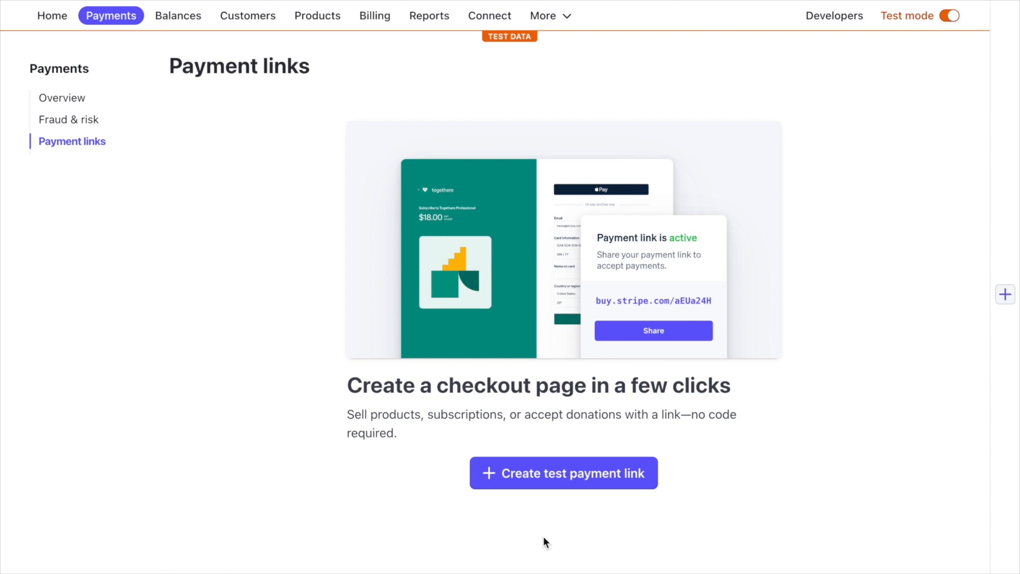
{"action": "mouse_move", "coordinate": [544, 485]}
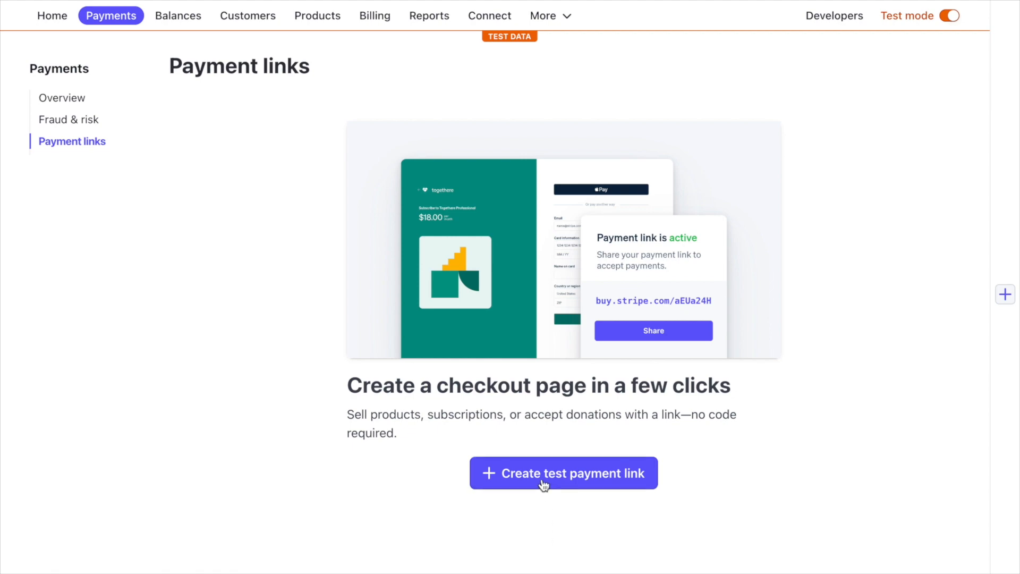
- Start a new test payment link with type Products or subscriptions
{"action": "left_click", "coordinate": [563, 472]}
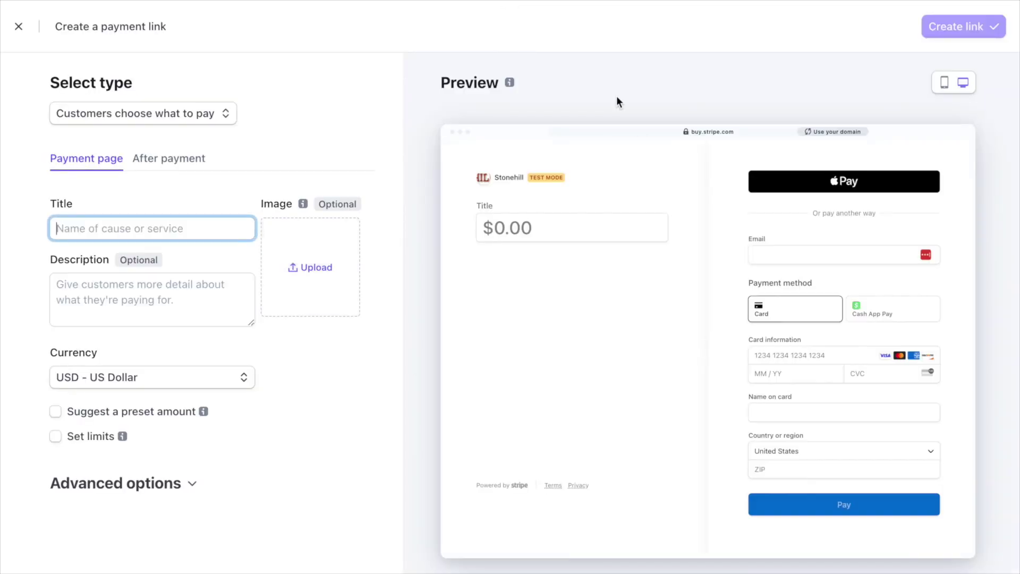
{"action": "mouse_move", "coordinate": [265, 105]}
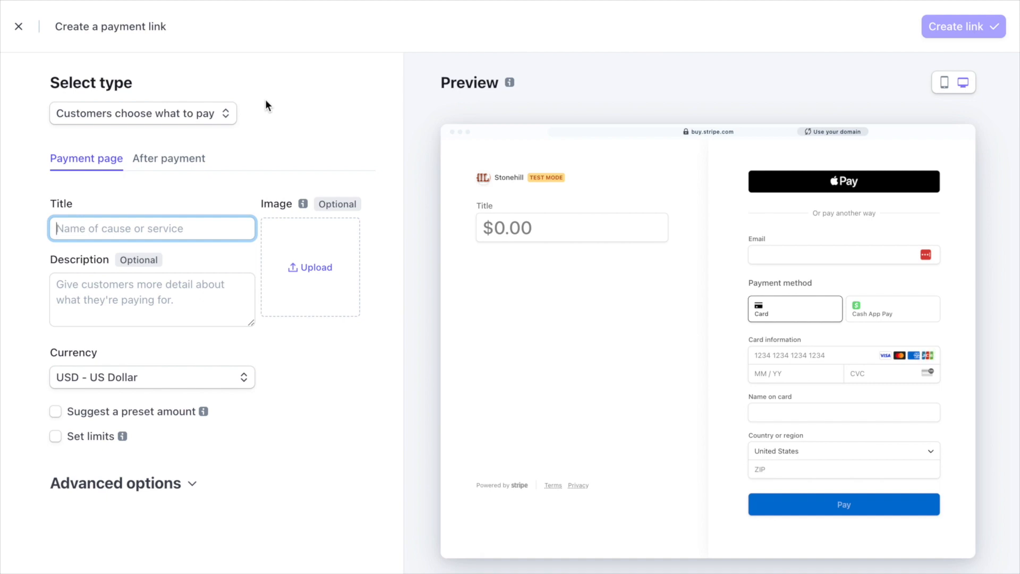
{"action": "mouse_move", "coordinate": [227, 115]}
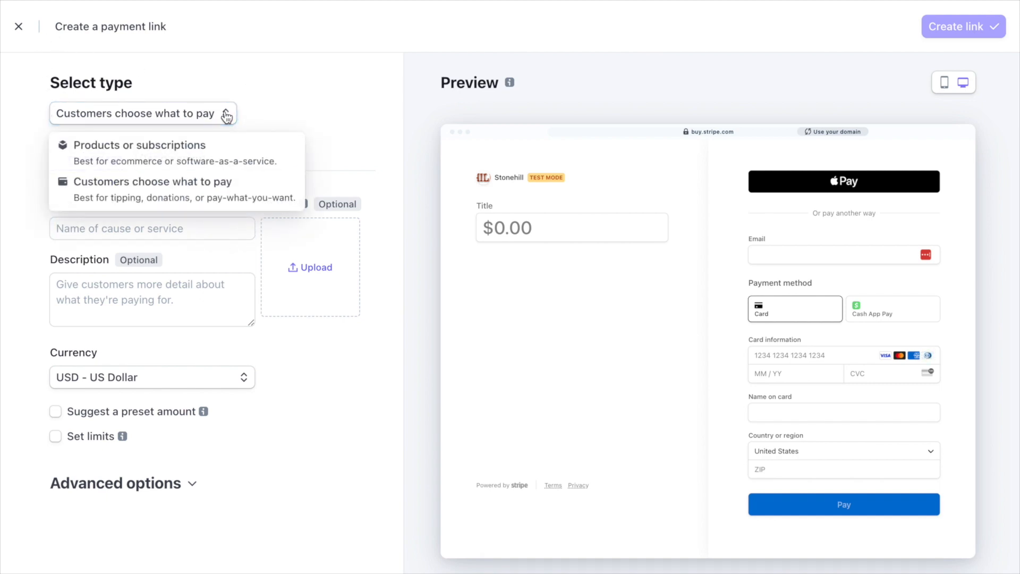
{"action": "mouse_move", "coordinate": [256, 128]}
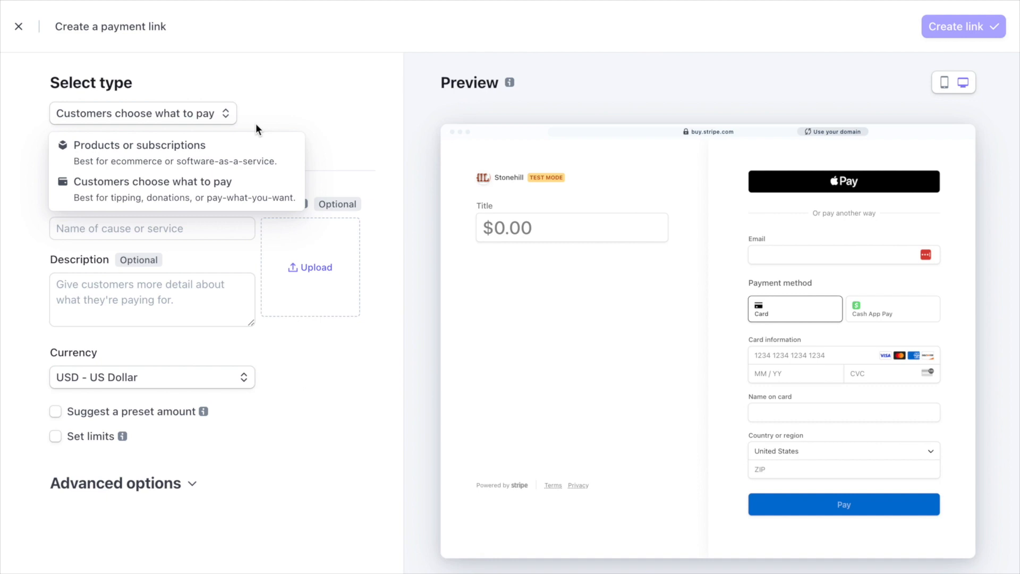
{"action": "left_click", "coordinate": [144, 145]}
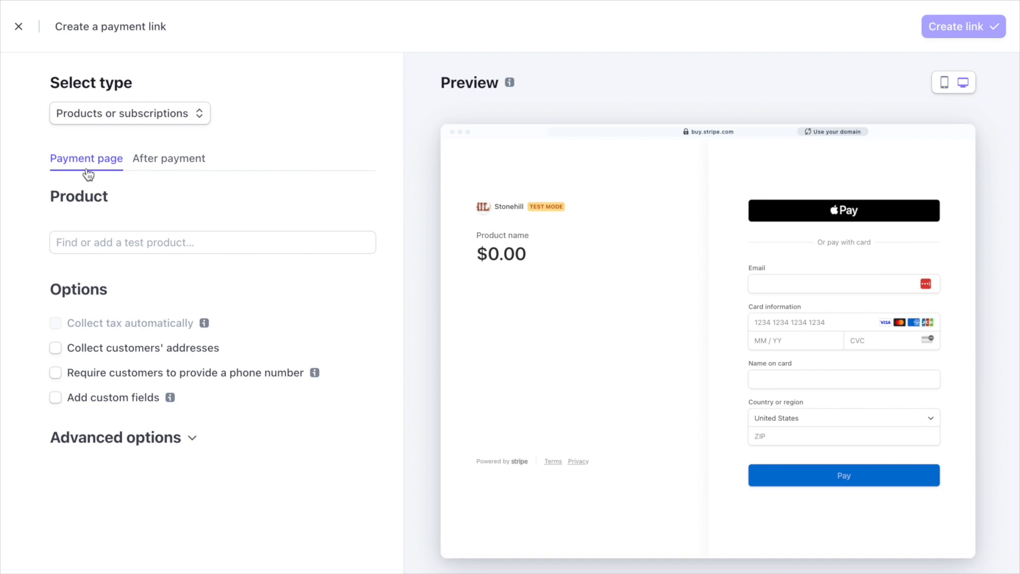
{"action": "mouse_move", "coordinate": [601, 362]}
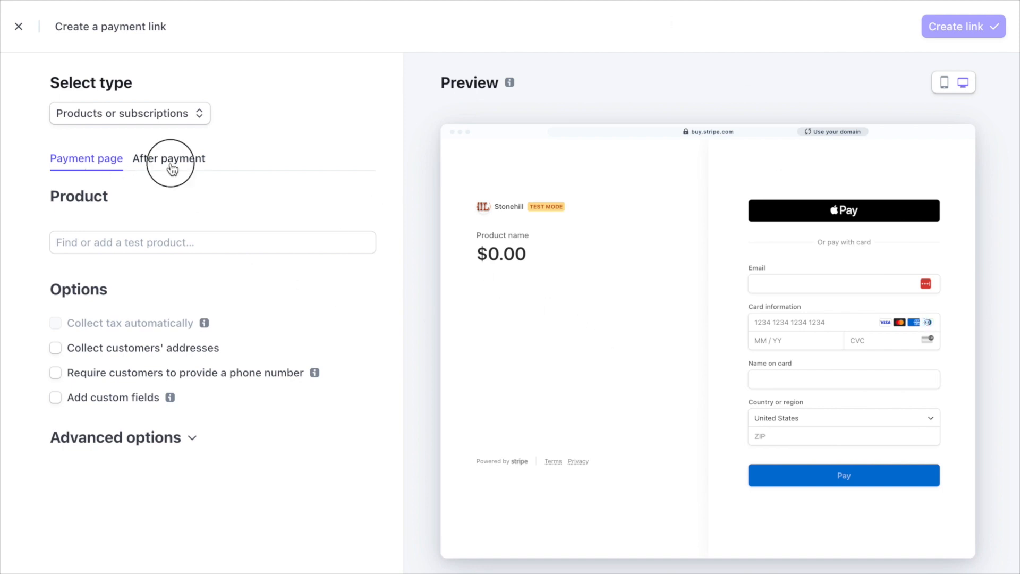
- Review the After payment confirmation preview on mobile and desktop, then view the payment page in mobile layout
{"action": "left_click", "coordinate": [168, 158]}
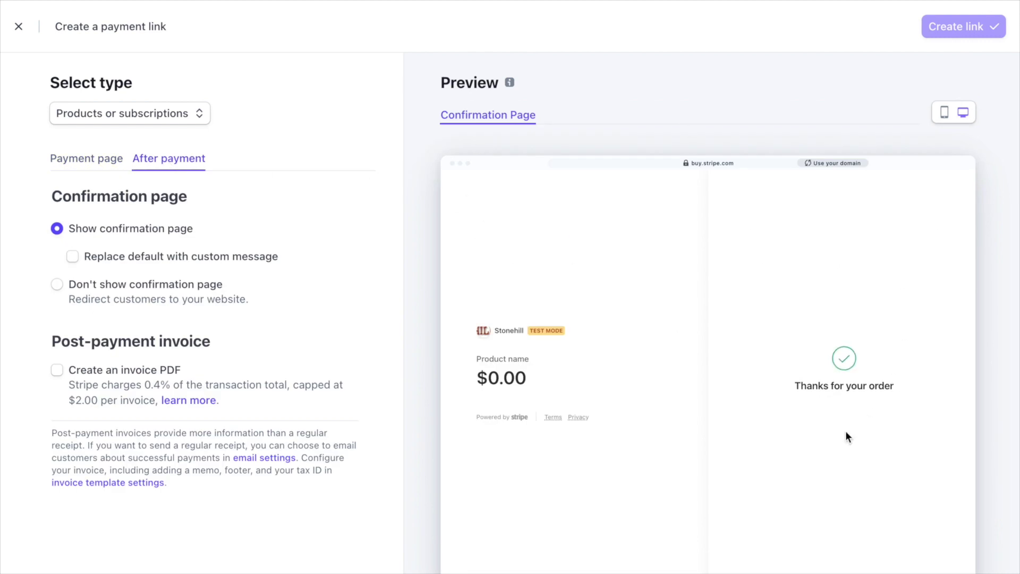
{"action": "mouse_move", "coordinate": [422, 259]}
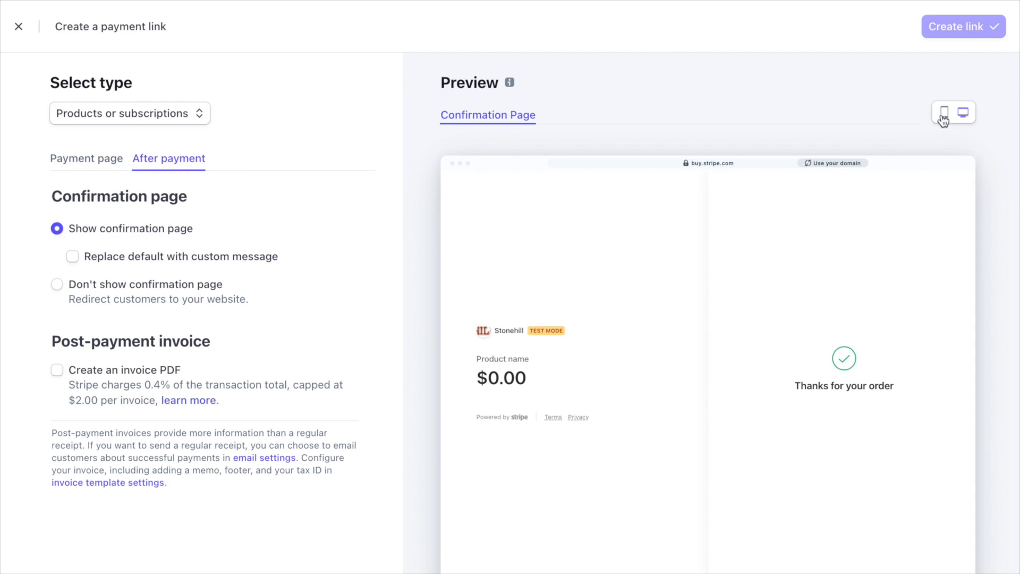
{"action": "left_click", "coordinate": [943, 111]}
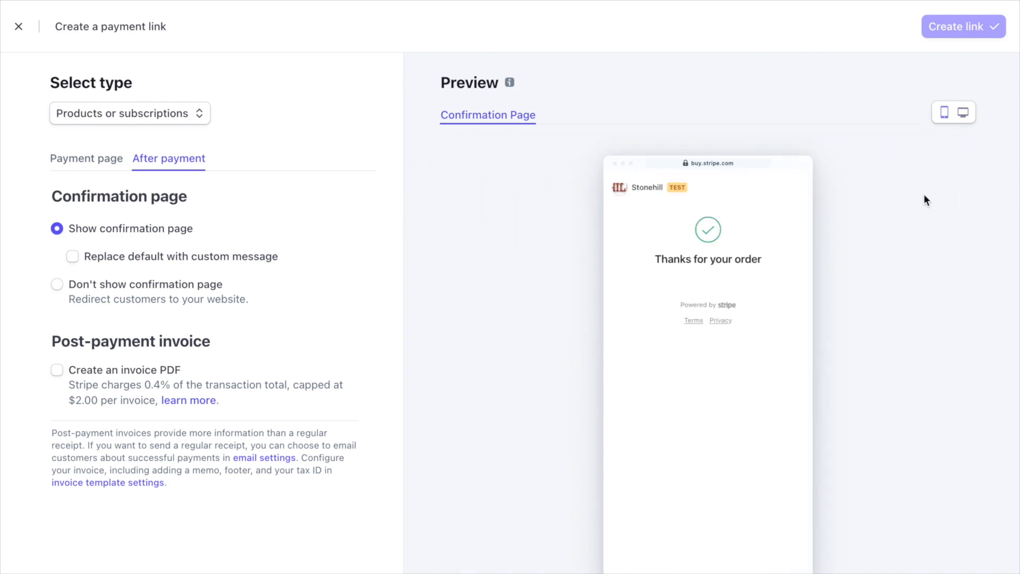
{"action": "left_click", "coordinate": [964, 112]}
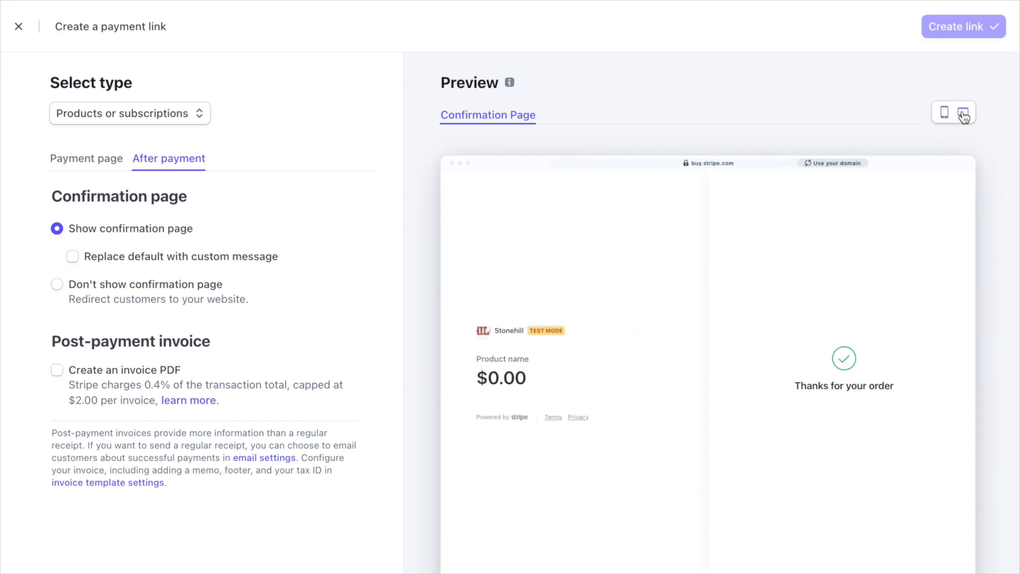
{"action": "left_click", "coordinate": [86, 159]}
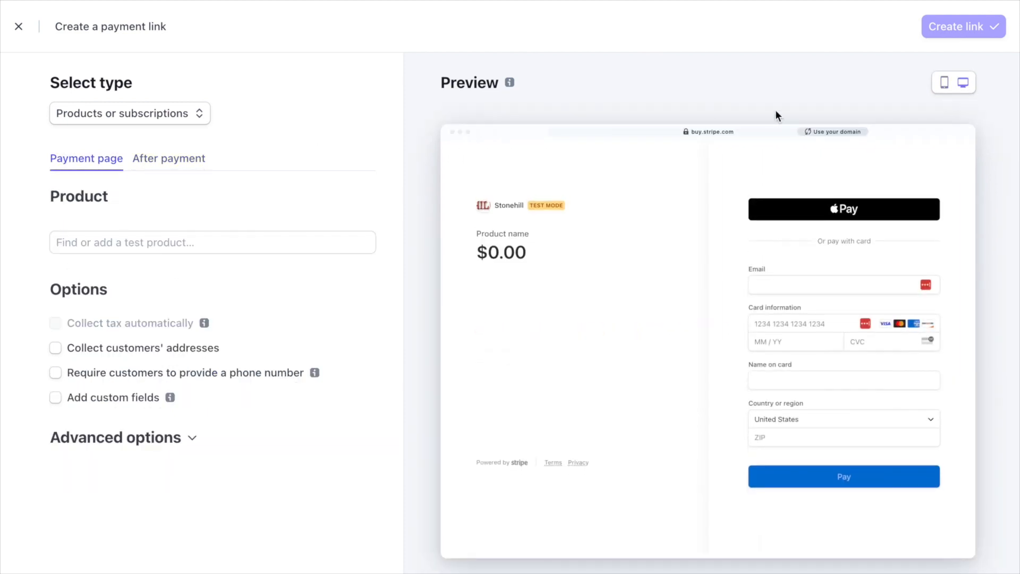
{"action": "left_click", "coordinate": [943, 81]}
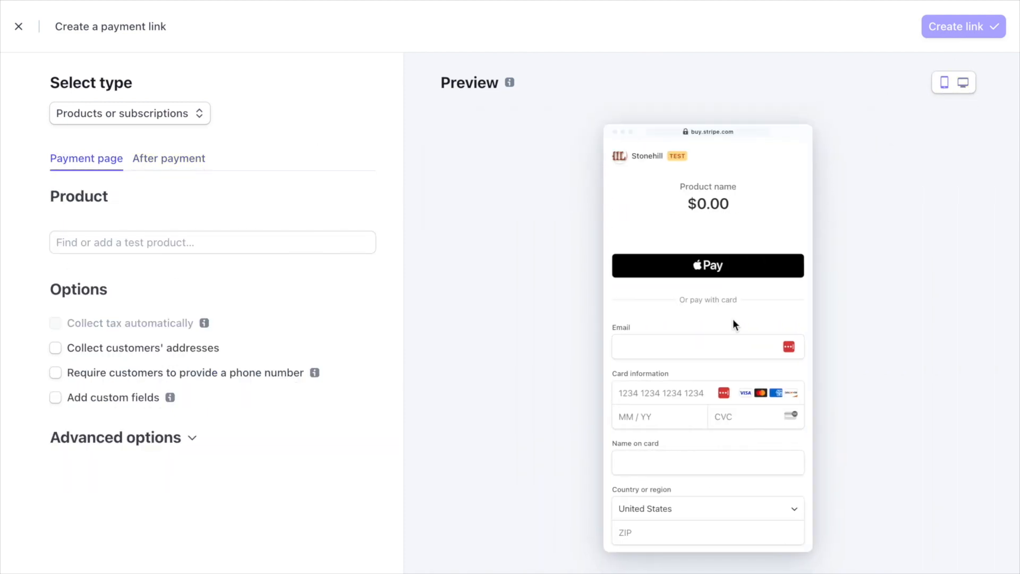
{"action": "scroll", "scroll_direction": "down", "scroll_amount": 3}
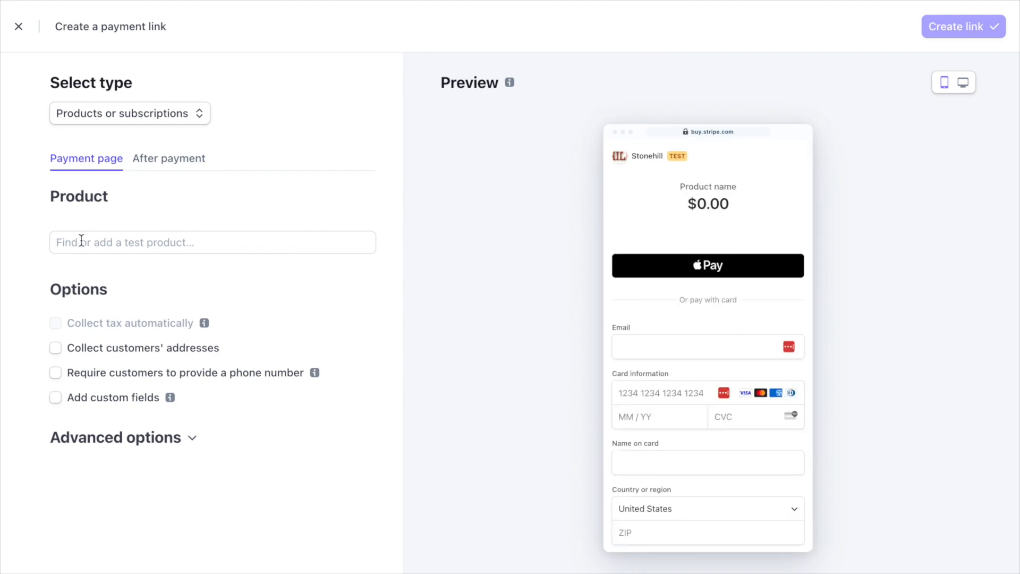
- Add a new one-time product Sunglasses priced $12.00 with price ID 123 to the link
{"action": "left_click", "coordinate": [212, 242]}
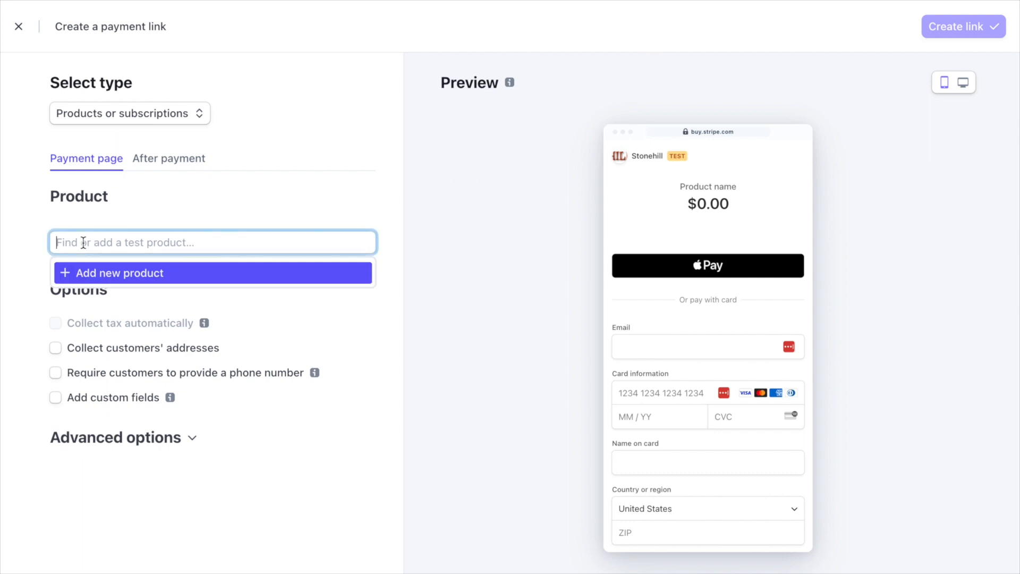
{"action": "left_click", "coordinate": [212, 273]}
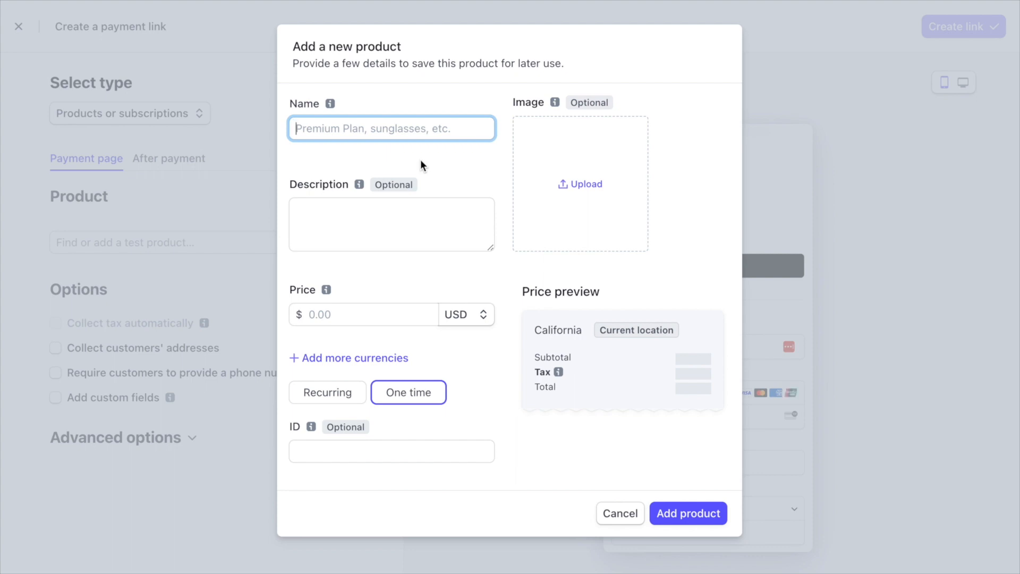
{"action": "type", "text": "S"}
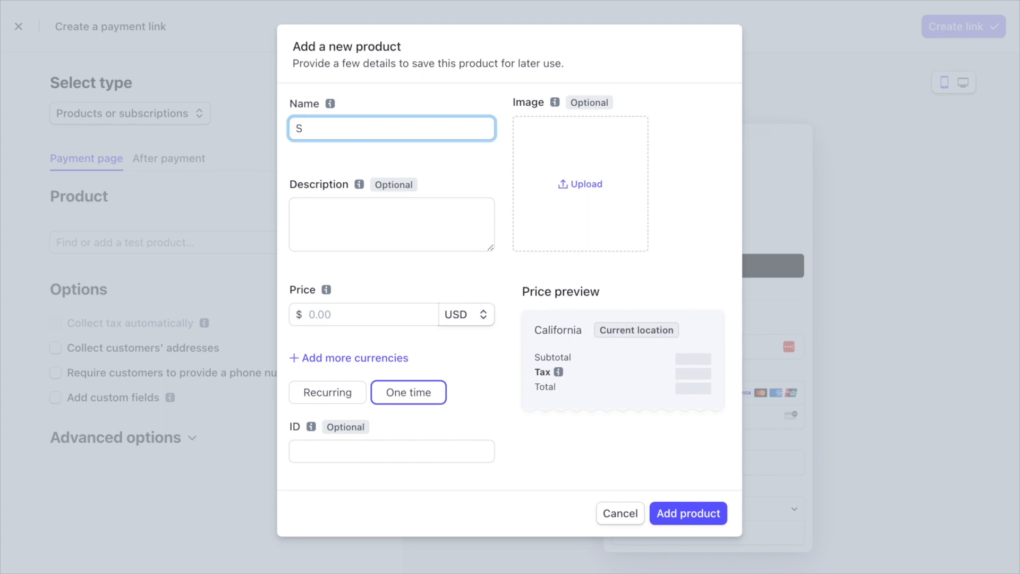
{"action": "type", "text": "u"}
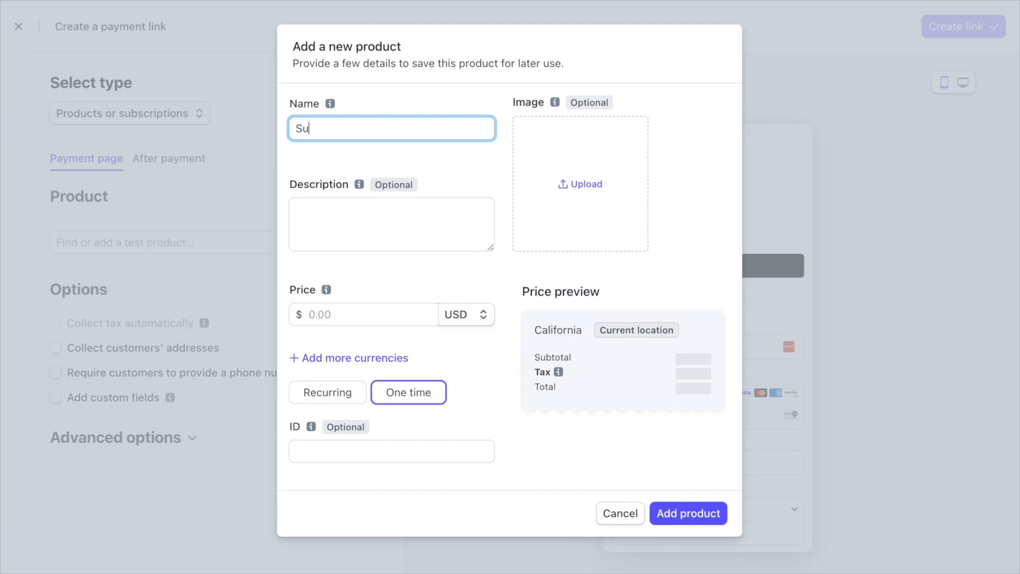
{"action": "type", "text": "nglasses"}
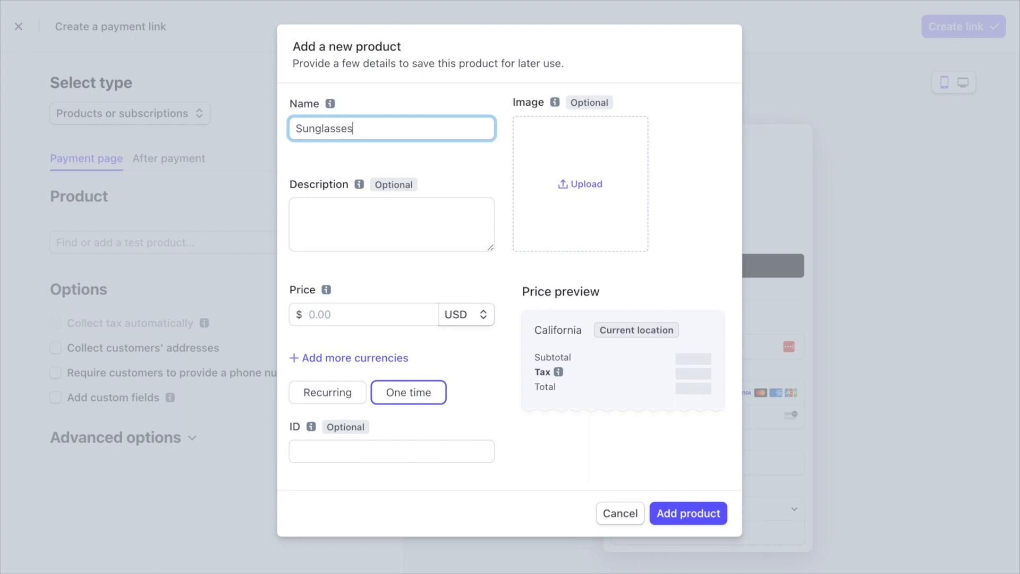
{"action": "left_click", "coordinate": [363, 315]}
{"action": "type", "text": "12"}
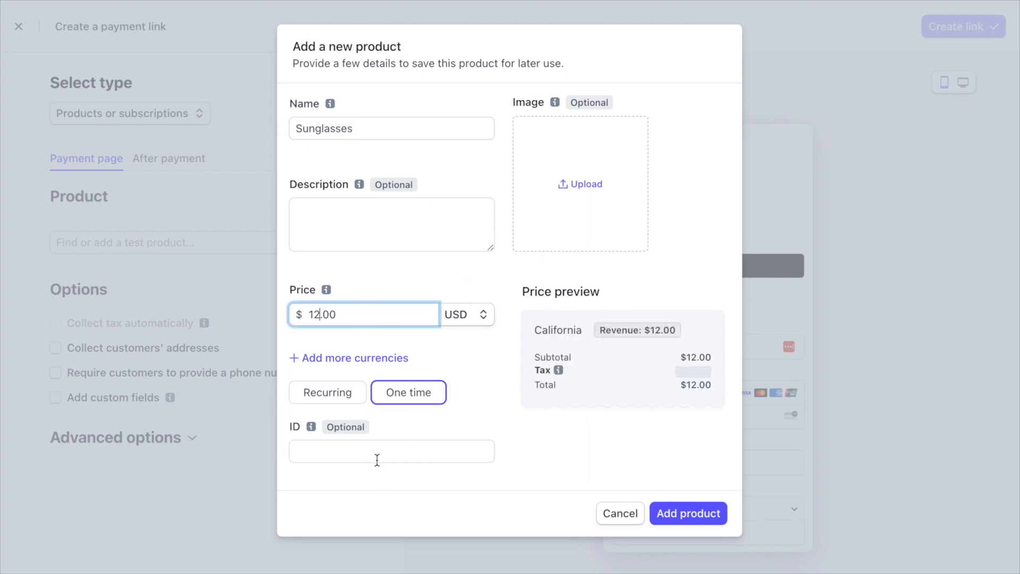
{"action": "left_click", "coordinate": [391, 451]}
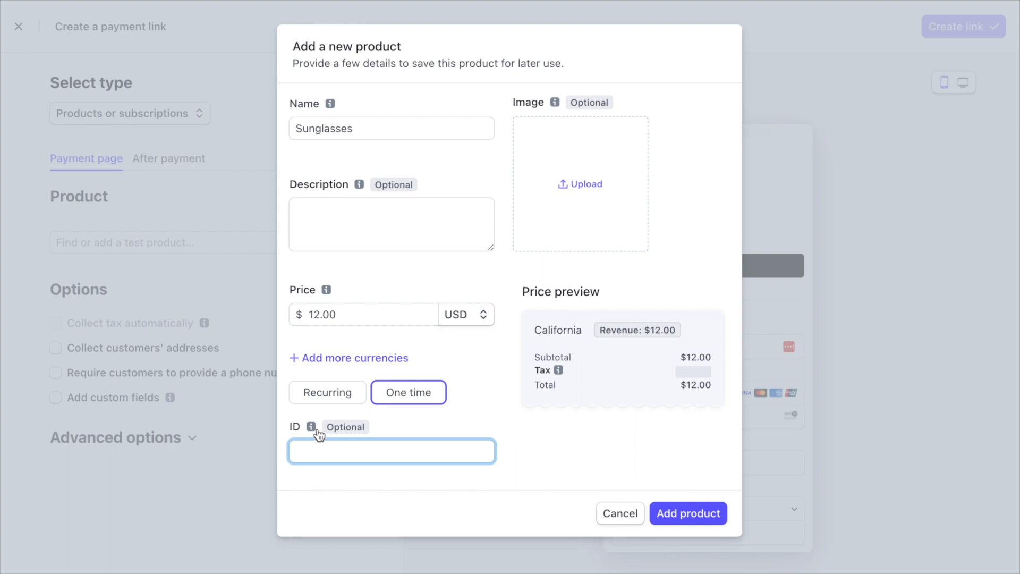
{"action": "mouse_move", "coordinate": [311, 427]}
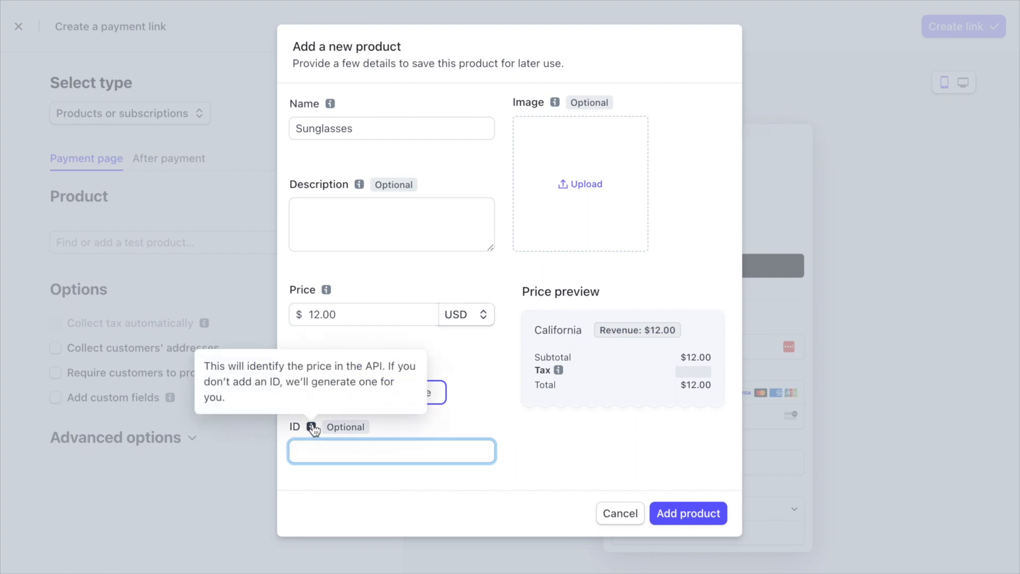
{"action": "left_click", "coordinate": [391, 451]}
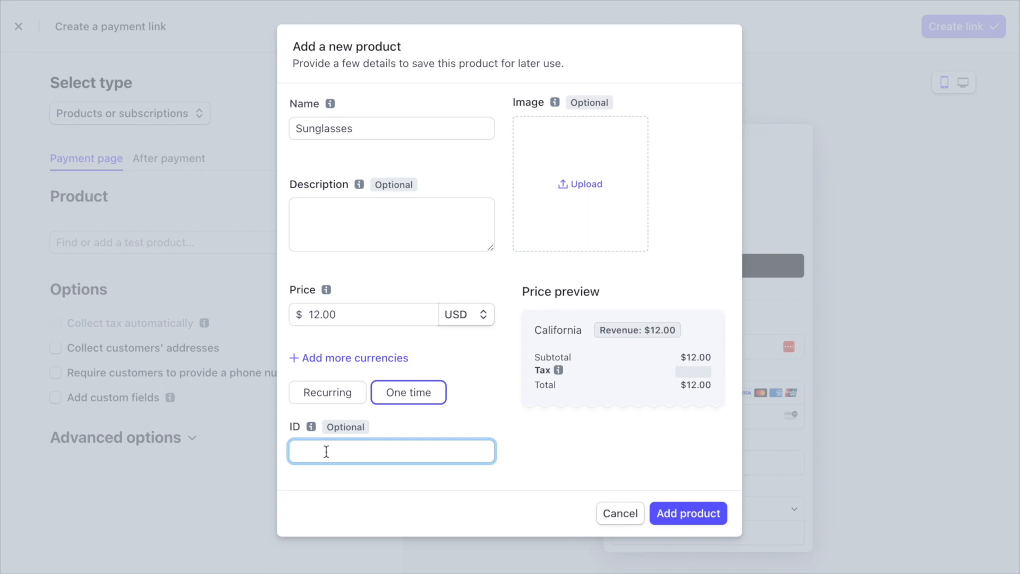
{"action": "type", "text": "123"}
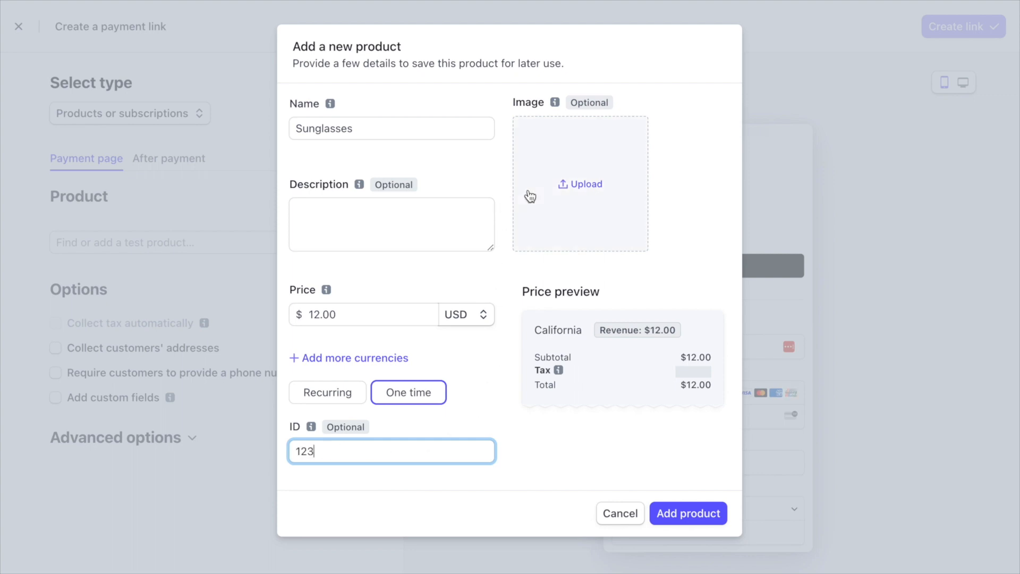
{"action": "mouse_move", "coordinate": [583, 195]}
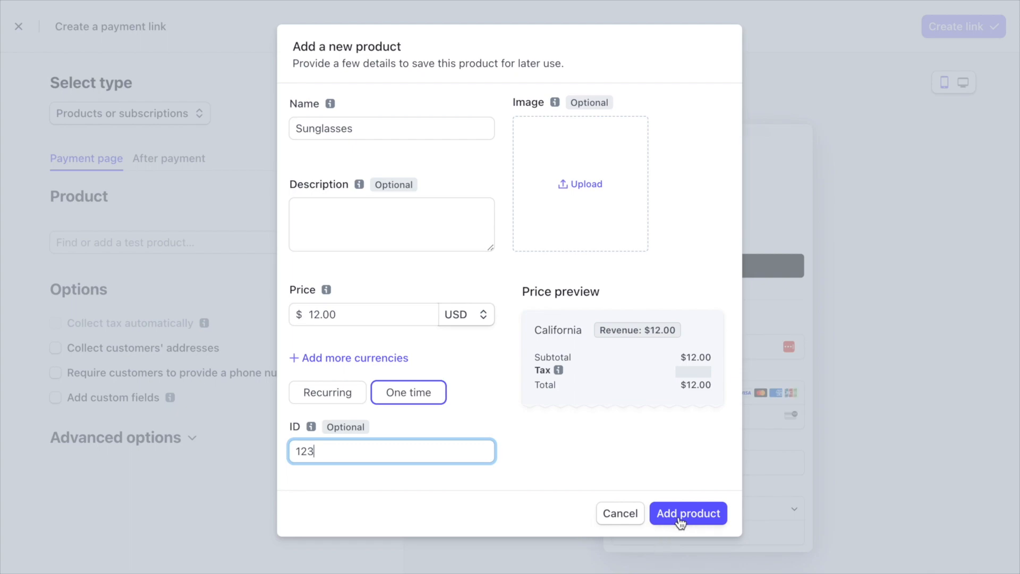
{"action": "left_click", "coordinate": [687, 513]}
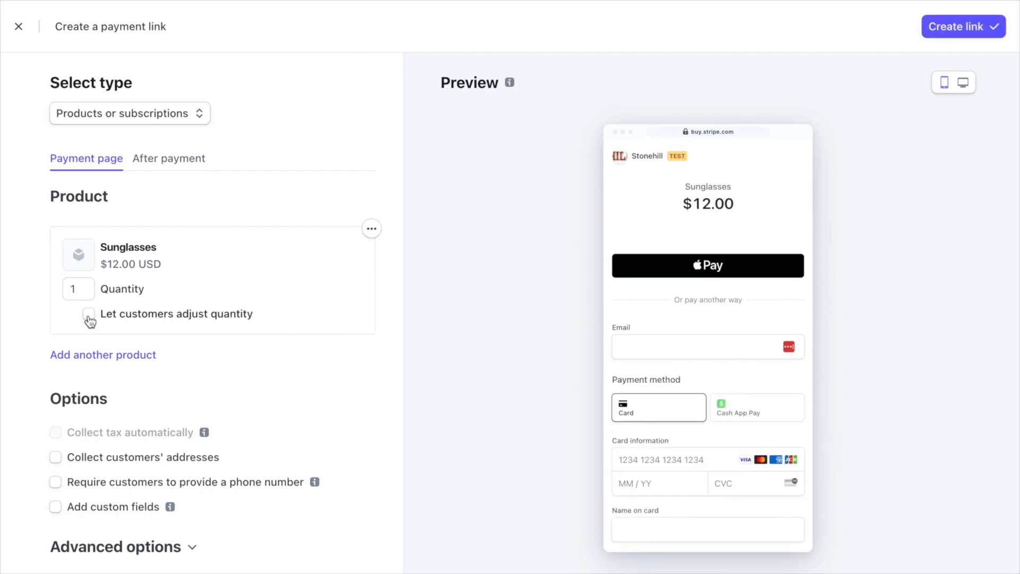
- Raise the Sunglasses quantity in the checkout preview's quantity sheet from 1 to 4
{"action": "left_click", "coordinate": [88, 313]}
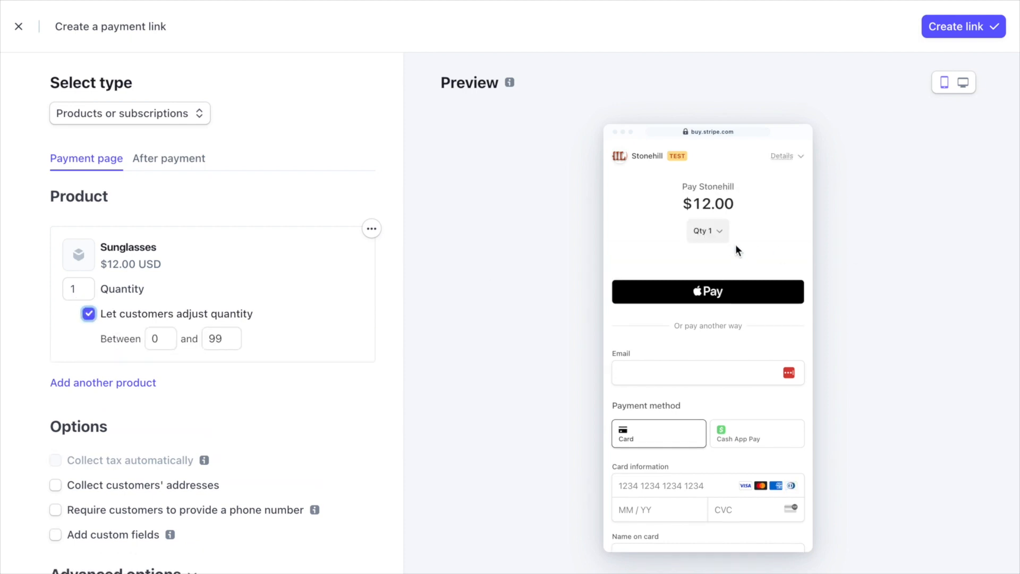
{"action": "left_click", "coordinate": [708, 231]}
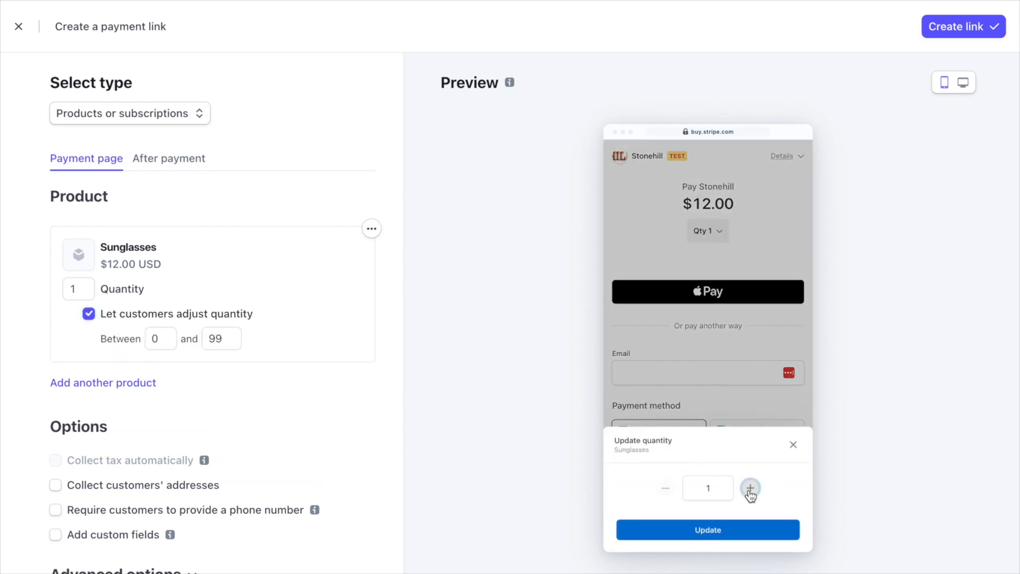
{"action": "left_click", "coordinate": [750, 488]}
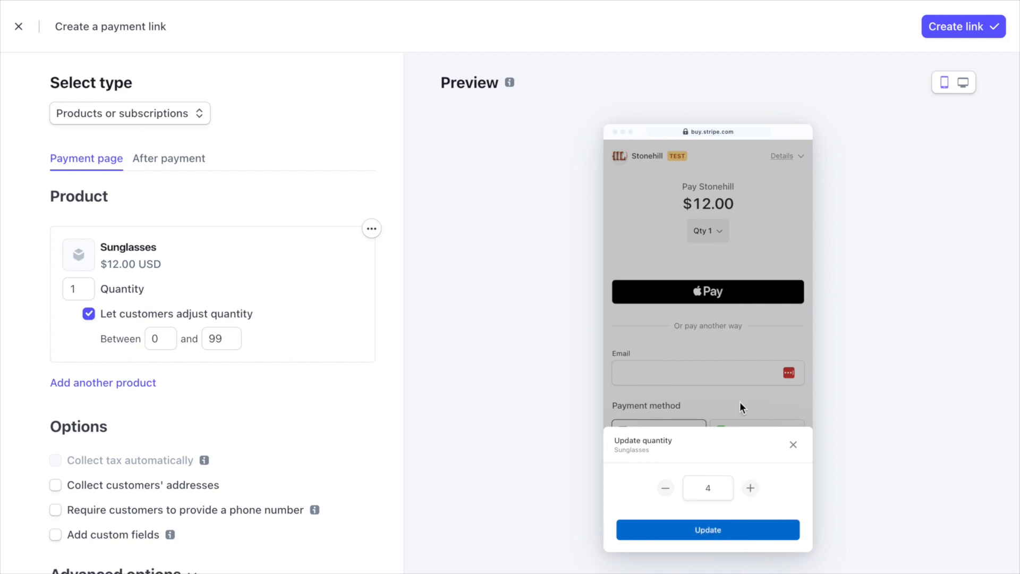
{"action": "mouse_move", "coordinate": [147, 374]}
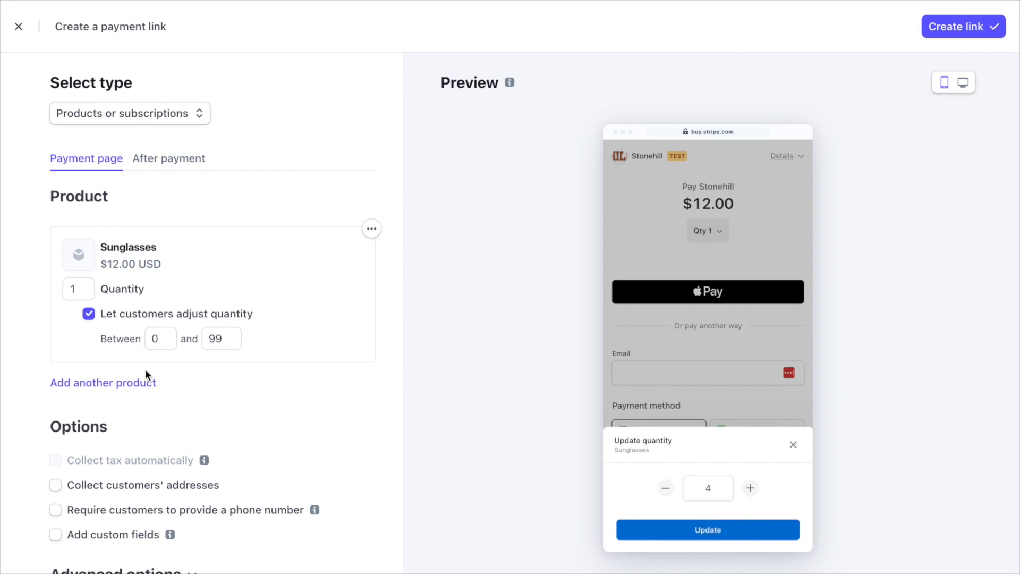
- Add a second new product Hat priced $20.00 to the link
{"action": "left_click", "coordinate": [103, 381]}
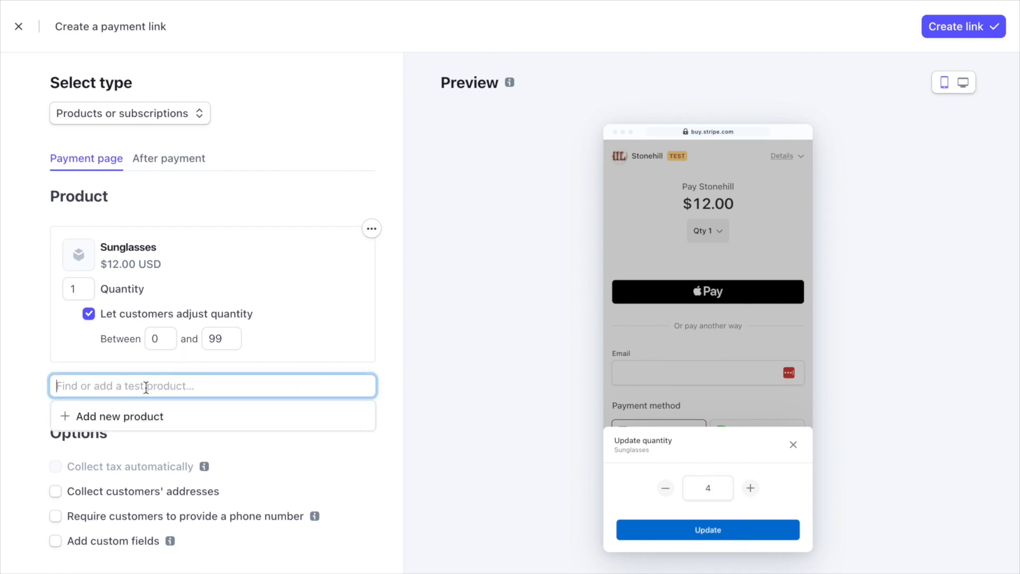
{"action": "type", "text": "Hat"}
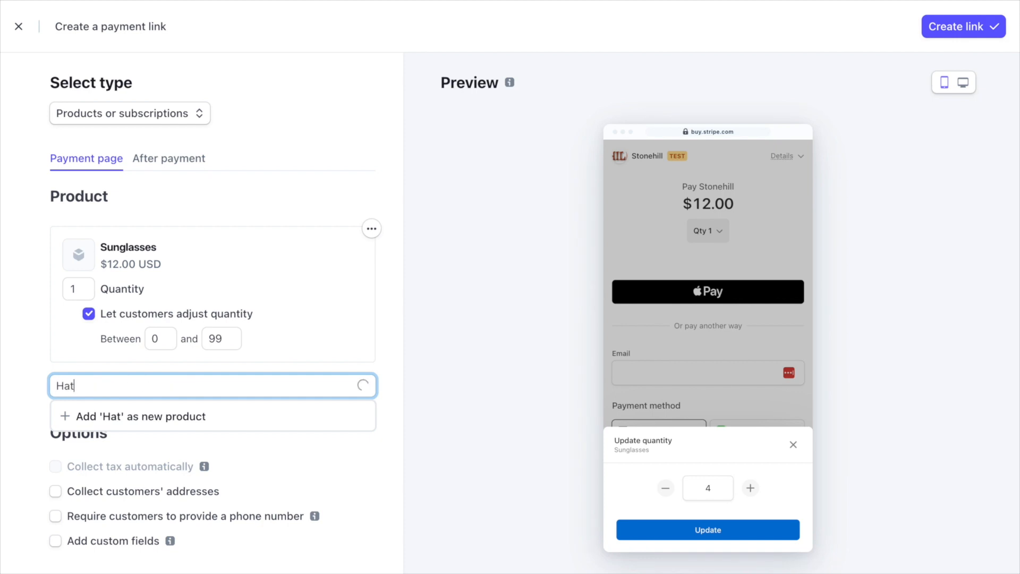
{"action": "left_click", "coordinate": [140, 416]}
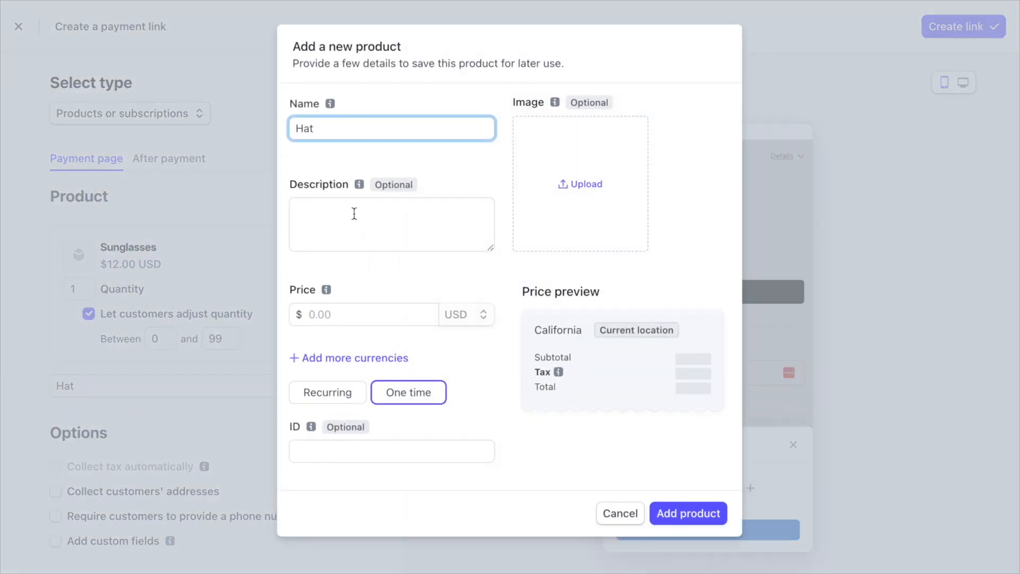
{"action": "left_click", "coordinate": [363, 315]}
{"action": "type", "text": "20"}
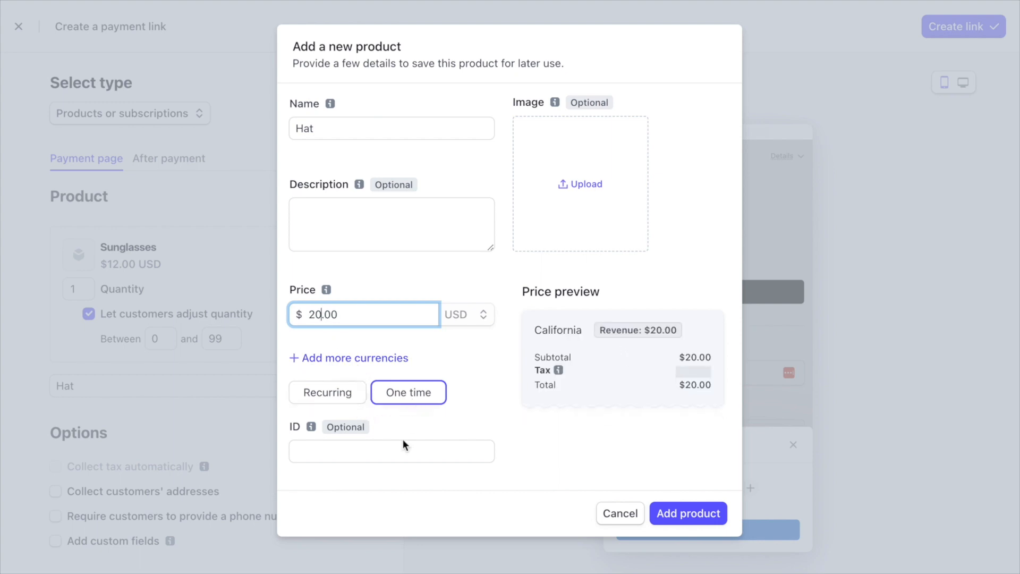
{"action": "type", "text": "456"}
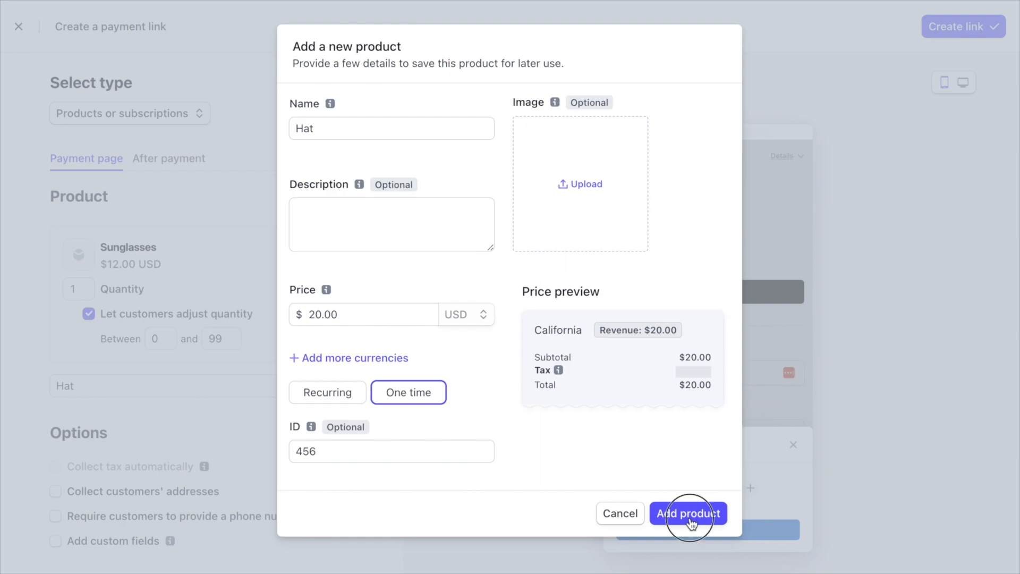
{"action": "left_click", "coordinate": [687, 513]}
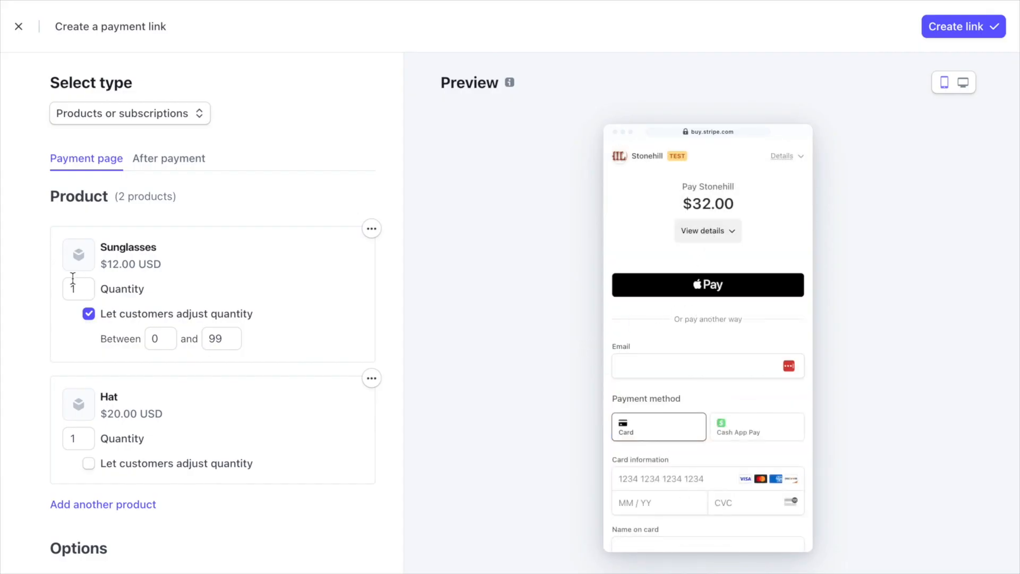
- Let customers adjust the Hat quantity and review the $32.00 item breakdown in the preview
{"action": "left_click", "coordinate": [89, 463]}
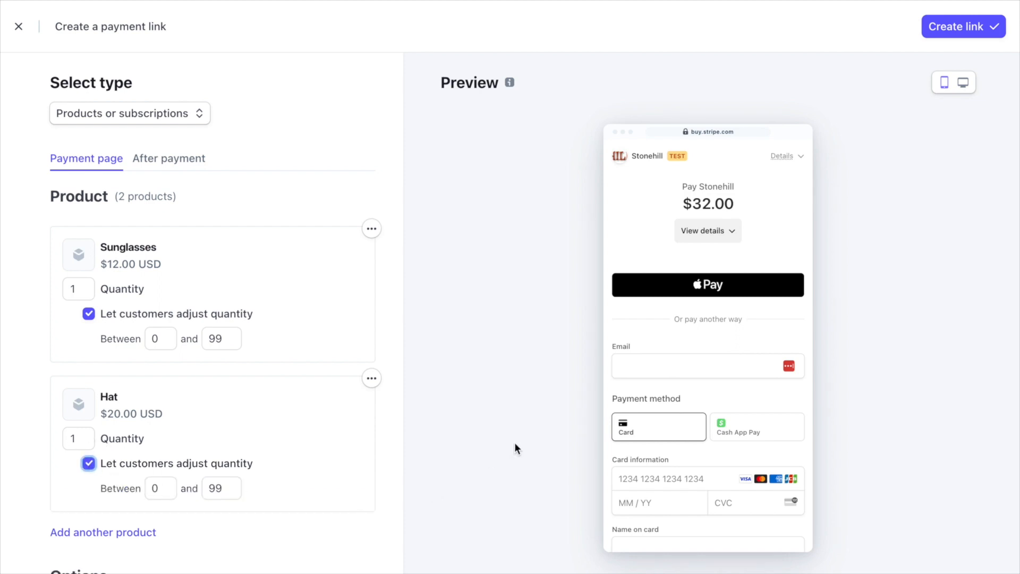
{"action": "left_click", "coordinate": [706, 230]}
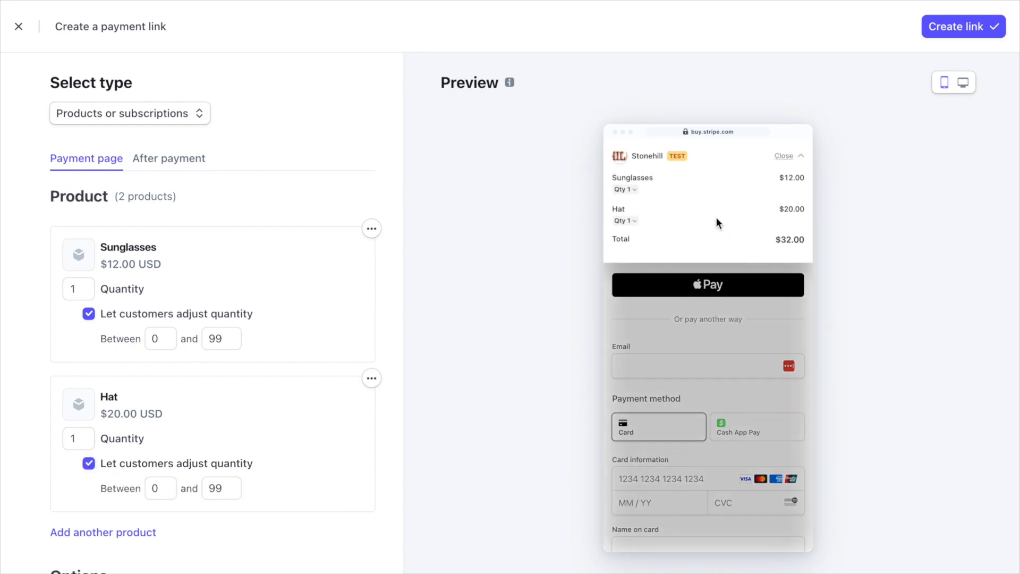
{"action": "left_click", "coordinate": [623, 189]}
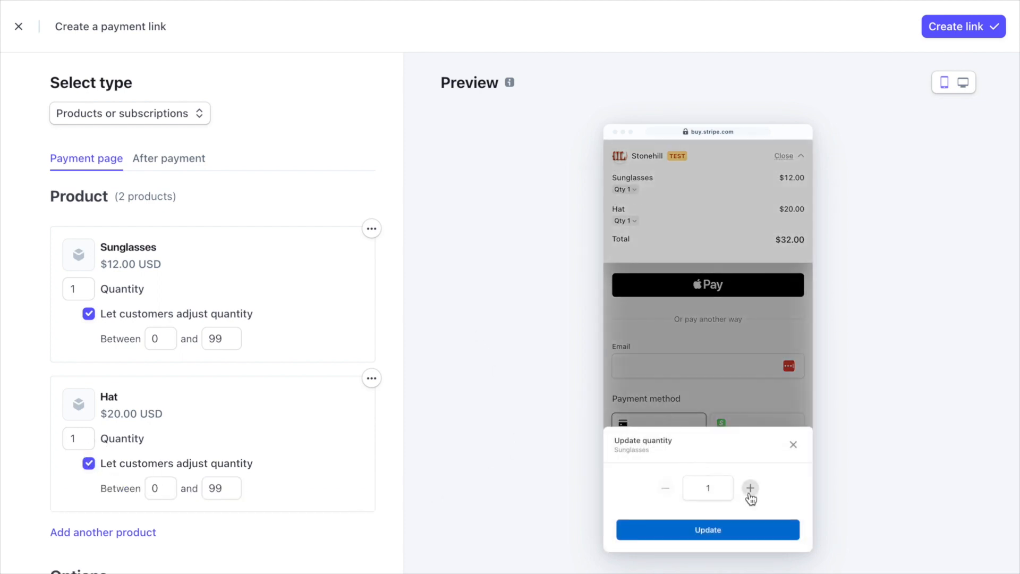
{"action": "left_click", "coordinate": [624, 221]}
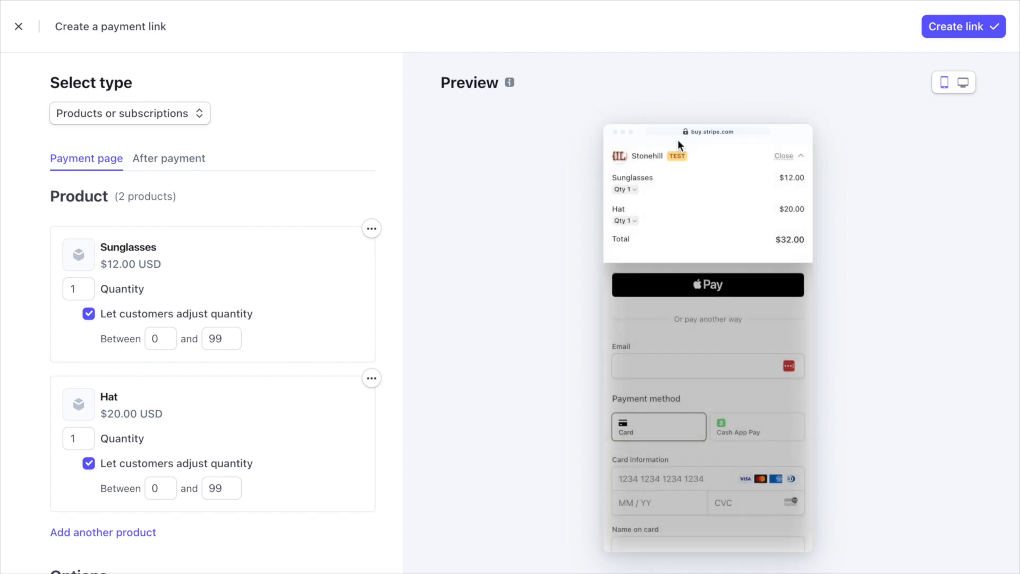
{"action": "mouse_move", "coordinate": [722, 328]}
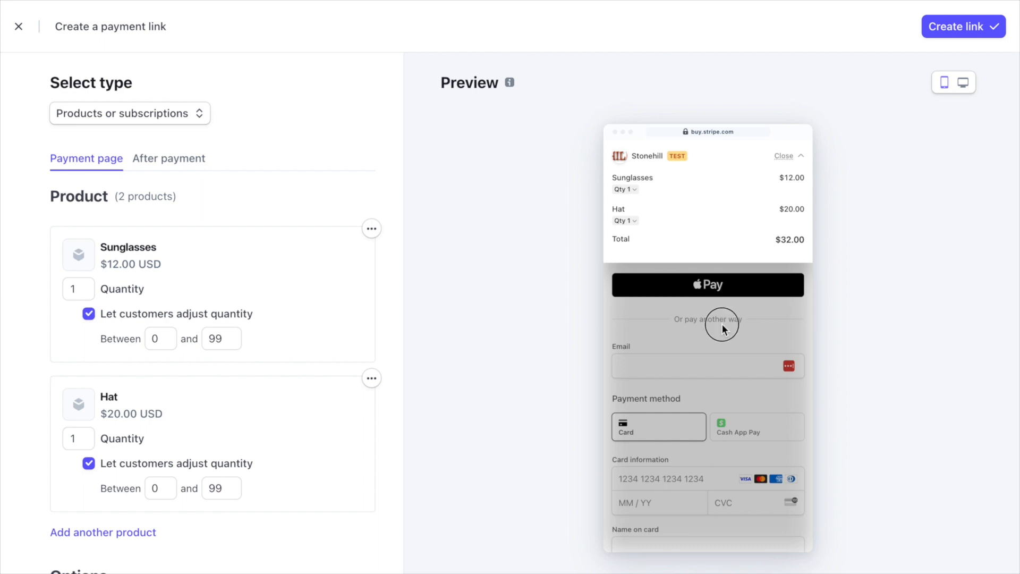
- Remove Sunglasses and Hat from the payment link
{"action": "left_click", "coordinate": [787, 155]}
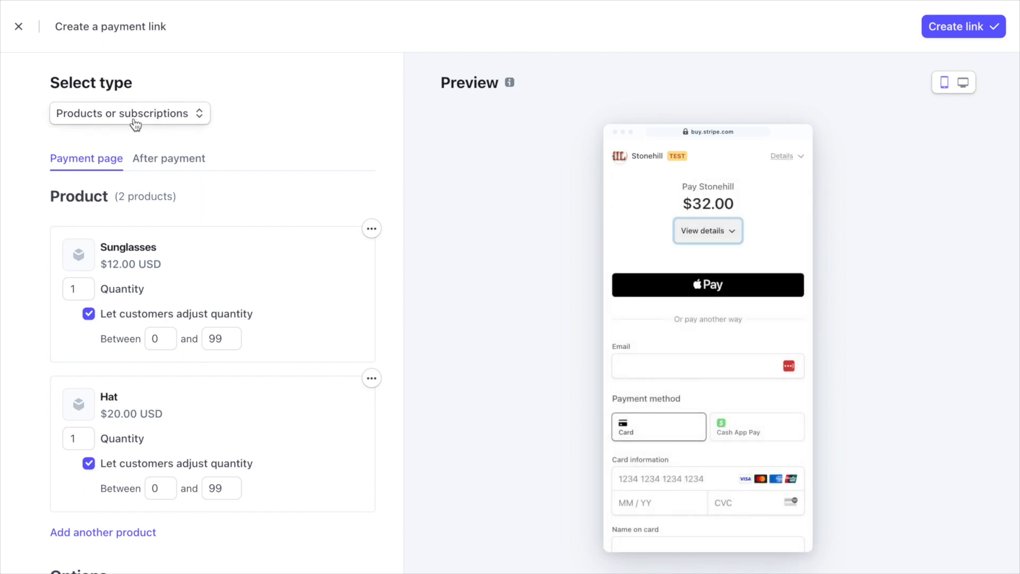
{"action": "mouse_move", "coordinate": [371, 229]}
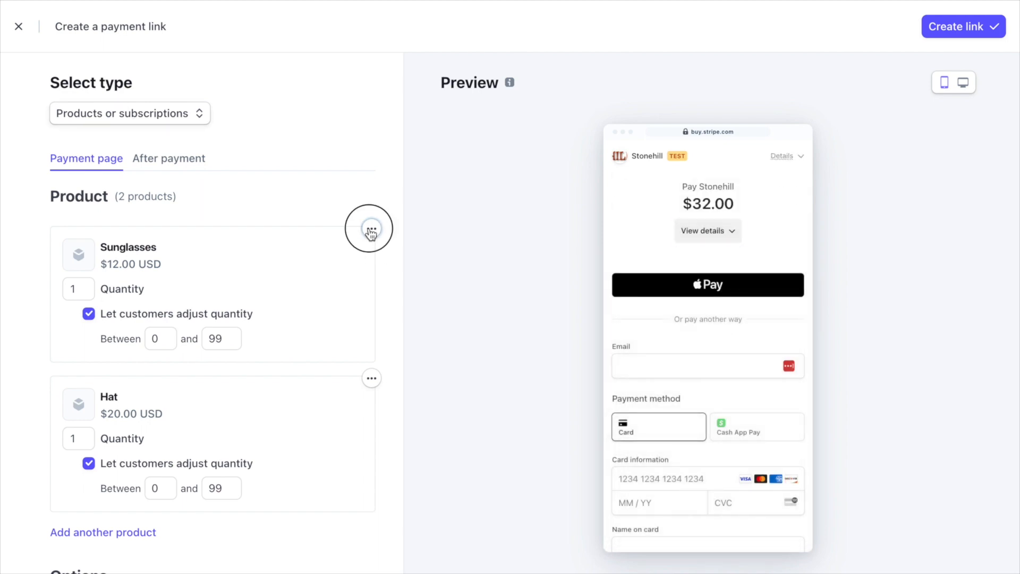
{"action": "left_click", "coordinate": [372, 229]}
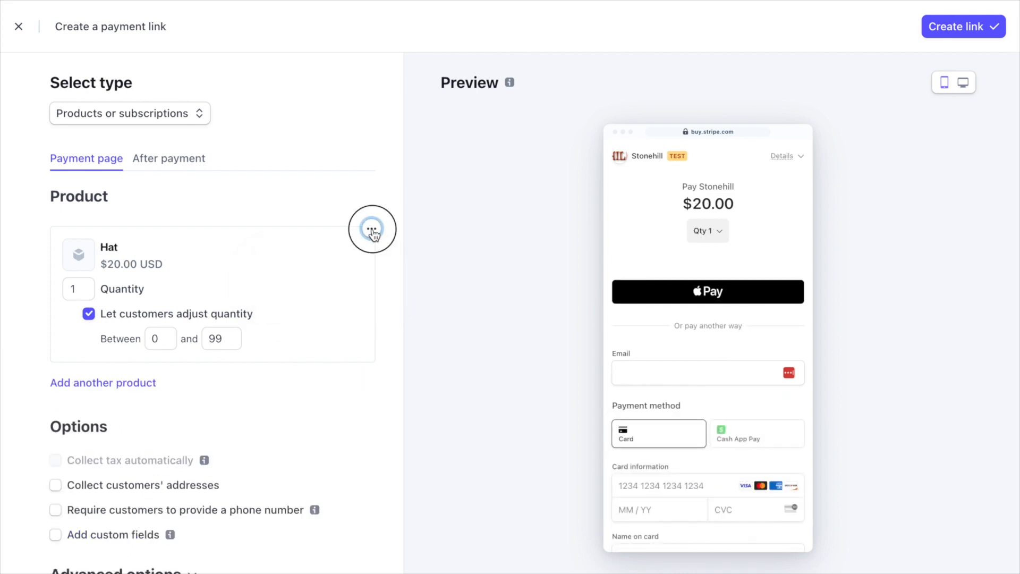
{"action": "left_click", "coordinate": [372, 230]}
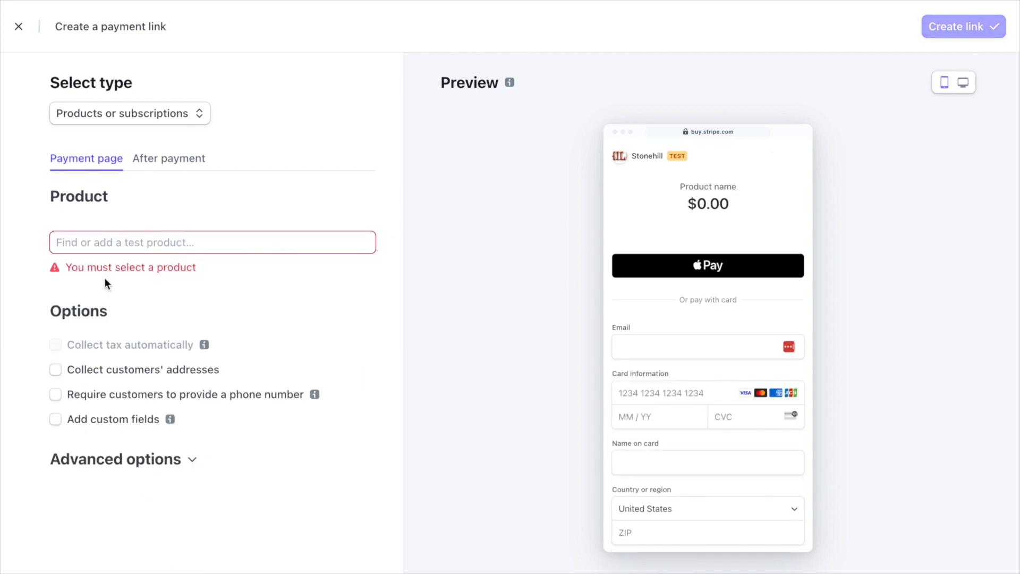
- Add Basic Plan as a $12.00 monthly recurring subscription with ID 789
{"action": "left_click", "coordinate": [213, 243]}
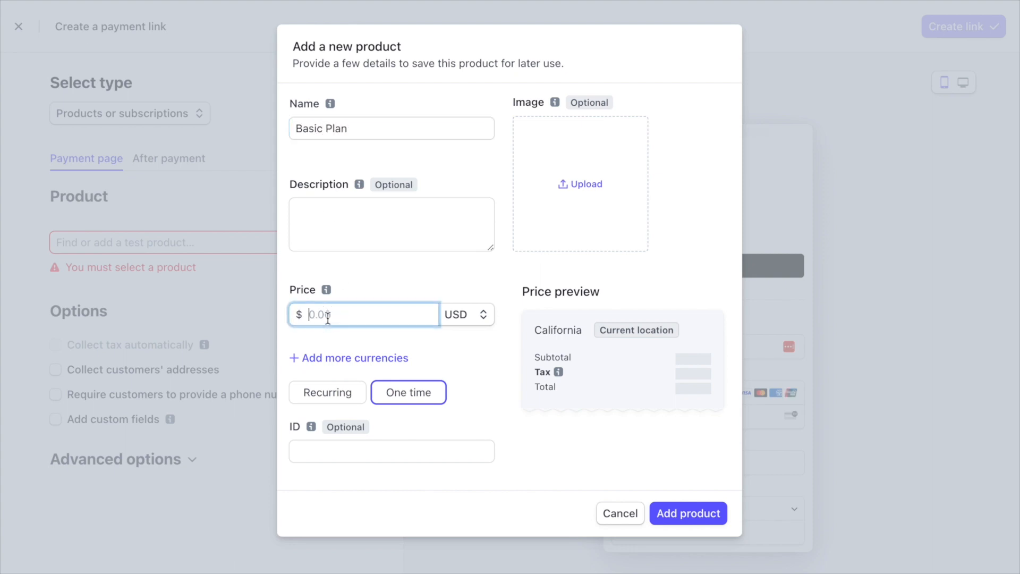
{"action": "type", "text": "12.00"}
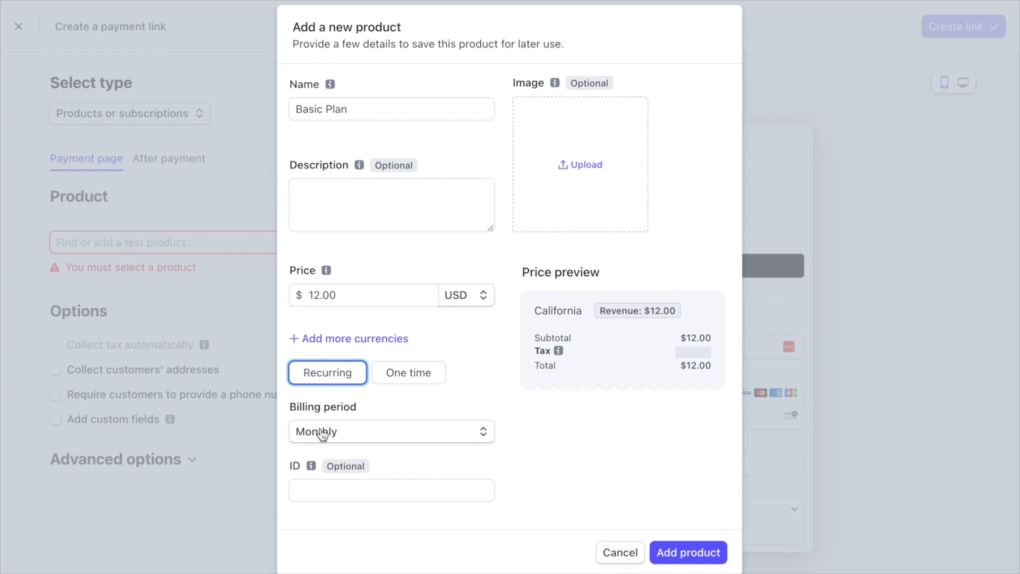
{"action": "left_click", "coordinate": [391, 490]}
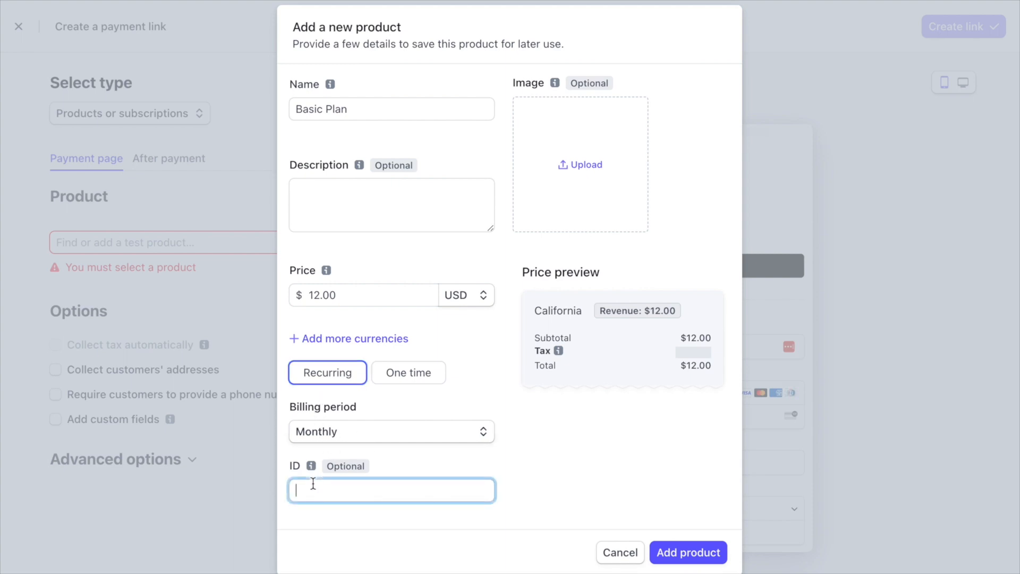
{"action": "type", "text": "789"}
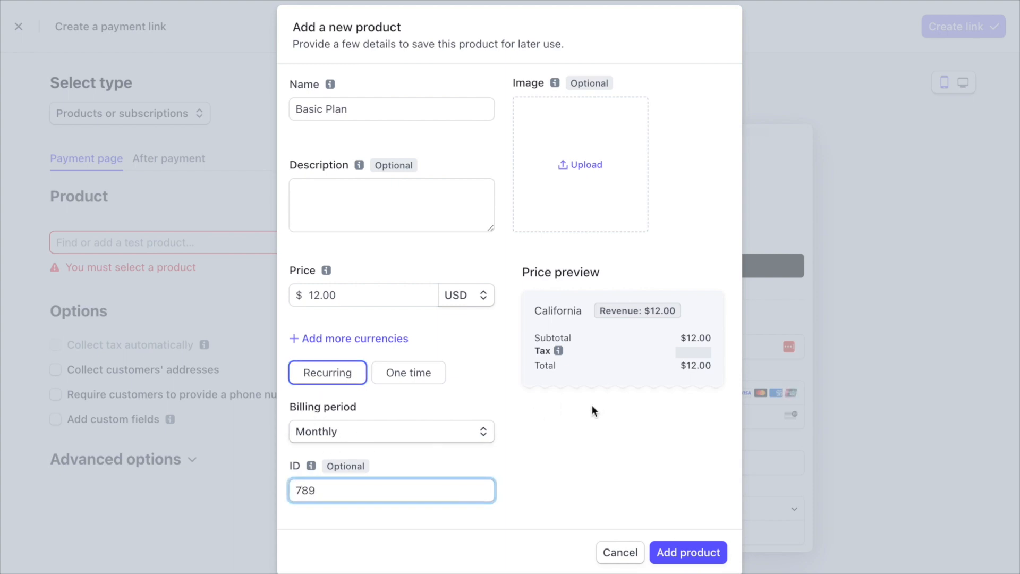
{"action": "left_click", "coordinate": [687, 553]}
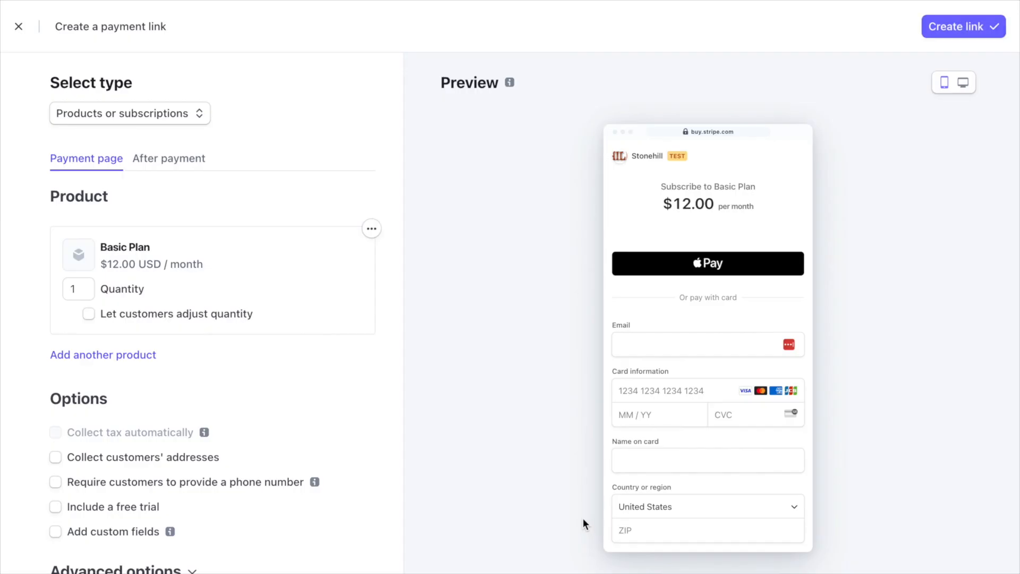
- Add Premium Plan as a $50.00 monthly recurring subscription with ID 987, bringing the preview to $62.00/month
{"action": "left_click", "coordinate": [102, 355]}
{"action": "type", "text": "Premium Plan"}
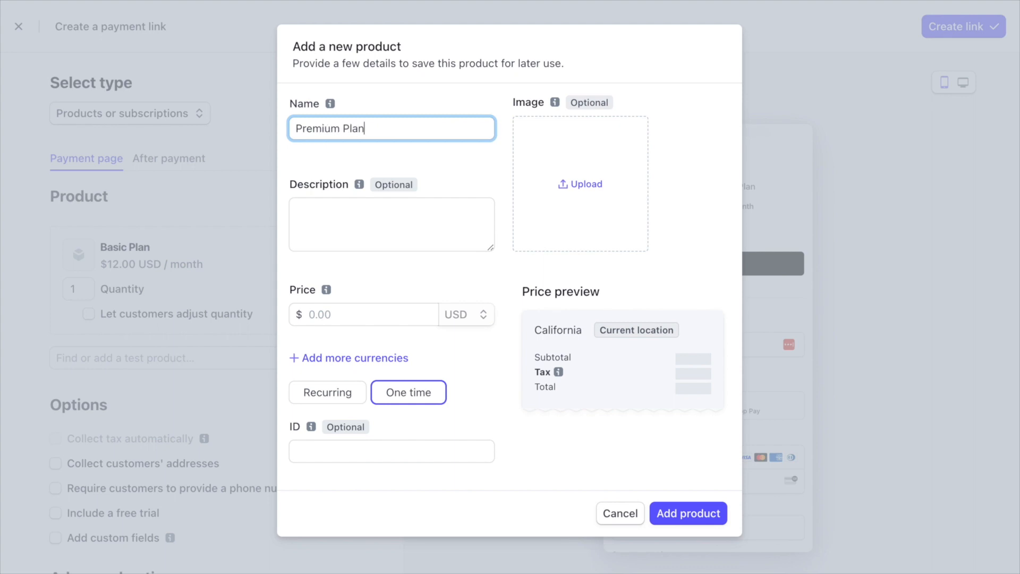
{"action": "type", "text": "50.00"}
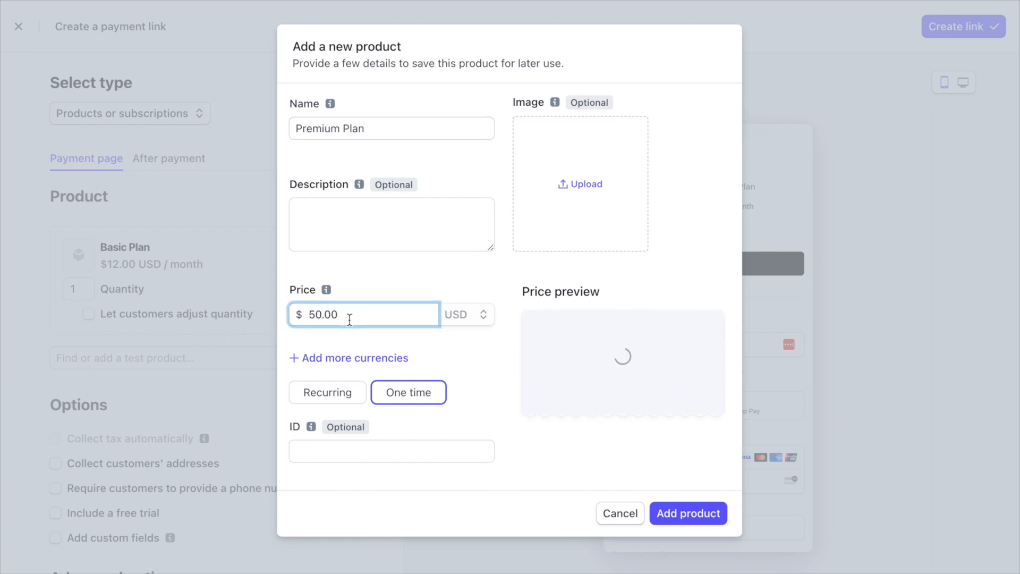
{"action": "left_click", "coordinate": [327, 392]}
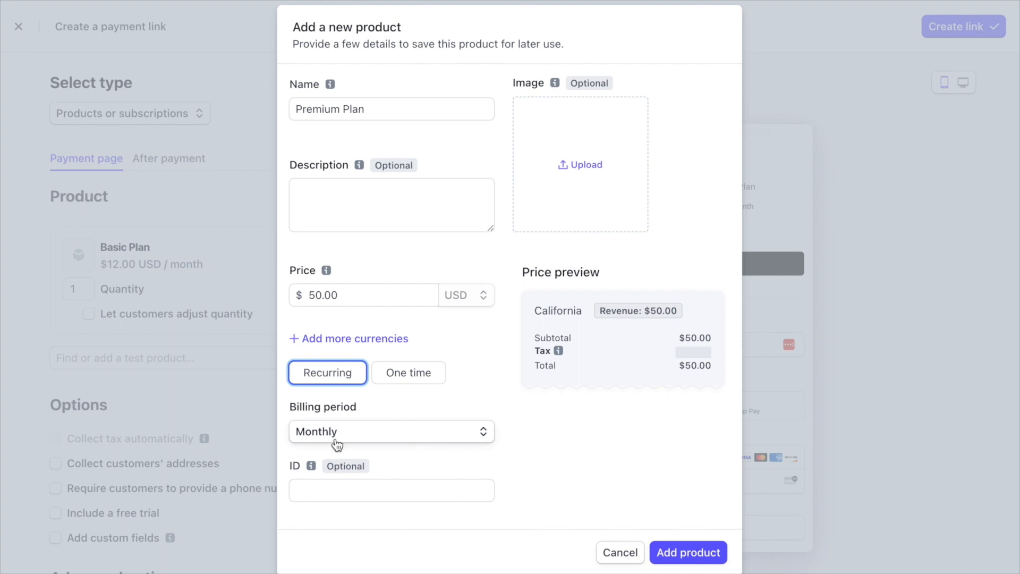
{"action": "type", "text": "98"}
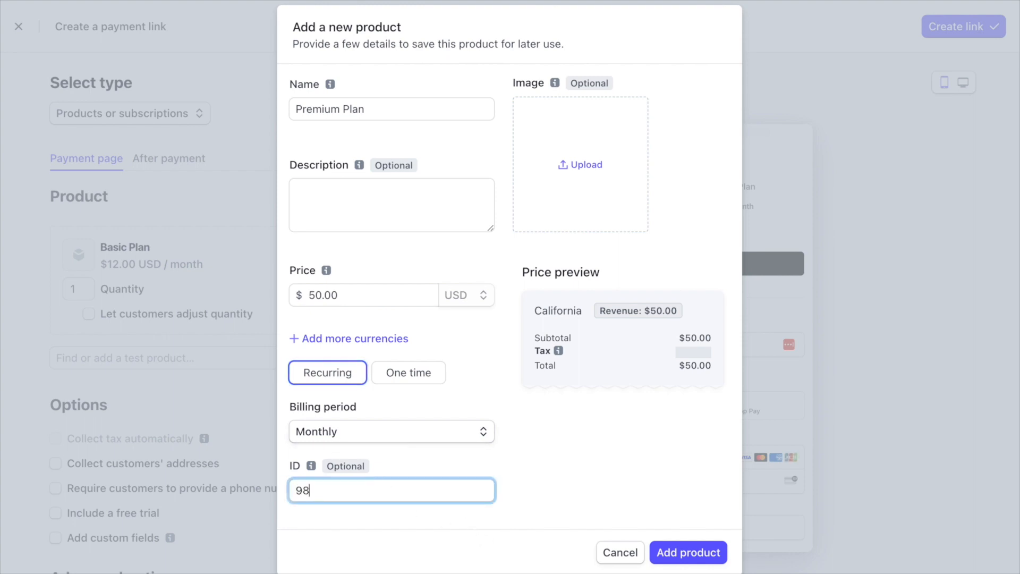
{"action": "type", "text": "7"}
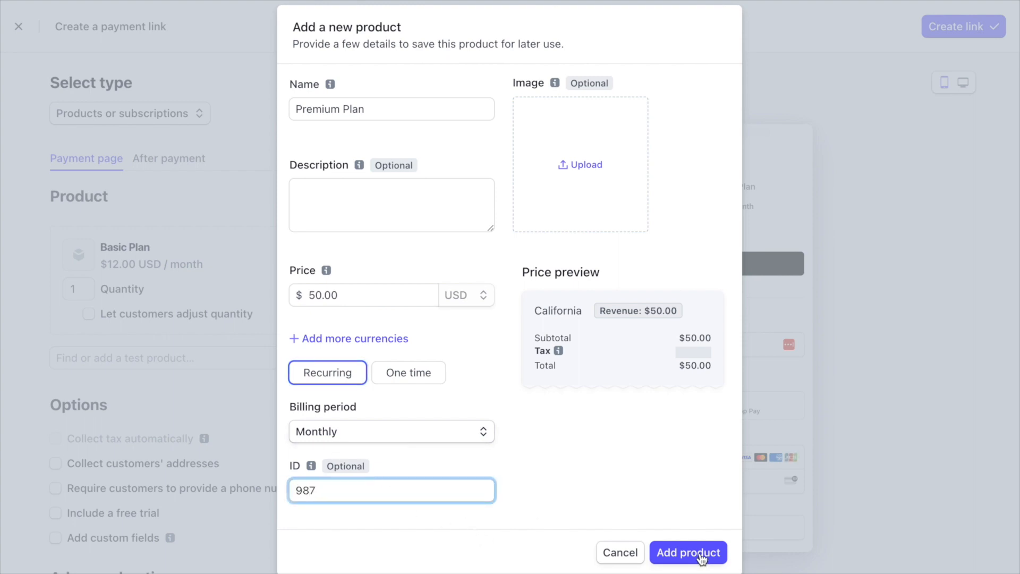
{"action": "left_click", "coordinate": [688, 552]}
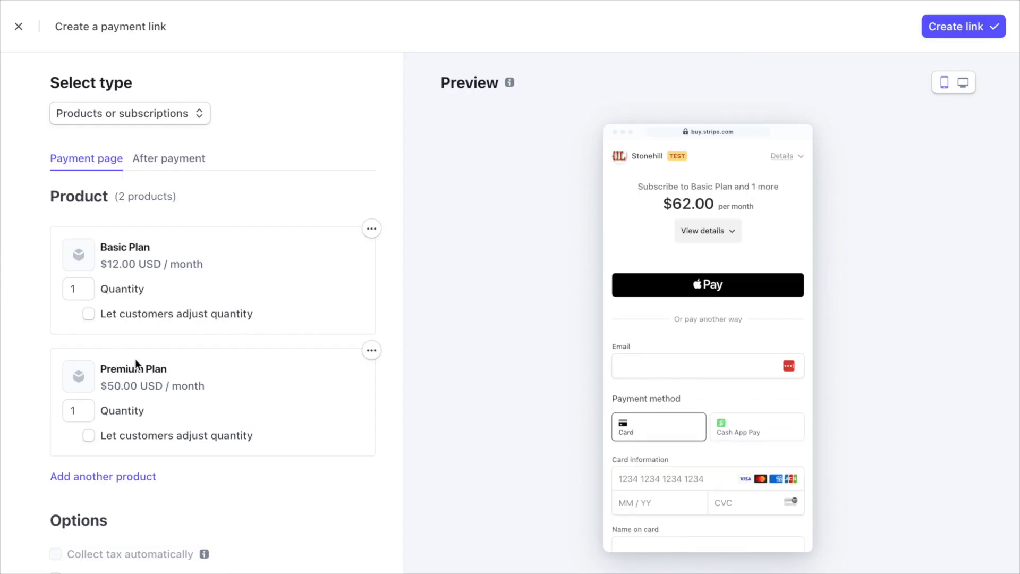
{"action": "mouse_move", "coordinate": [336, 437]}
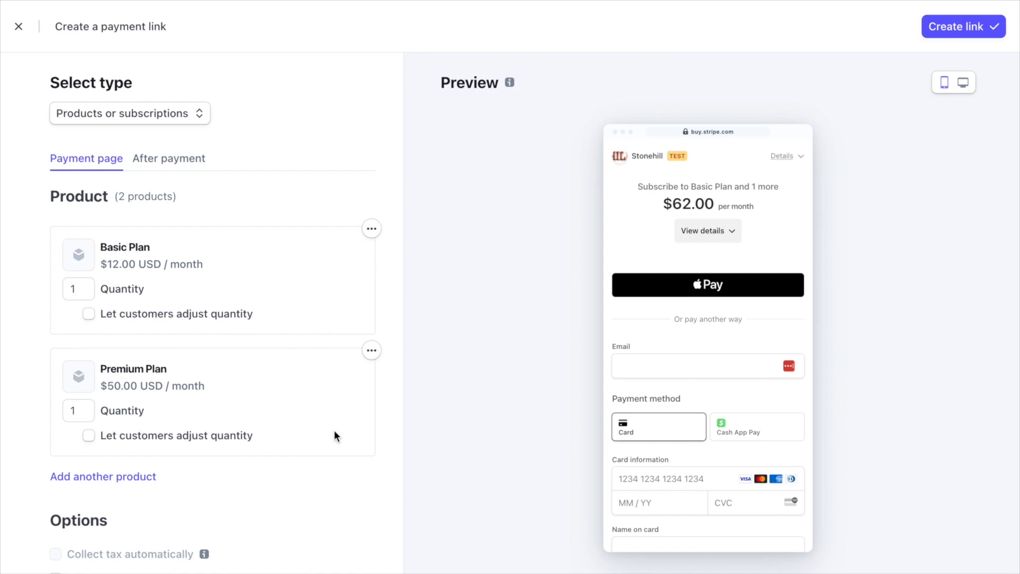
{"action": "scroll", "scroll_direction": "down", "scroll_amount": 3}
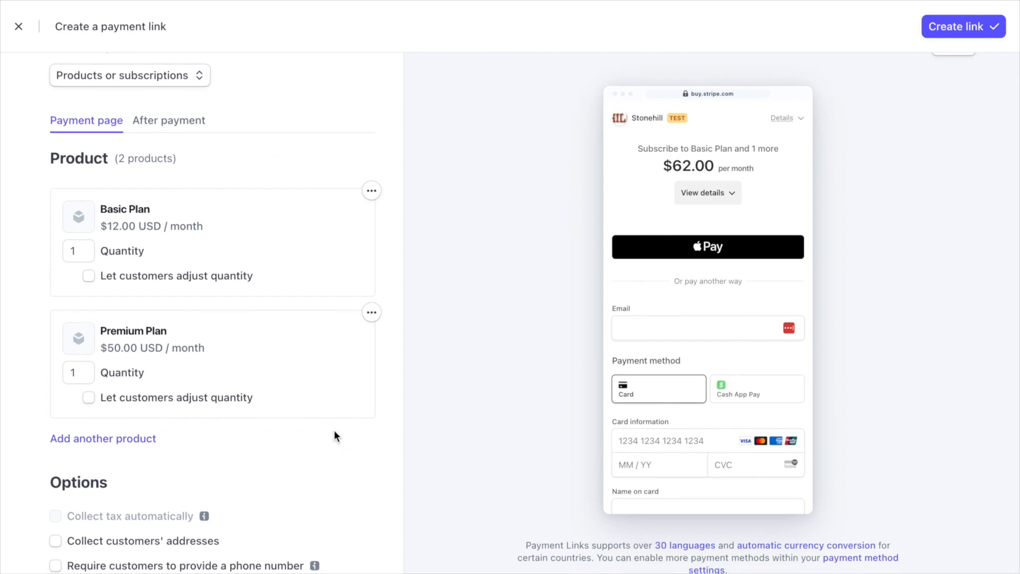
{"action": "scroll", "scroll_direction": "up", "scroll_amount": 3}
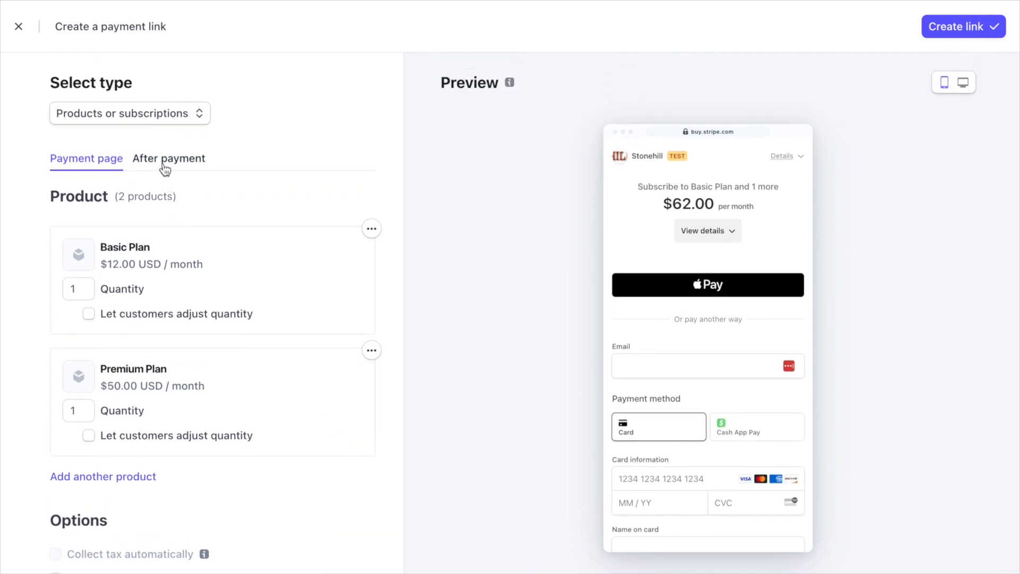
- Review the post-payment invoice and confirmation page previews, then return to the payment page settings
{"action": "left_click", "coordinate": [169, 159]}
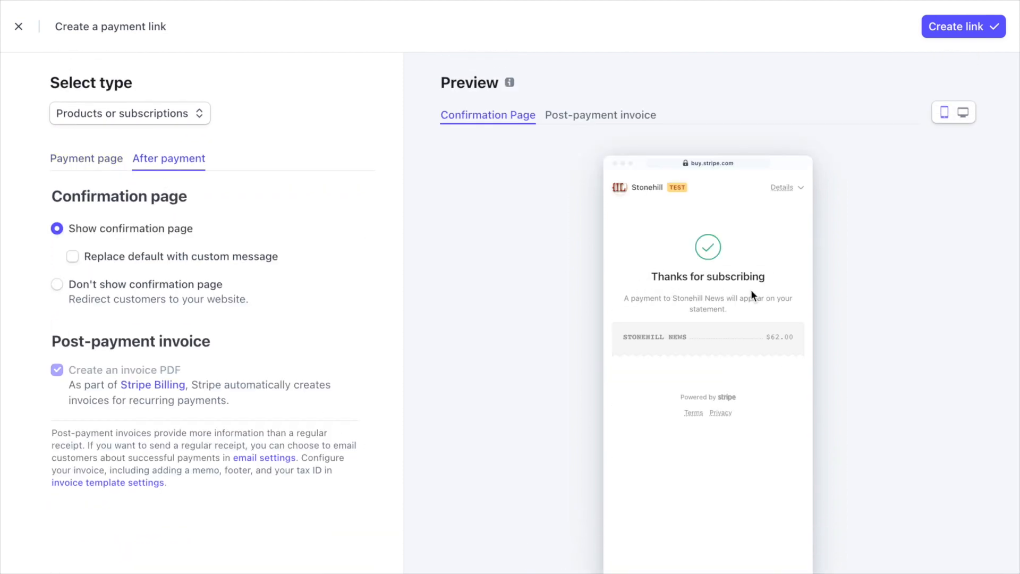
{"action": "left_click", "coordinate": [599, 115]}
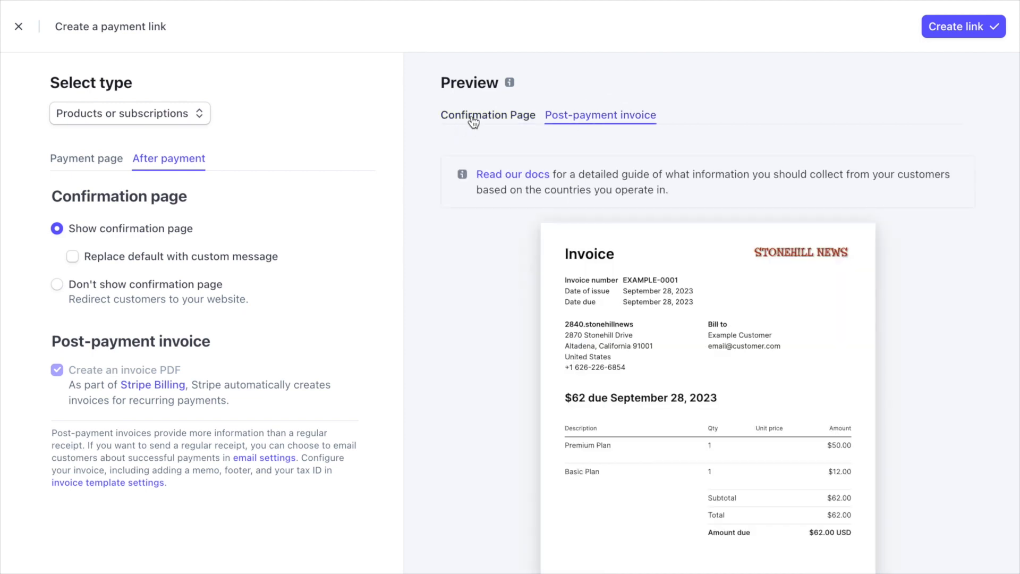
{"action": "left_click", "coordinate": [488, 115]}
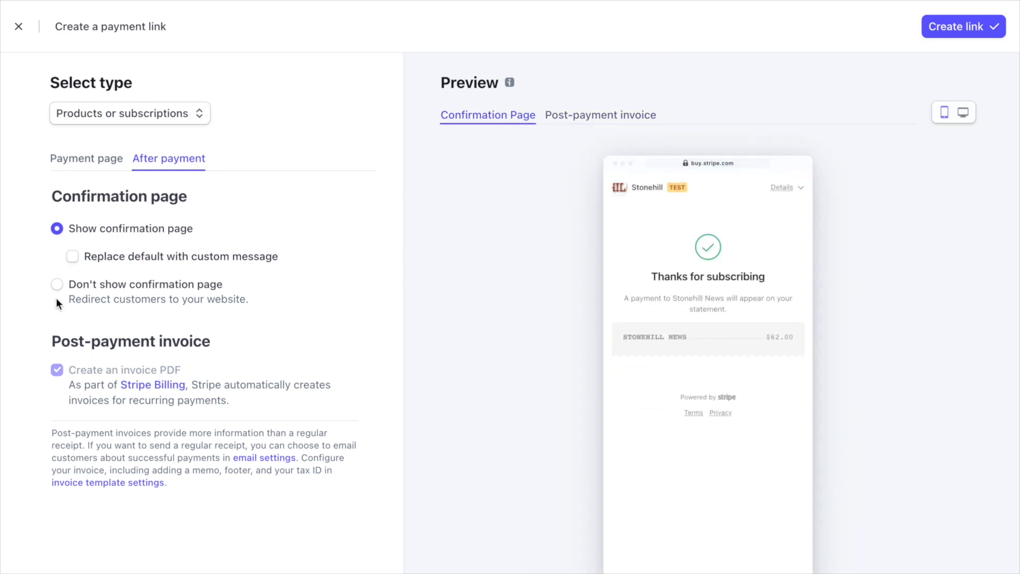
{"action": "mouse_move", "coordinate": [56, 288]}
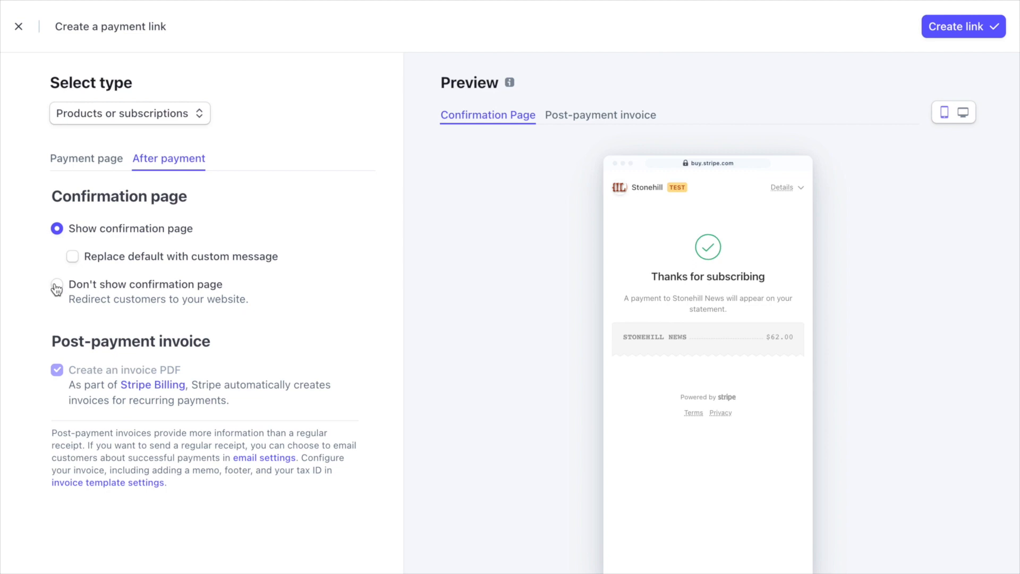
{"action": "left_click", "coordinate": [56, 285]}
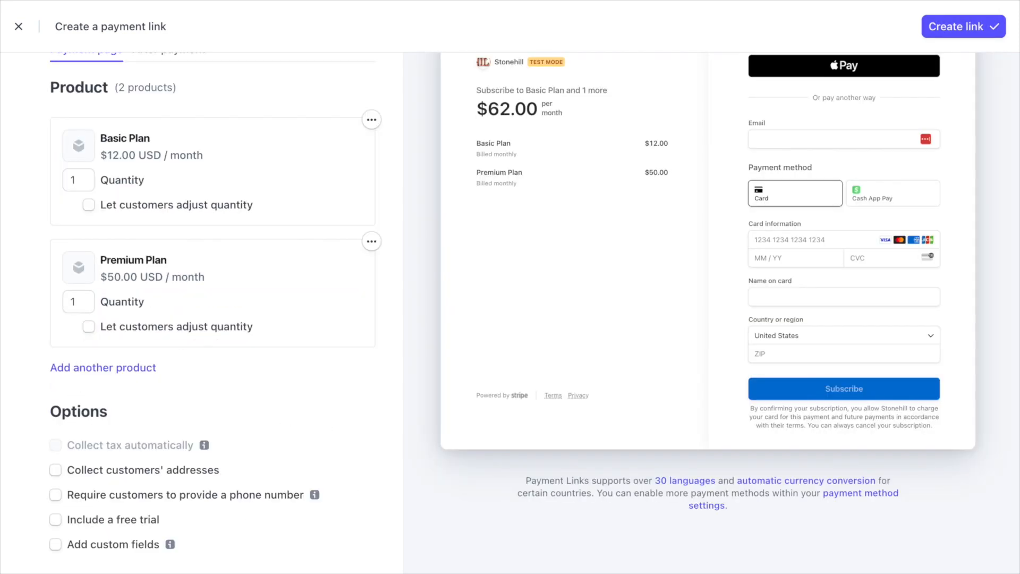
- Enable custom fields and make the new field a Dropdown
{"action": "scroll", "scroll_direction": "down", "scroll_amount": 3}
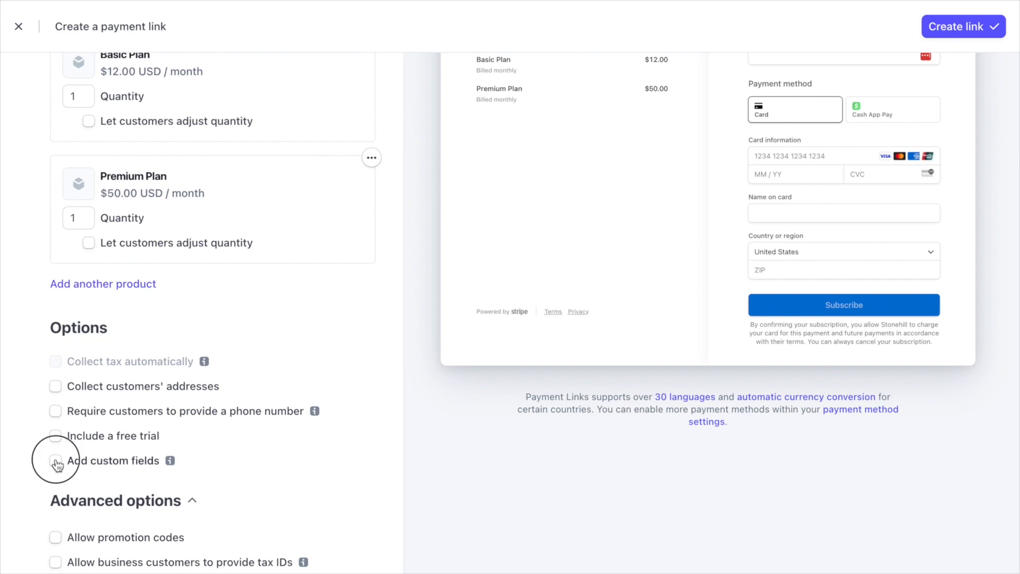
{"action": "left_click", "coordinate": [55, 460]}
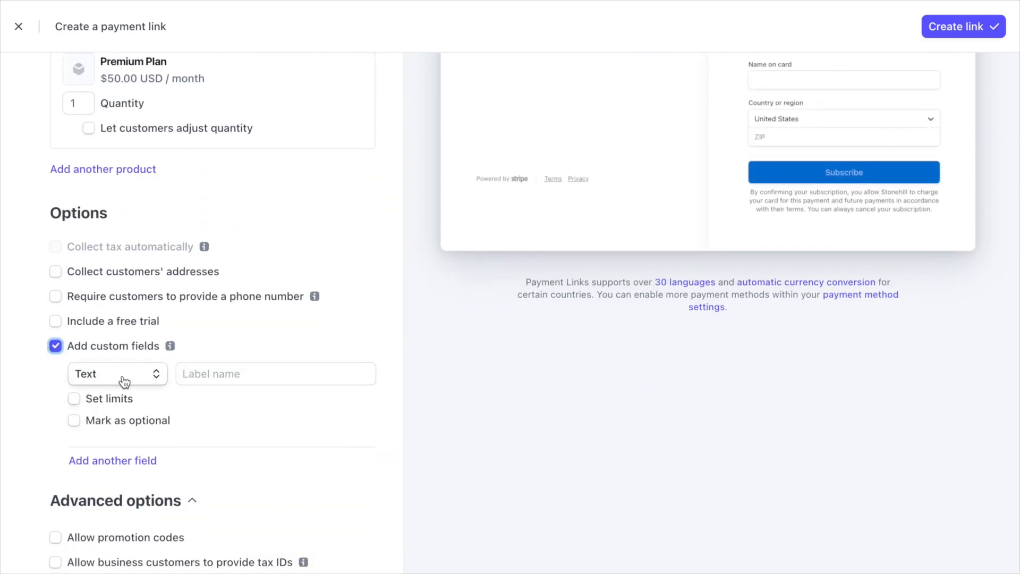
{"action": "left_click", "coordinate": [117, 373]}
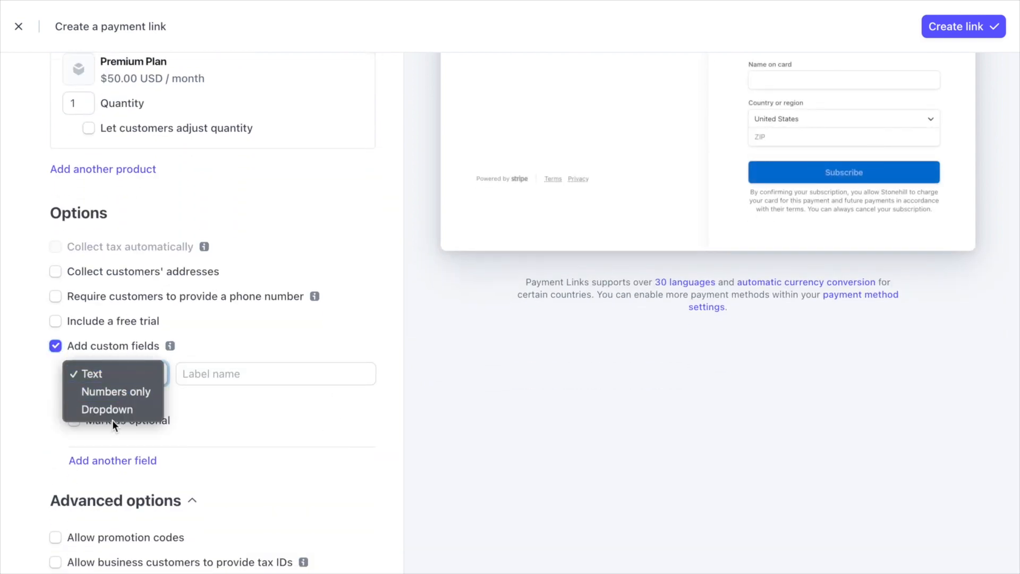
{"action": "left_click", "coordinate": [105, 409]}
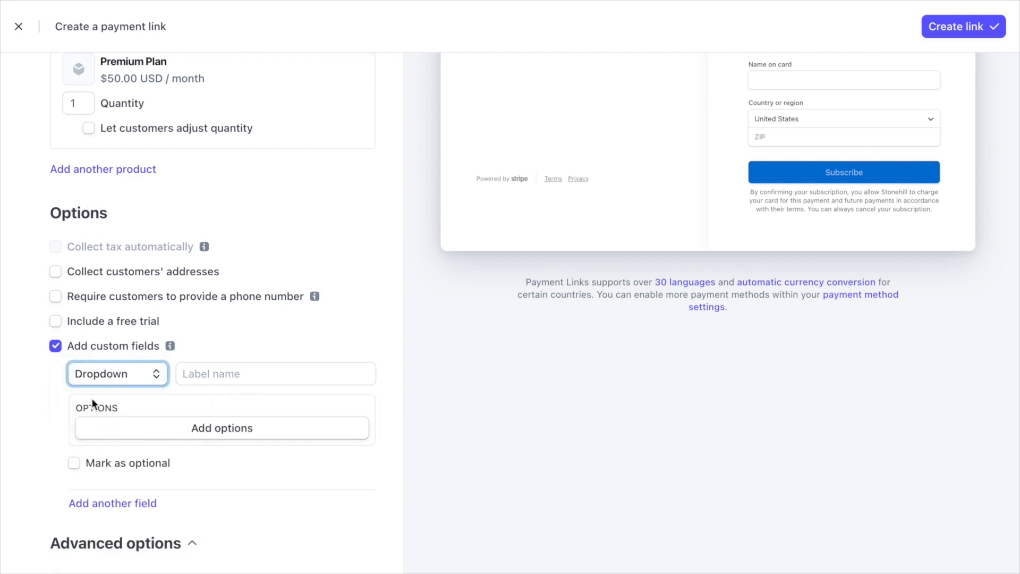
- Allow customers to enter promotion codes on the link
{"action": "scroll", "scroll_direction": "down", "scroll_amount": 3}
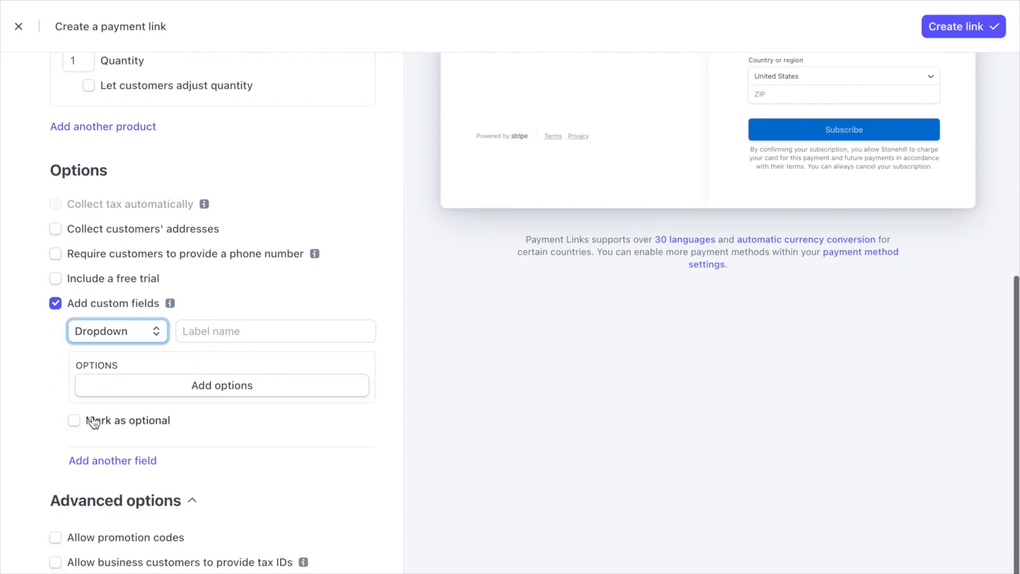
{"action": "mouse_move", "coordinate": [267, 484]}
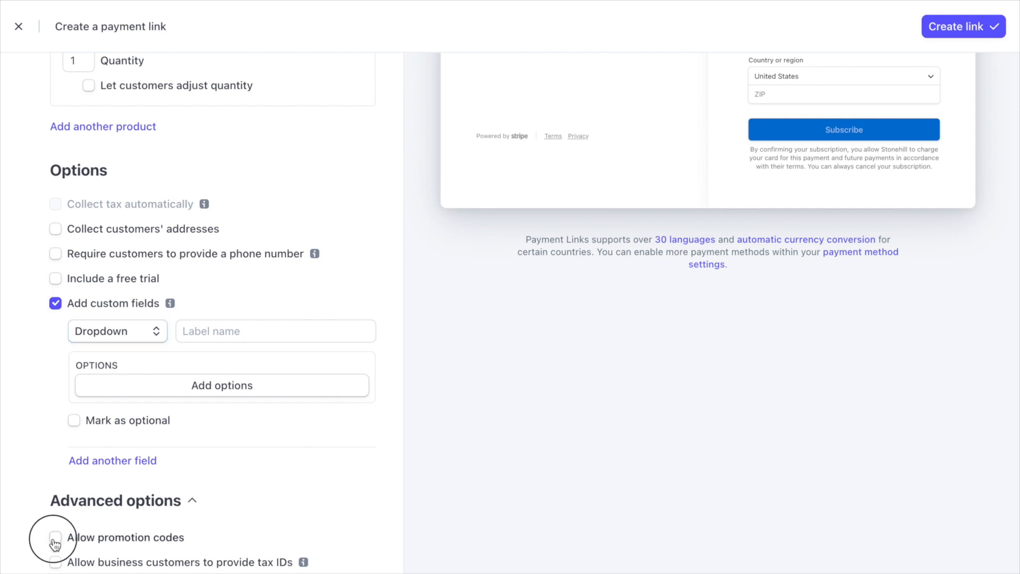
{"action": "left_click", "coordinate": [55, 537]}
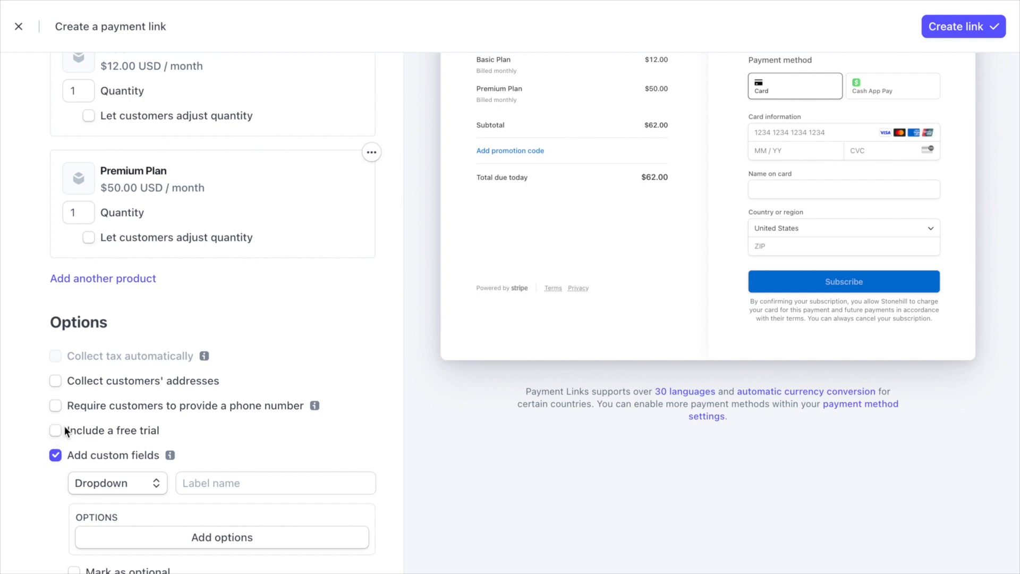
{"action": "scroll", "scroll_direction": "up", "scroll_amount": 3}
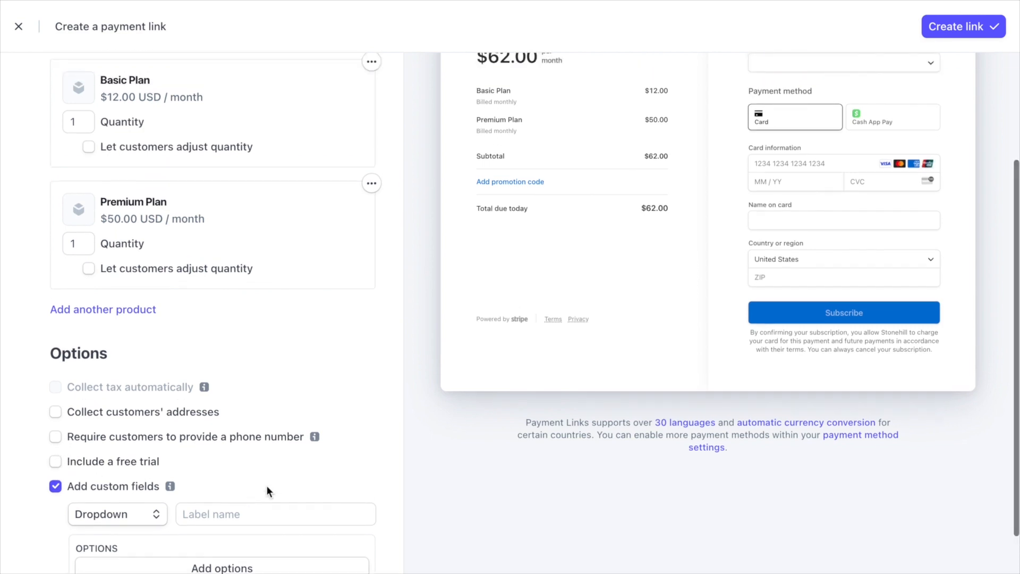
{"action": "scroll", "scroll_direction": "up", "scroll_amount": 3}
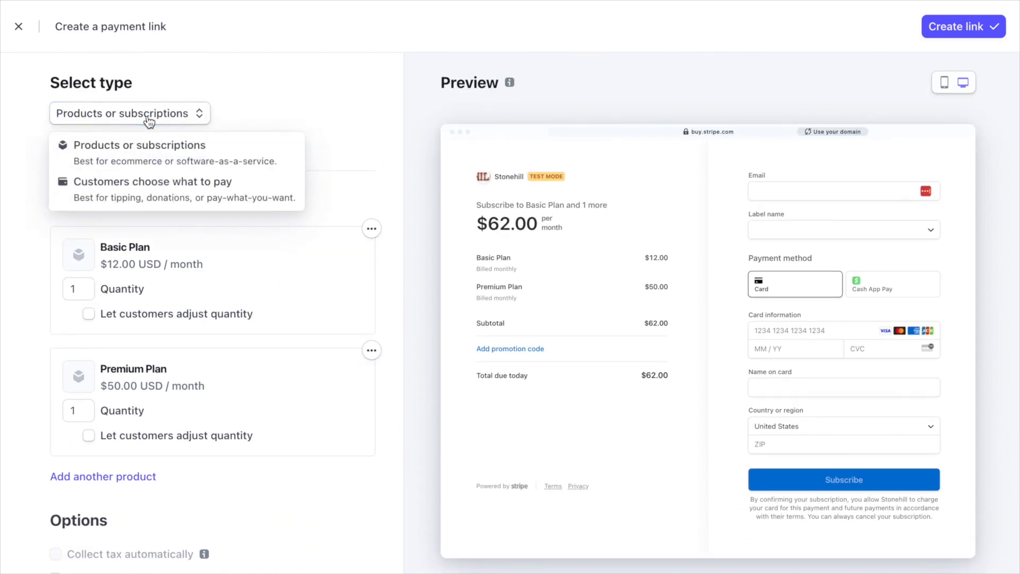
{"action": "mouse_move", "coordinate": [117, 196]}
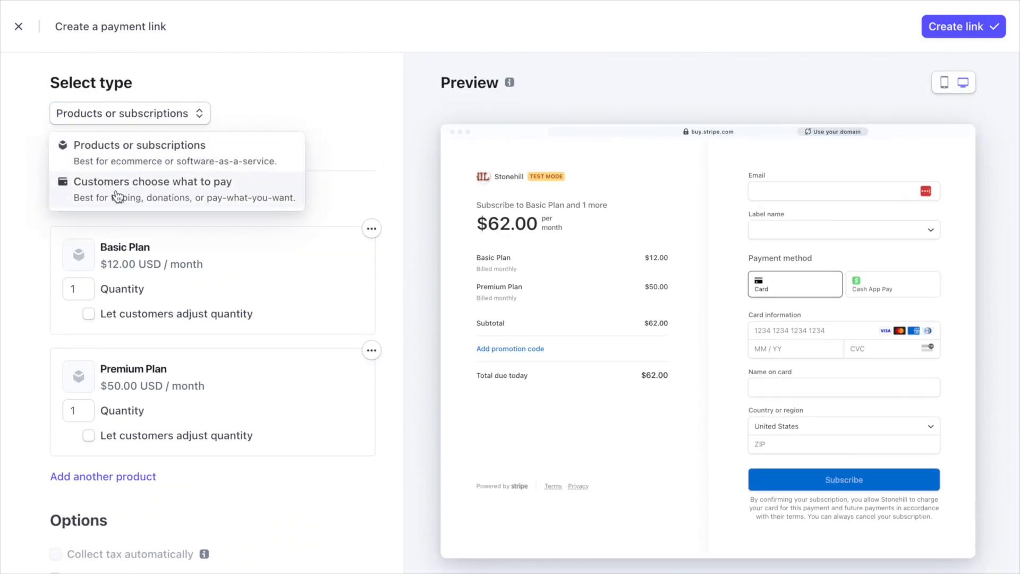
- Switch the link to 'Customers choose what to pay', glance at After payment, then back to Payment page
{"action": "left_click", "coordinate": [152, 181]}
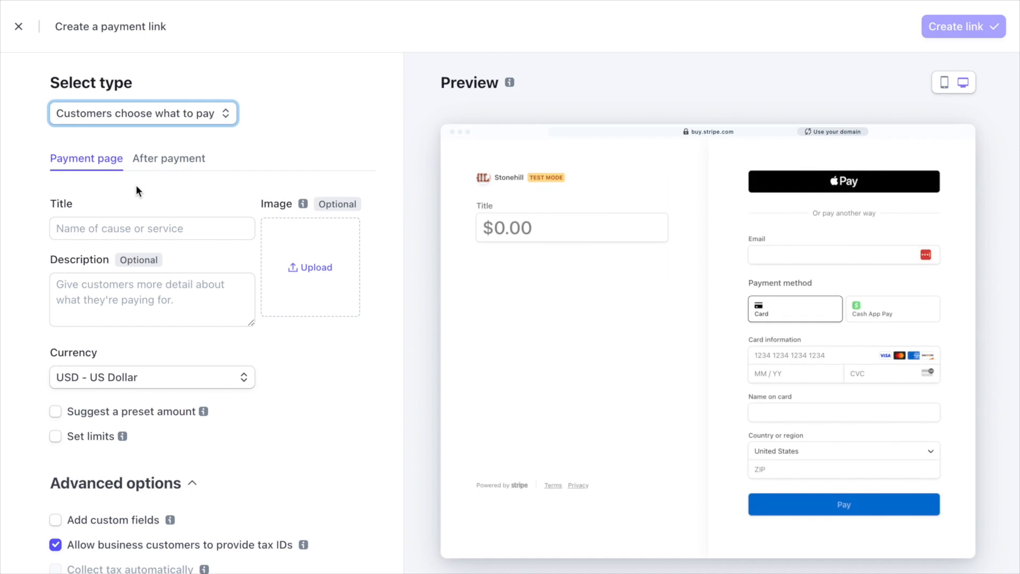
{"action": "mouse_move", "coordinate": [265, 286]}
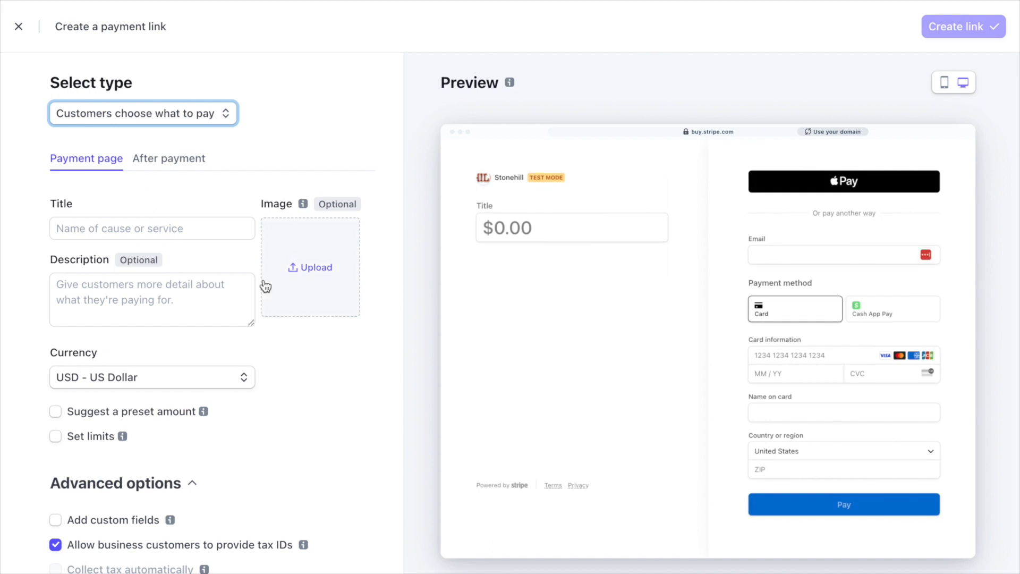
{"action": "mouse_move", "coordinate": [169, 159]}
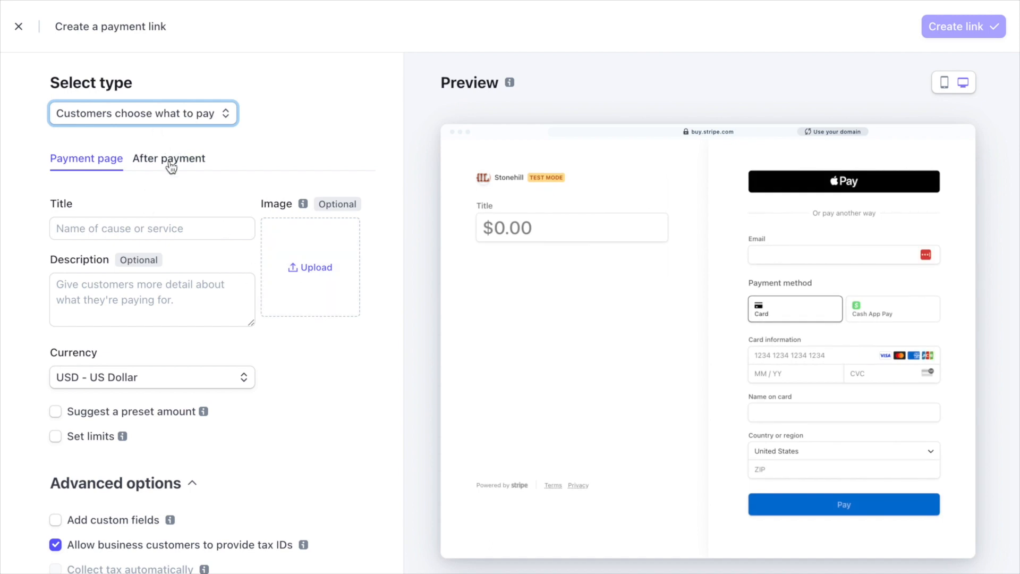
{"action": "left_click", "coordinate": [169, 158]}
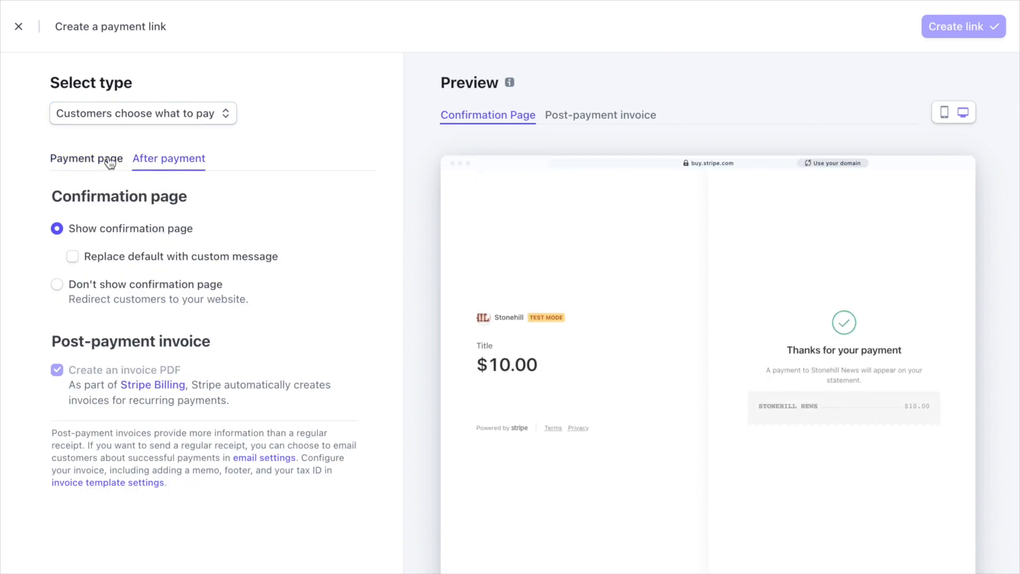
{"action": "left_click", "coordinate": [86, 159]}
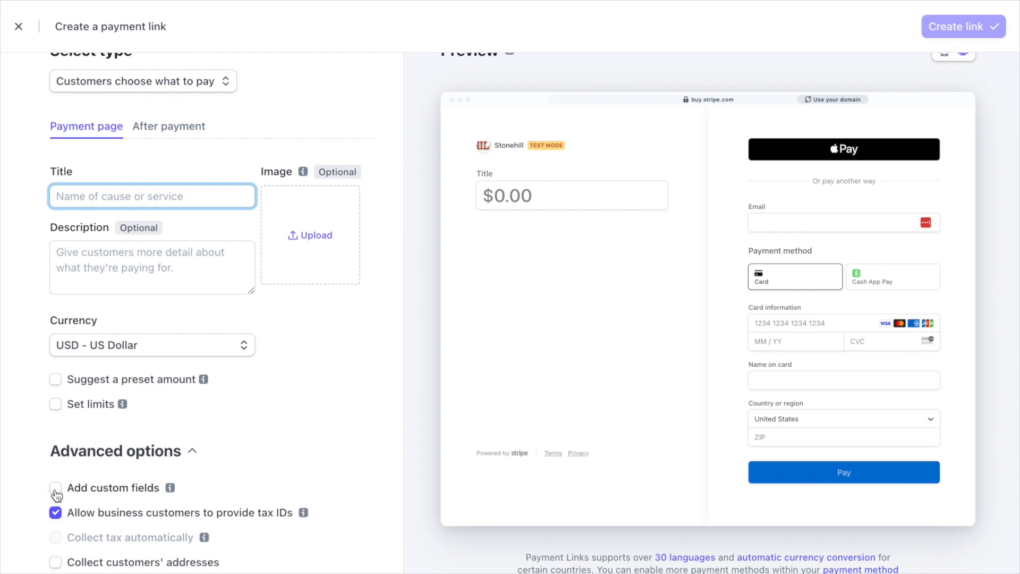
- Add a custom field labelled 'Invoice Reference Number(s)' to the payment link
{"action": "left_click", "coordinate": [56, 488]}
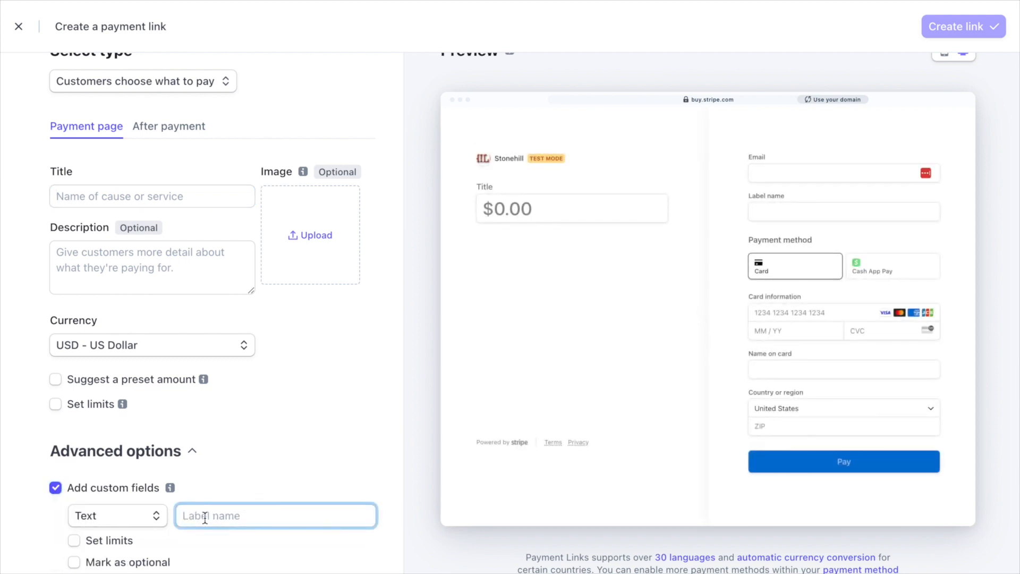
{"action": "type", "text": "Inv"}
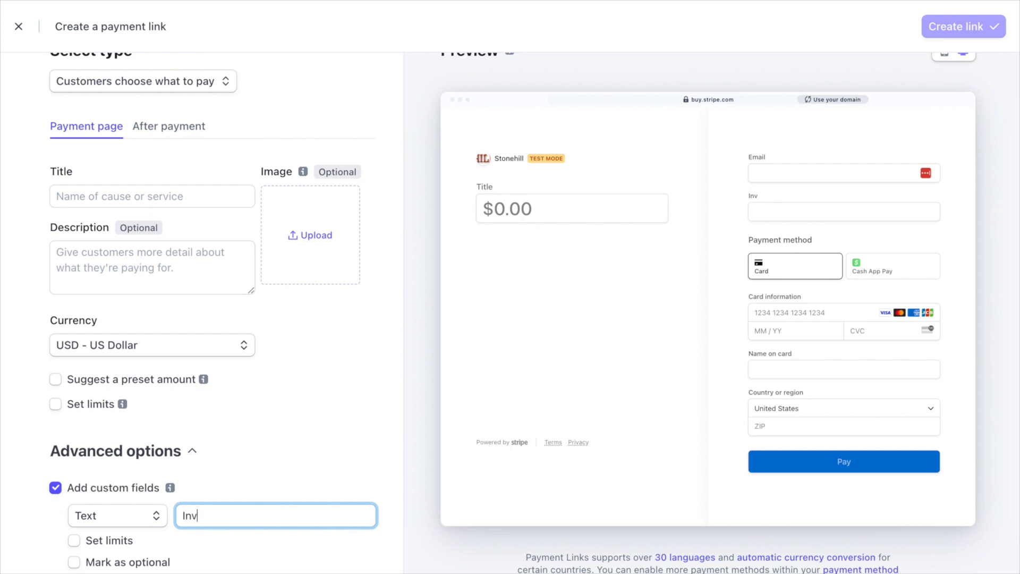
{"action": "type", "text": "oice R"}
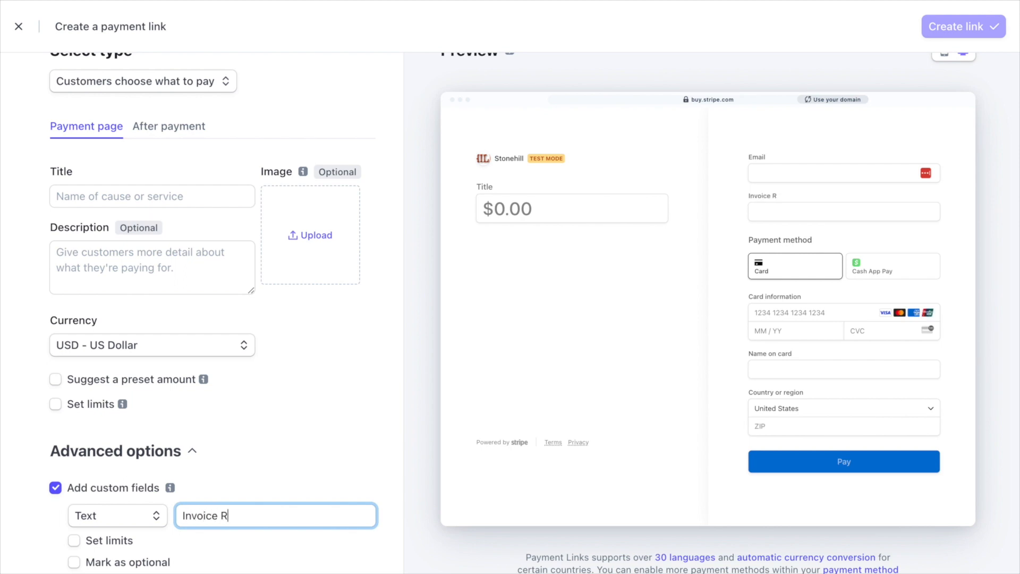
{"action": "type", "text": "eference N"}
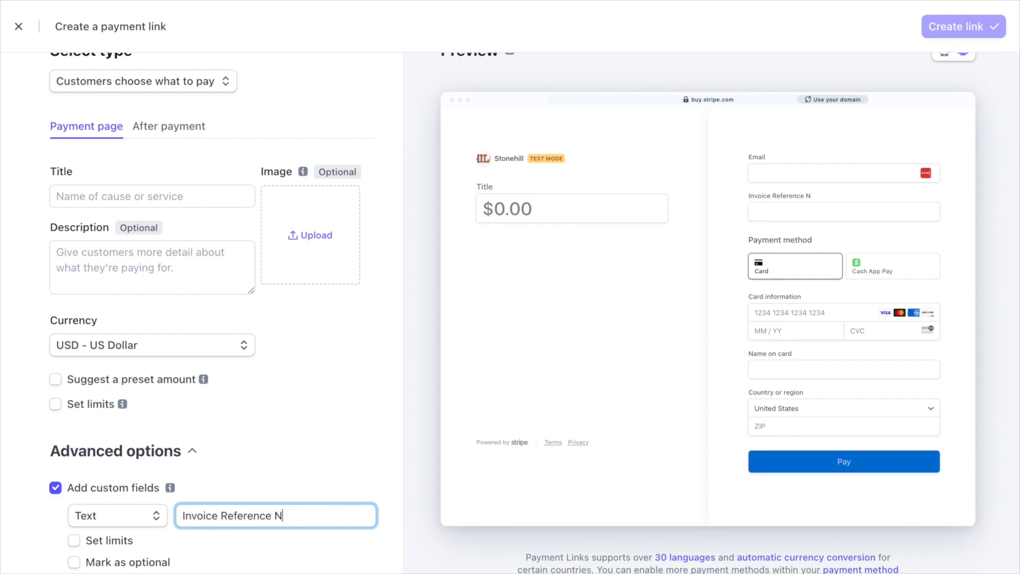
{"action": "type", "text": "umber("}
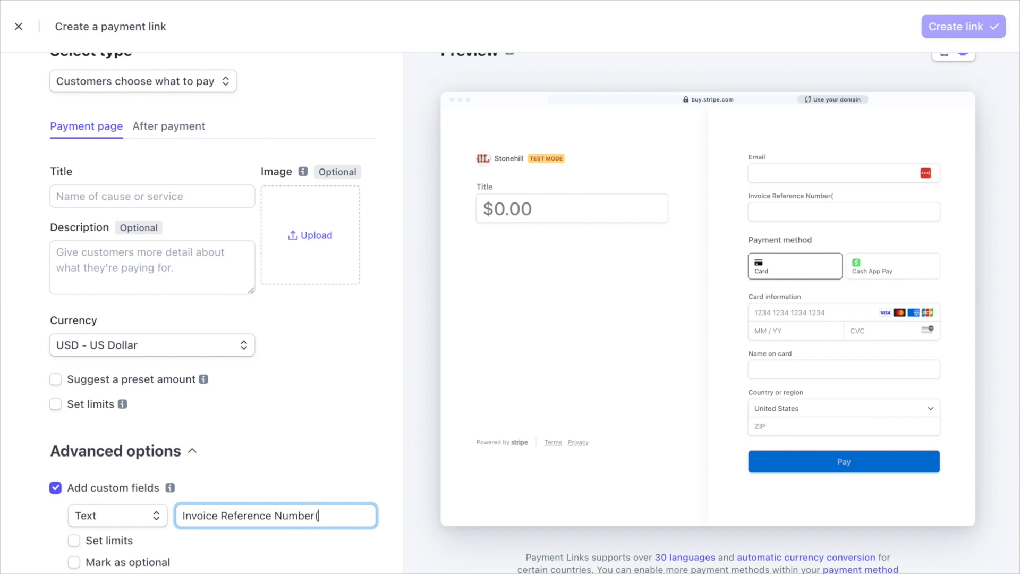
{"action": "type", "text": "s)"}
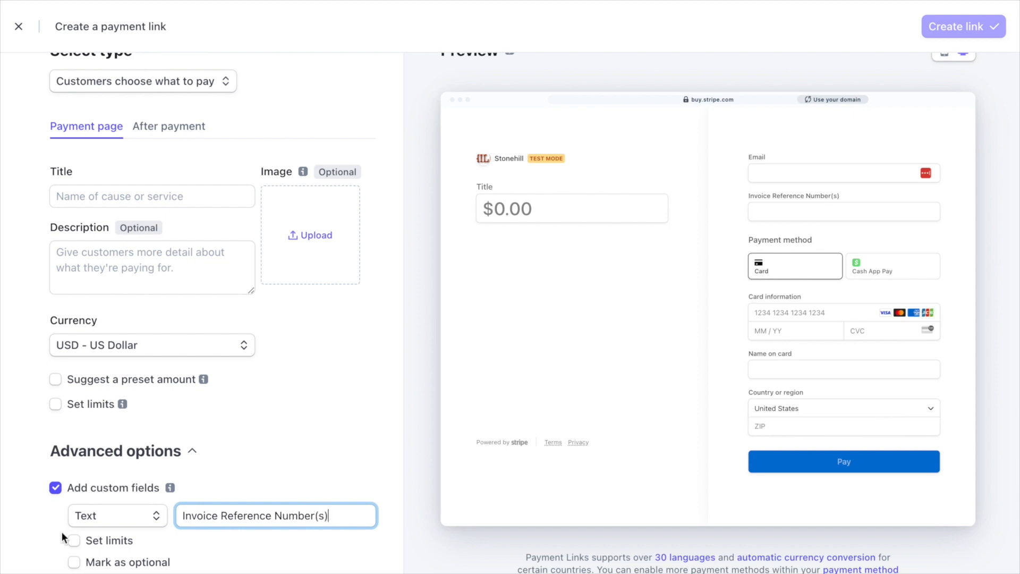
- Mark the Invoice Reference Number(s) field optional and try it in the checkout preview
{"action": "left_click", "coordinate": [74, 474]}
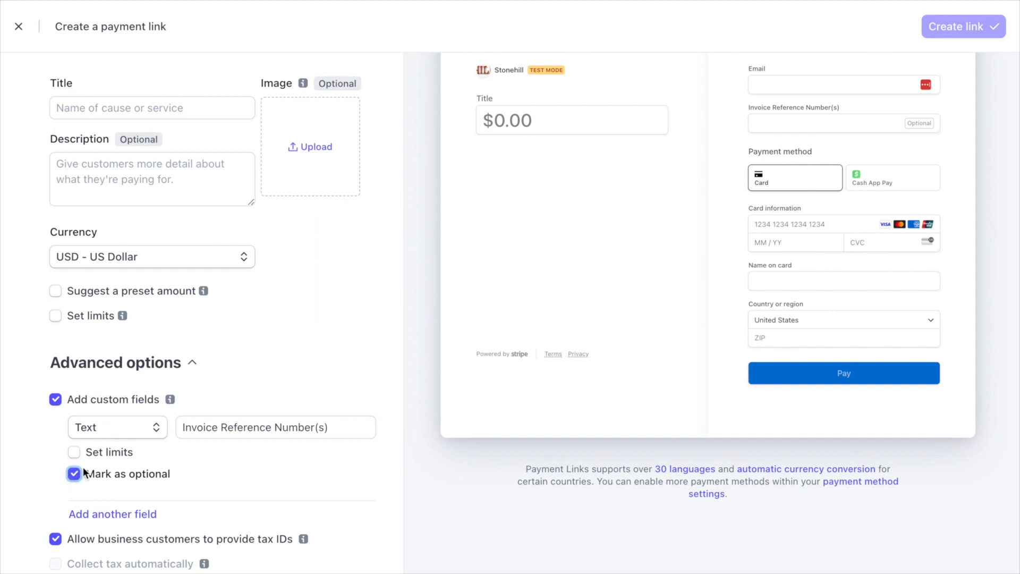
{"action": "scroll", "scroll_direction": "up", "scroll_amount": 3}
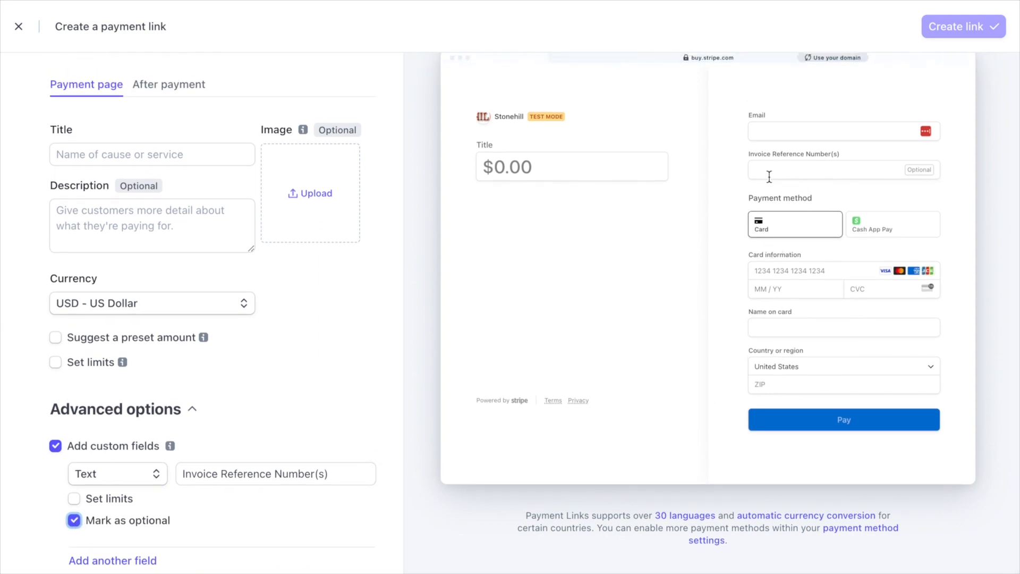
{"action": "left_click", "coordinate": [842, 131]}
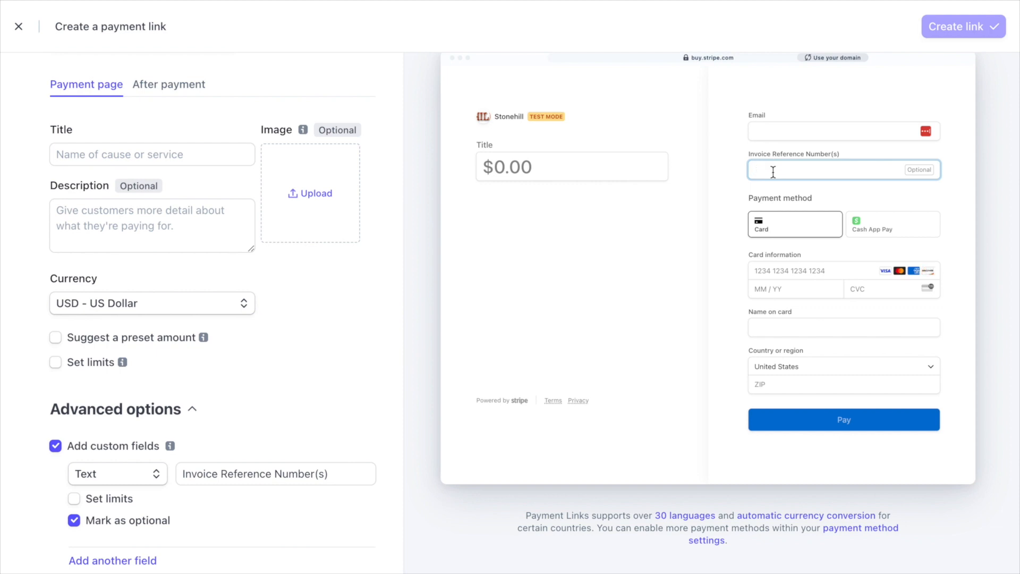
{"action": "mouse_move", "coordinate": [858, 260]}
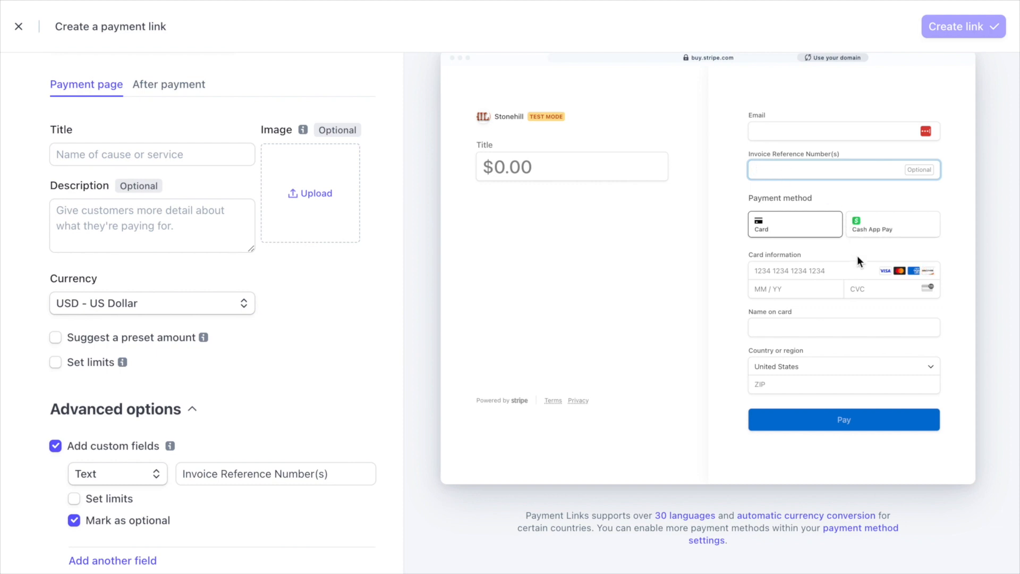
{"action": "scroll", "scroll_direction": "down", "scroll_amount": 3}
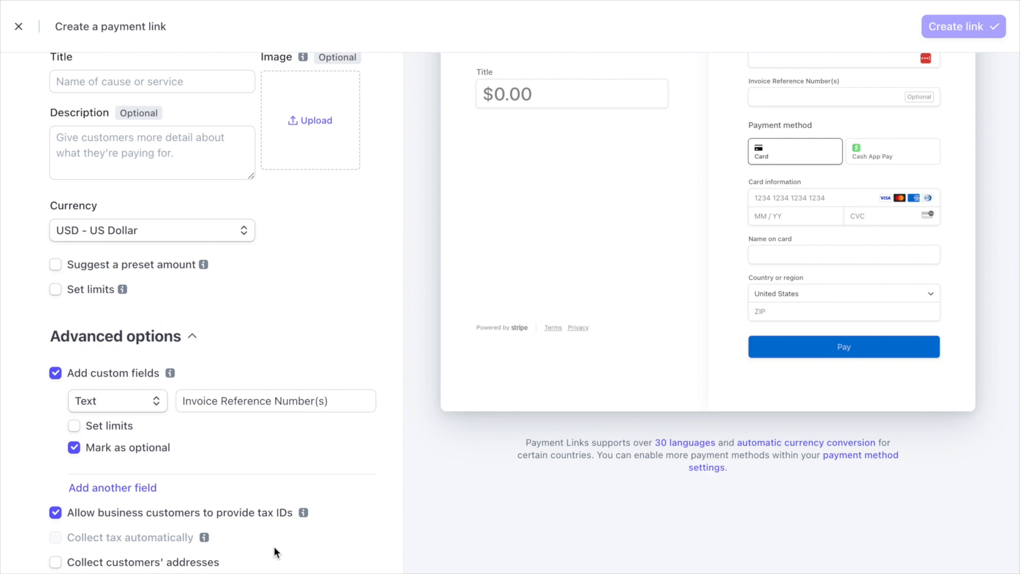
{"action": "mouse_move", "coordinate": [215, 544]}
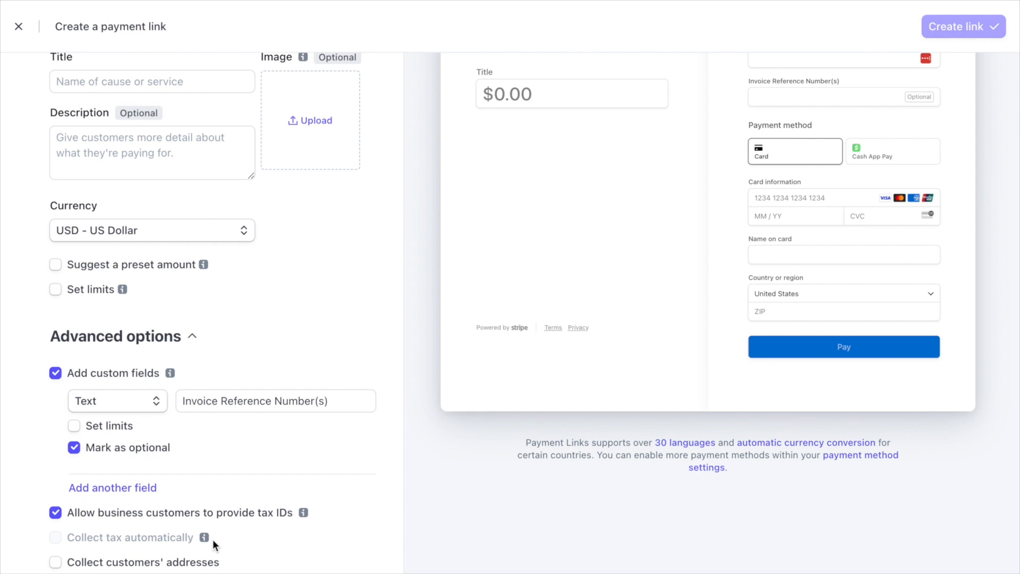
{"action": "mouse_move", "coordinate": [205, 537]}
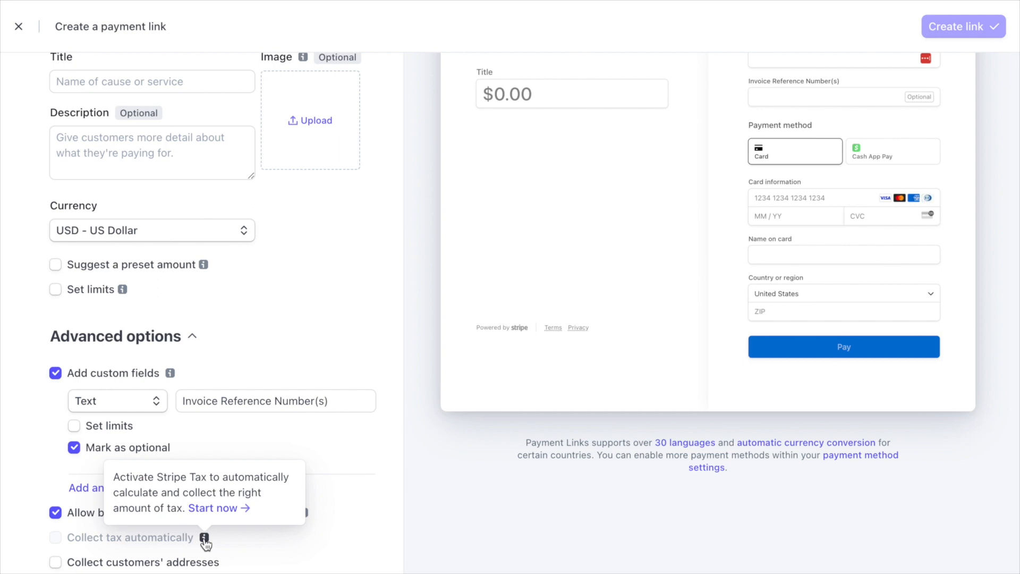
{"action": "scroll", "scroll_direction": "up", "scroll_amount": 3}
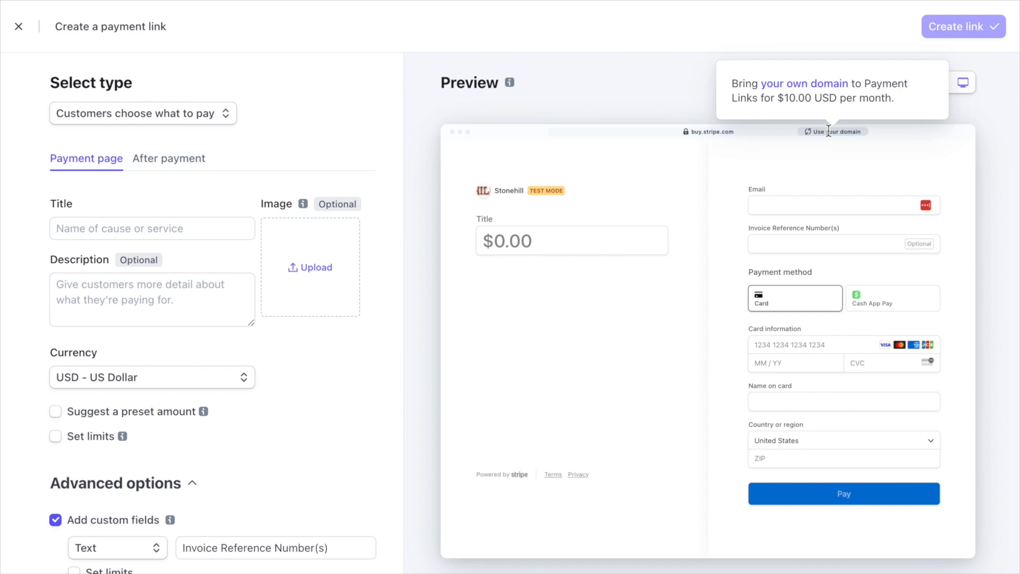
- Switch the link back to 'Products or subscriptions' and show its After payment settings
{"action": "left_click", "coordinate": [142, 114]}
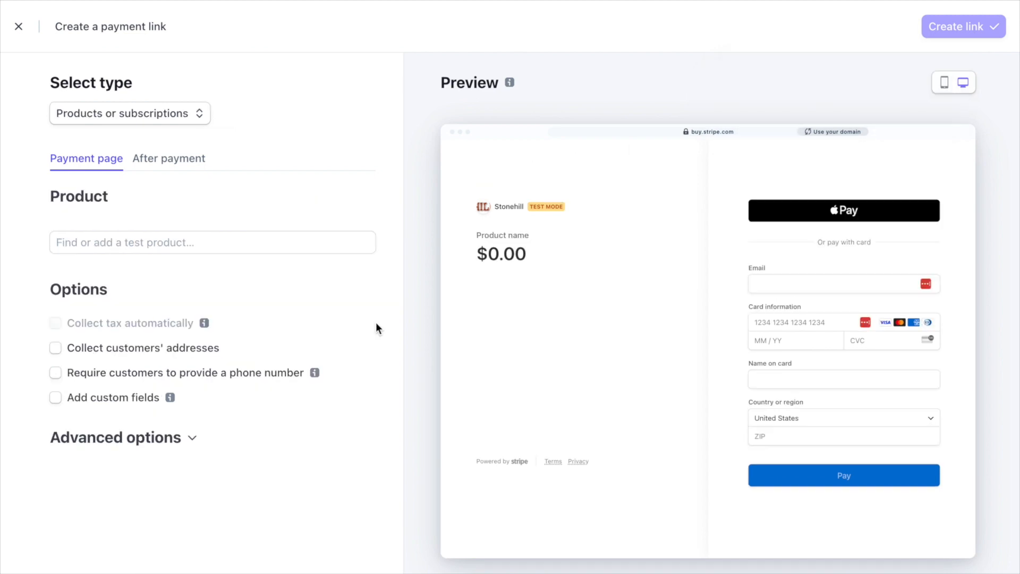
{"action": "mouse_move", "coordinate": [455, 242]}
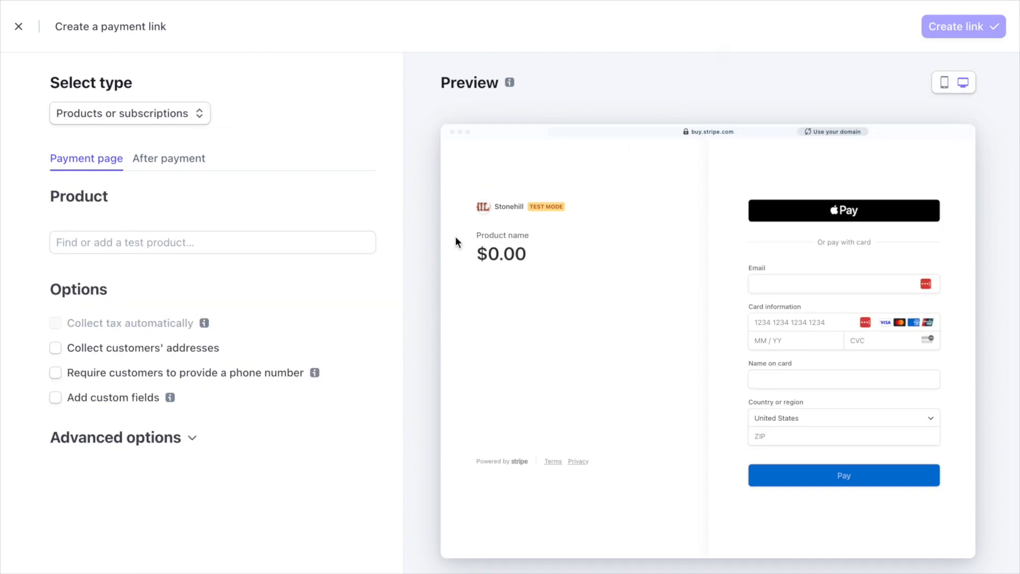
{"action": "mouse_move", "coordinate": [616, 555]}
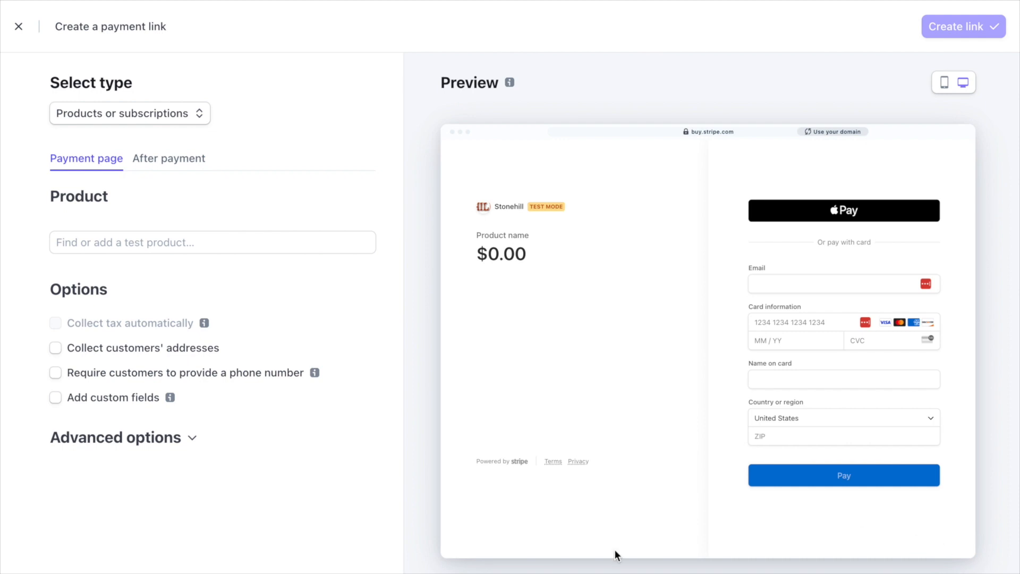
{"action": "left_click", "coordinate": [169, 158]}
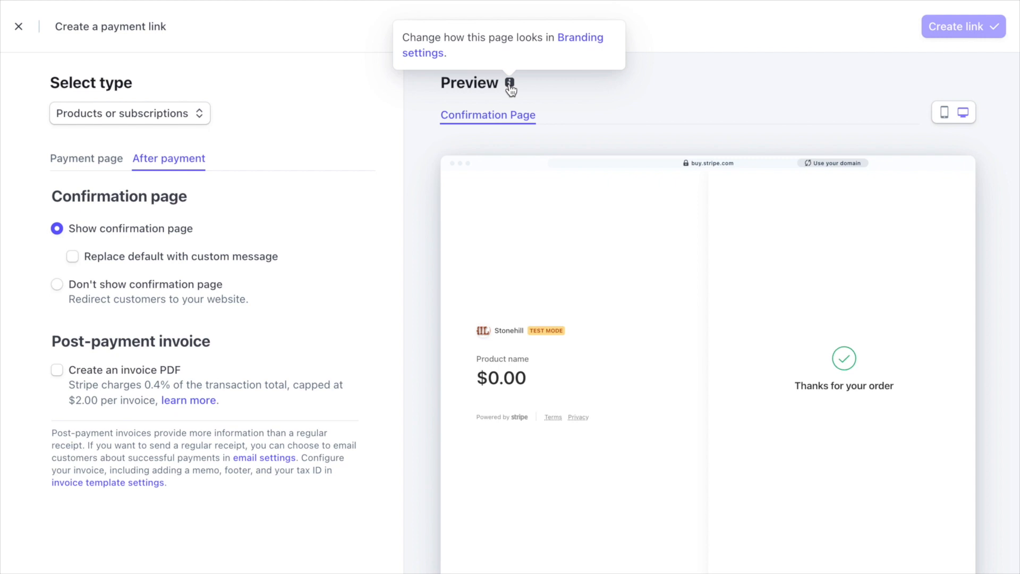
{"action": "mouse_move", "coordinate": [585, 46]}
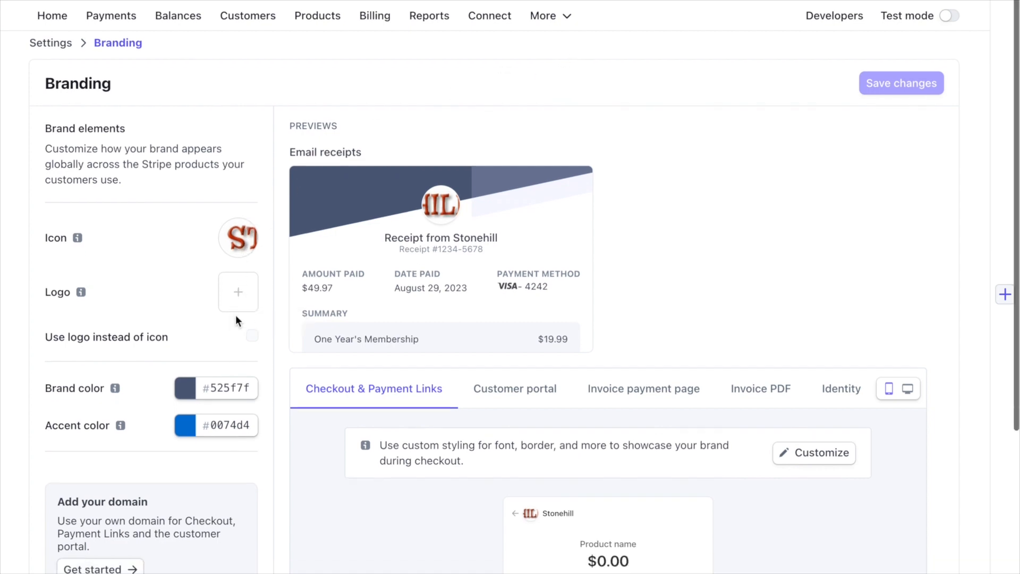
- Scroll through the Branding settings page to review the email receipt and checkout previews
{"action": "scroll", "scroll_direction": "down", "scroll_amount": 3}
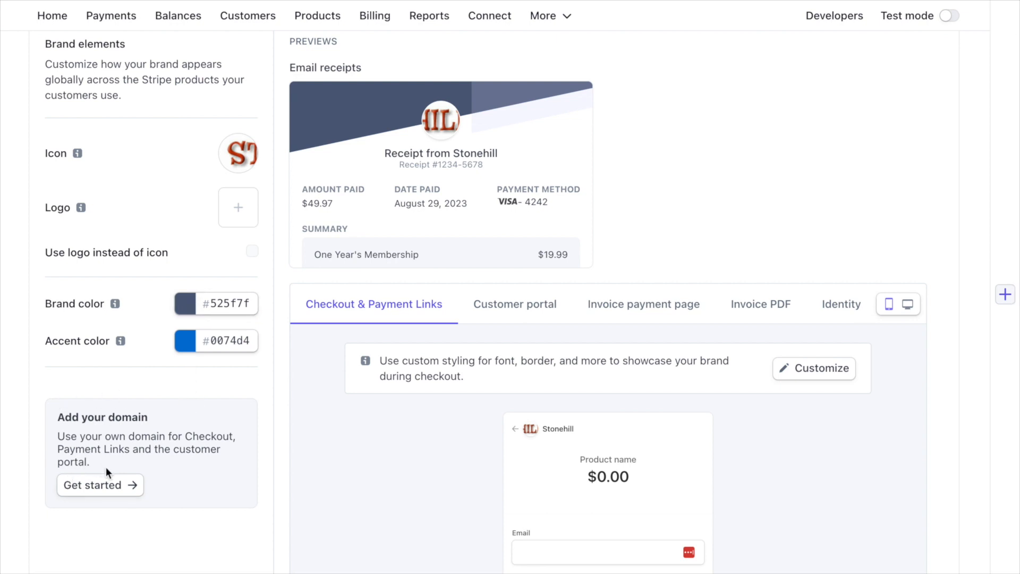
{"action": "mouse_move", "coordinate": [289, 504]}
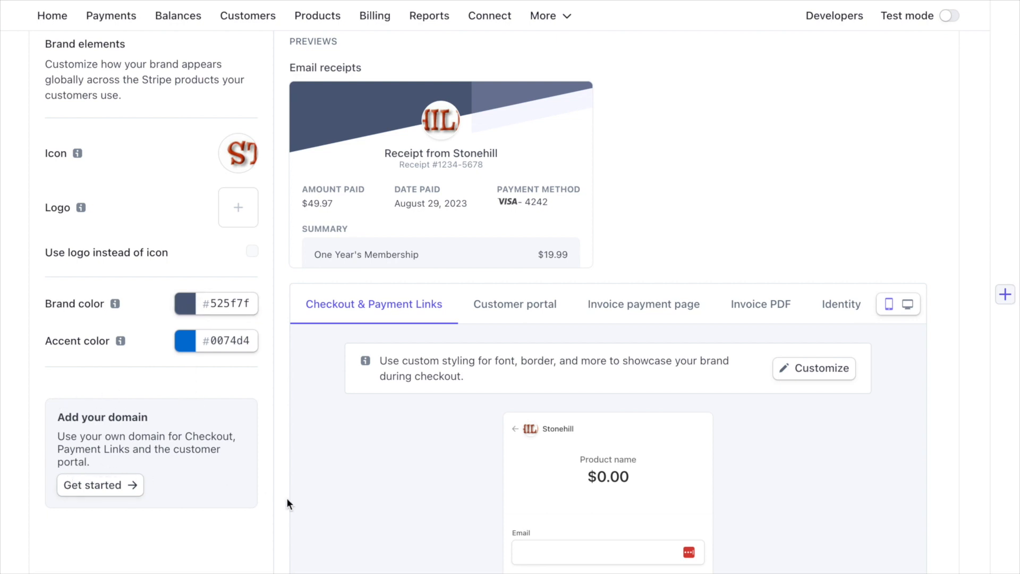
{"action": "scroll", "scroll_direction": "down", "scroll_amount": 3}
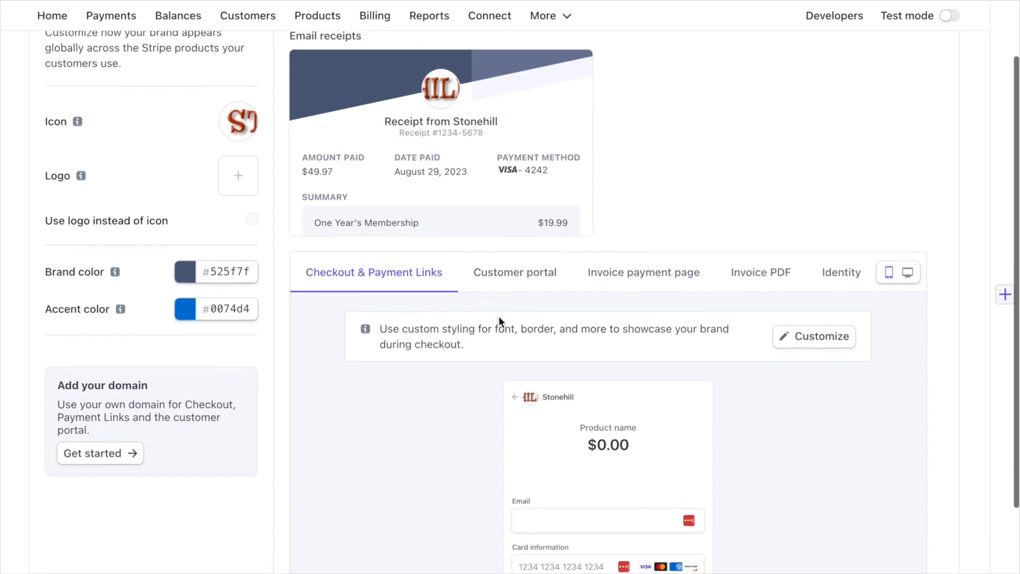
{"action": "scroll", "scroll_direction": "up", "scroll_amount": 3}
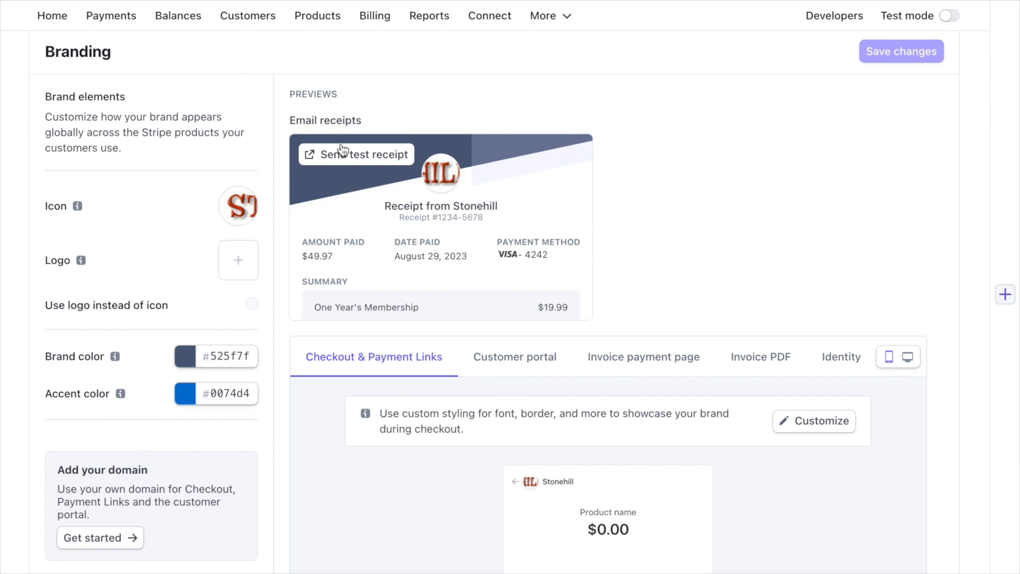
{"action": "scroll", "scroll_direction": "down", "scroll_amount": 3}
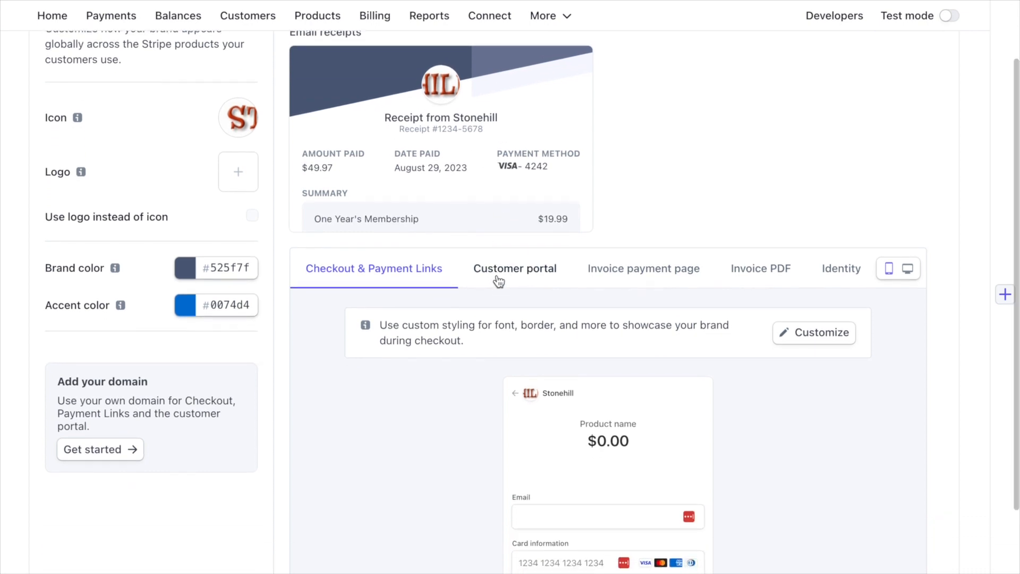
{"action": "scroll", "scroll_direction": "down", "scroll_amount": 3}
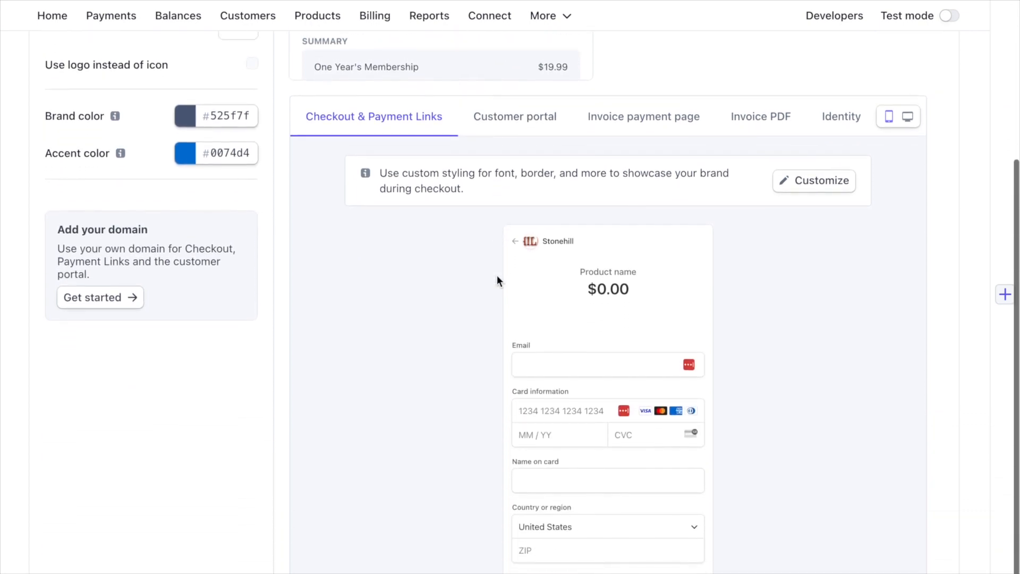
{"action": "mouse_move", "coordinate": [514, 122]}
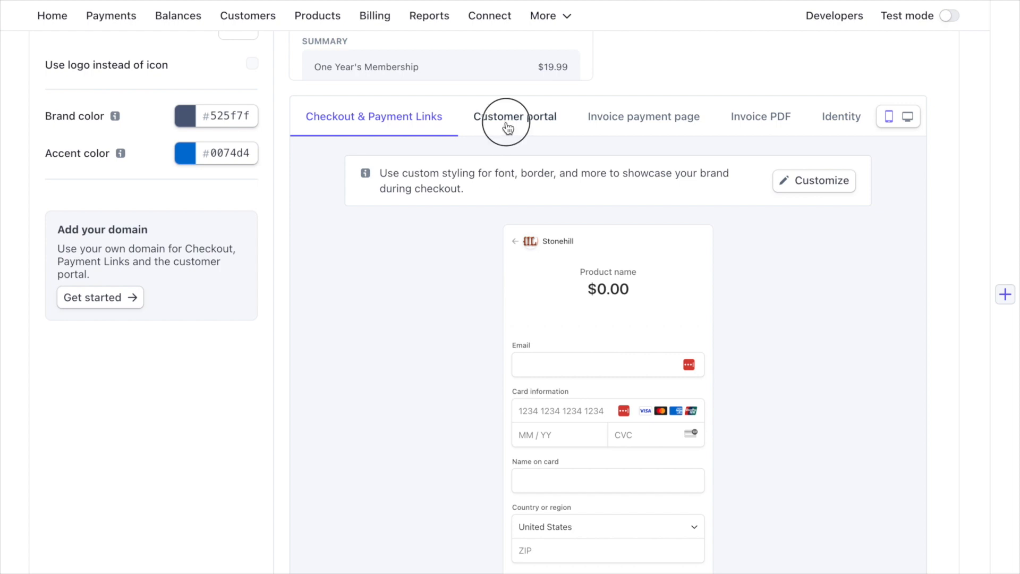
- Preview Customer portal, Invoice payment page in desktop layout, Invoice PDF and Identity branding
{"action": "left_click", "coordinate": [515, 116]}
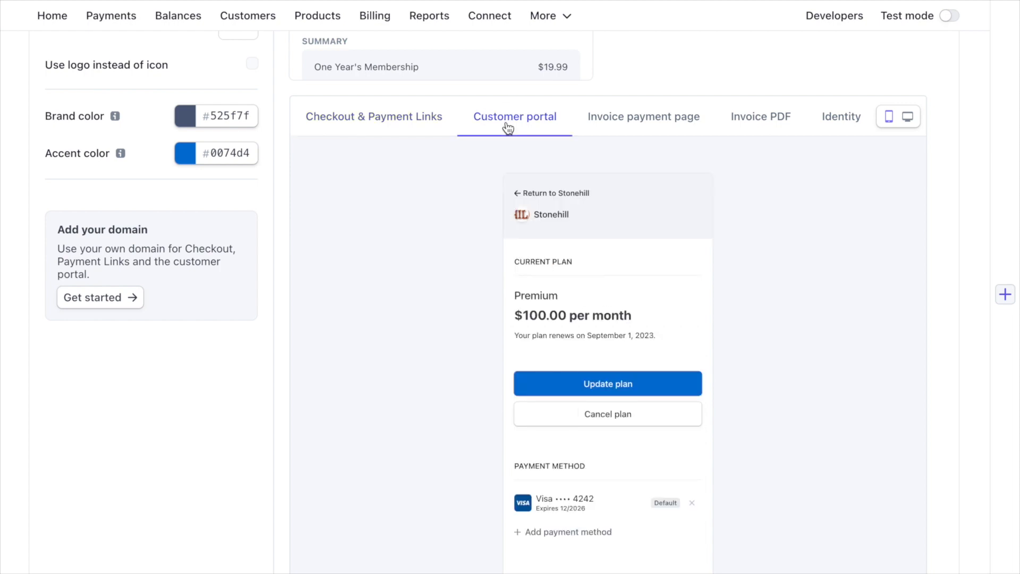
{"action": "mouse_move", "coordinate": [638, 122]}
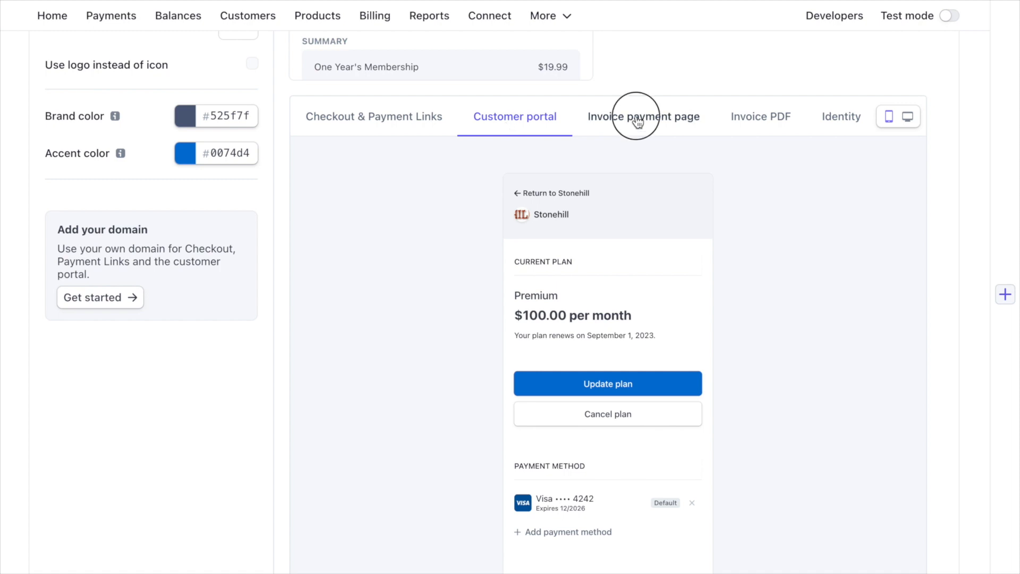
{"action": "left_click", "coordinate": [644, 117]}
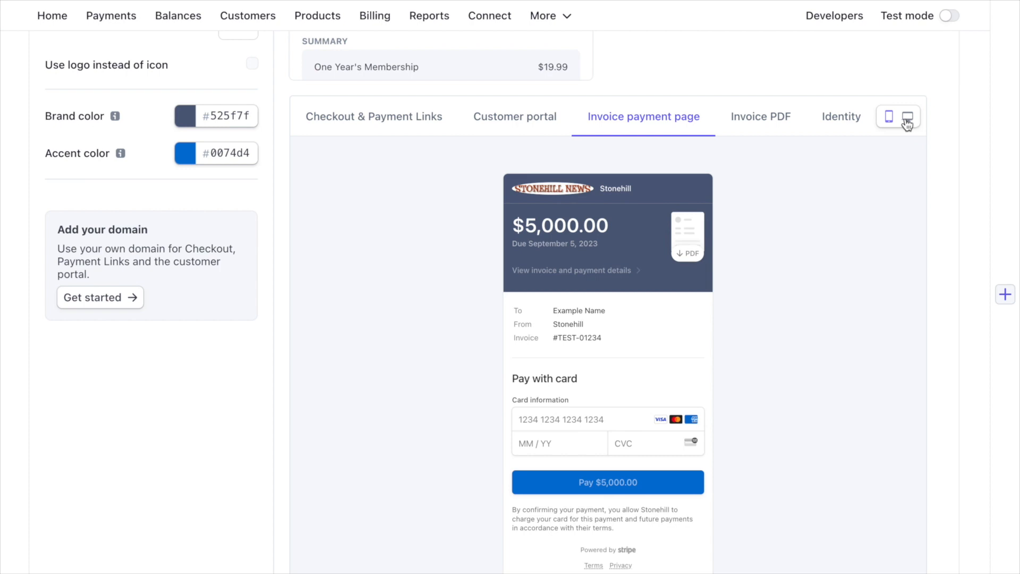
{"action": "left_click", "coordinate": [906, 116]}
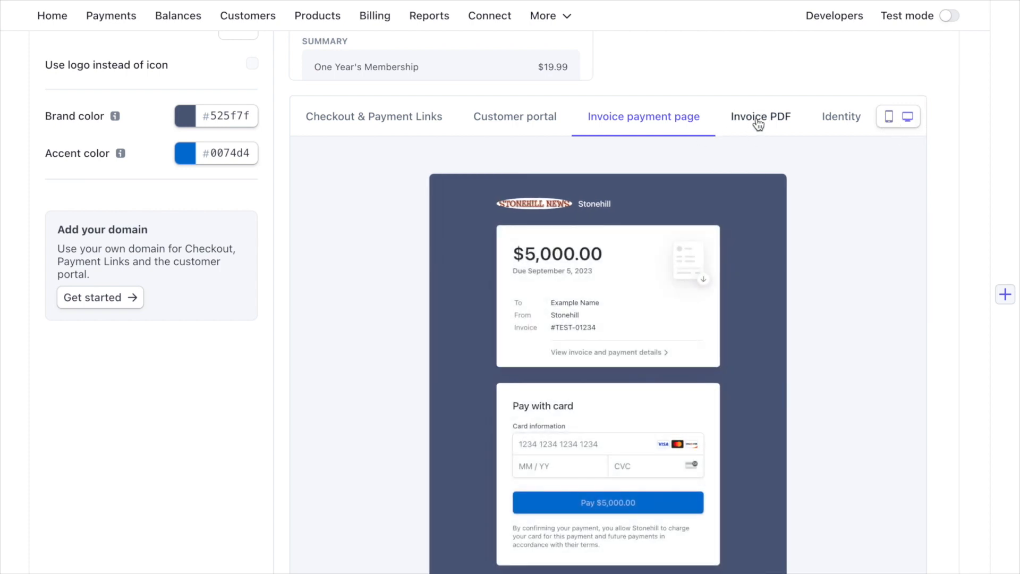
{"action": "left_click", "coordinate": [761, 117]}
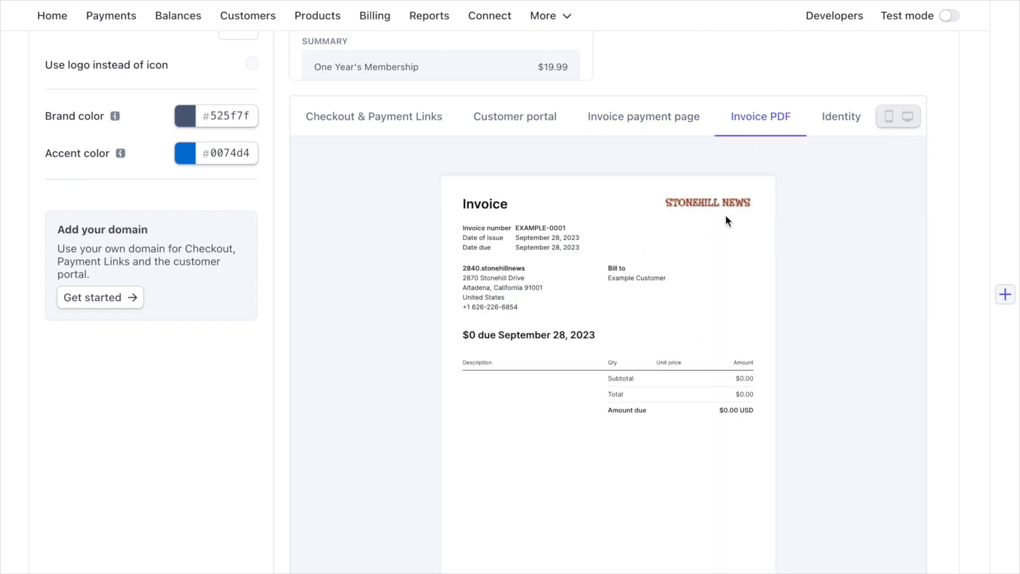
{"action": "mouse_move", "coordinate": [580, 291]}
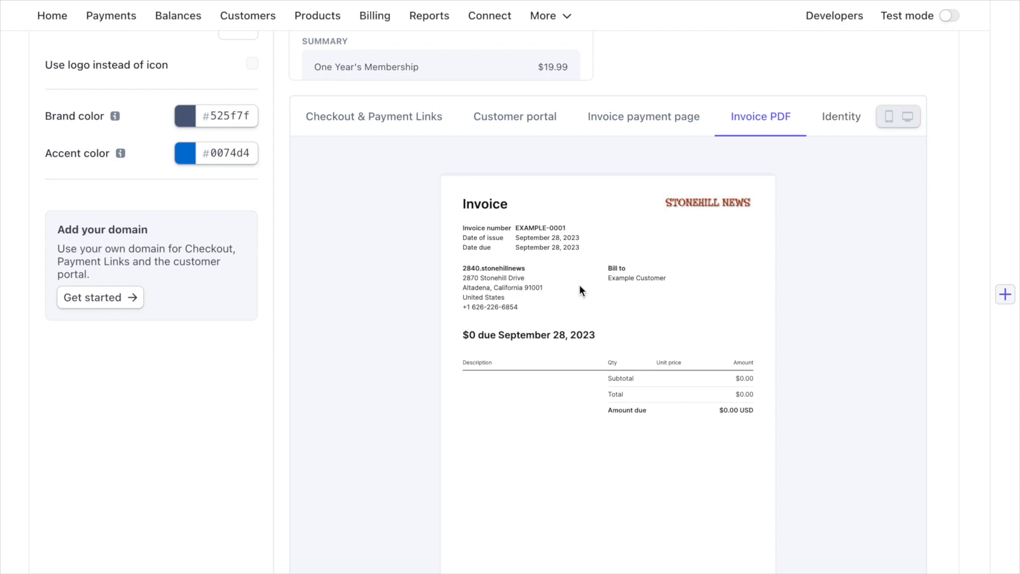
{"action": "left_click", "coordinate": [840, 117]}
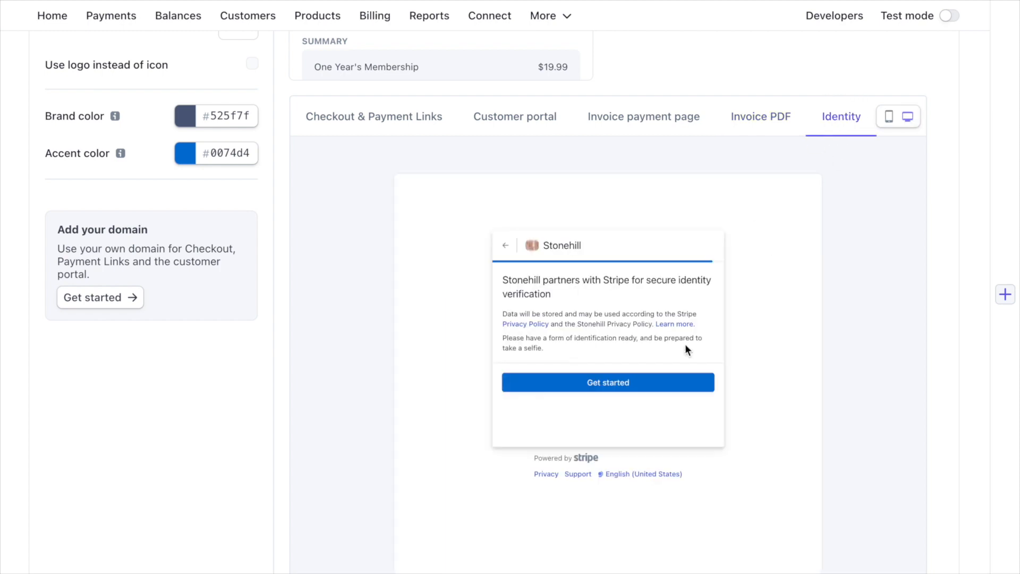
{"action": "mouse_move", "coordinate": [592, 328]}
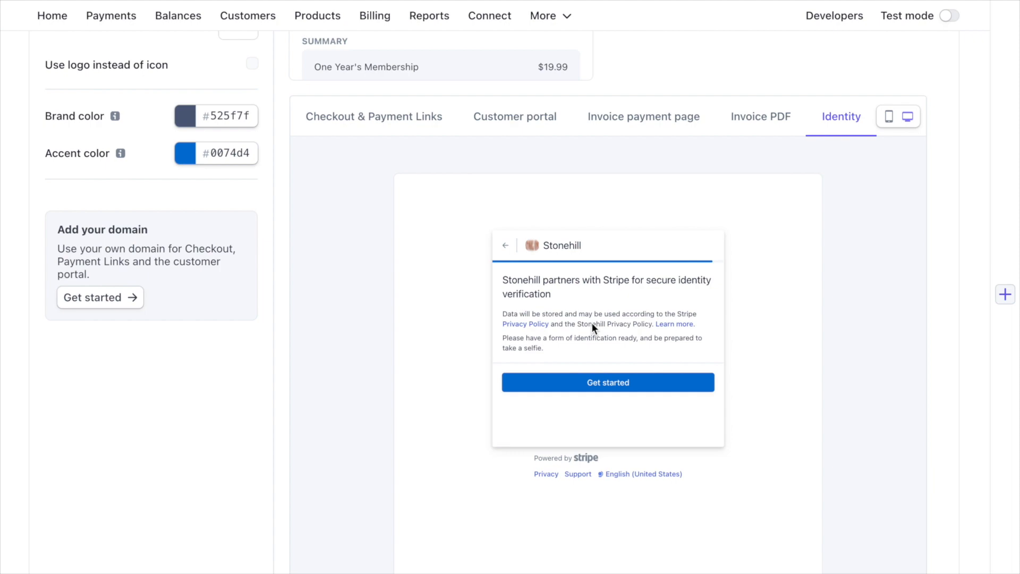
{"action": "mouse_move", "coordinate": [527, 257]}
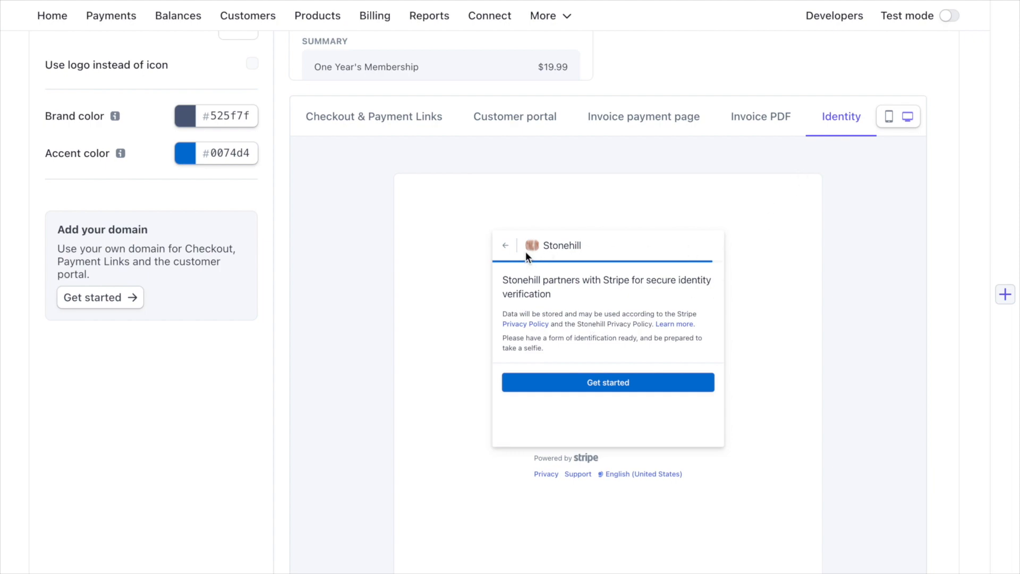